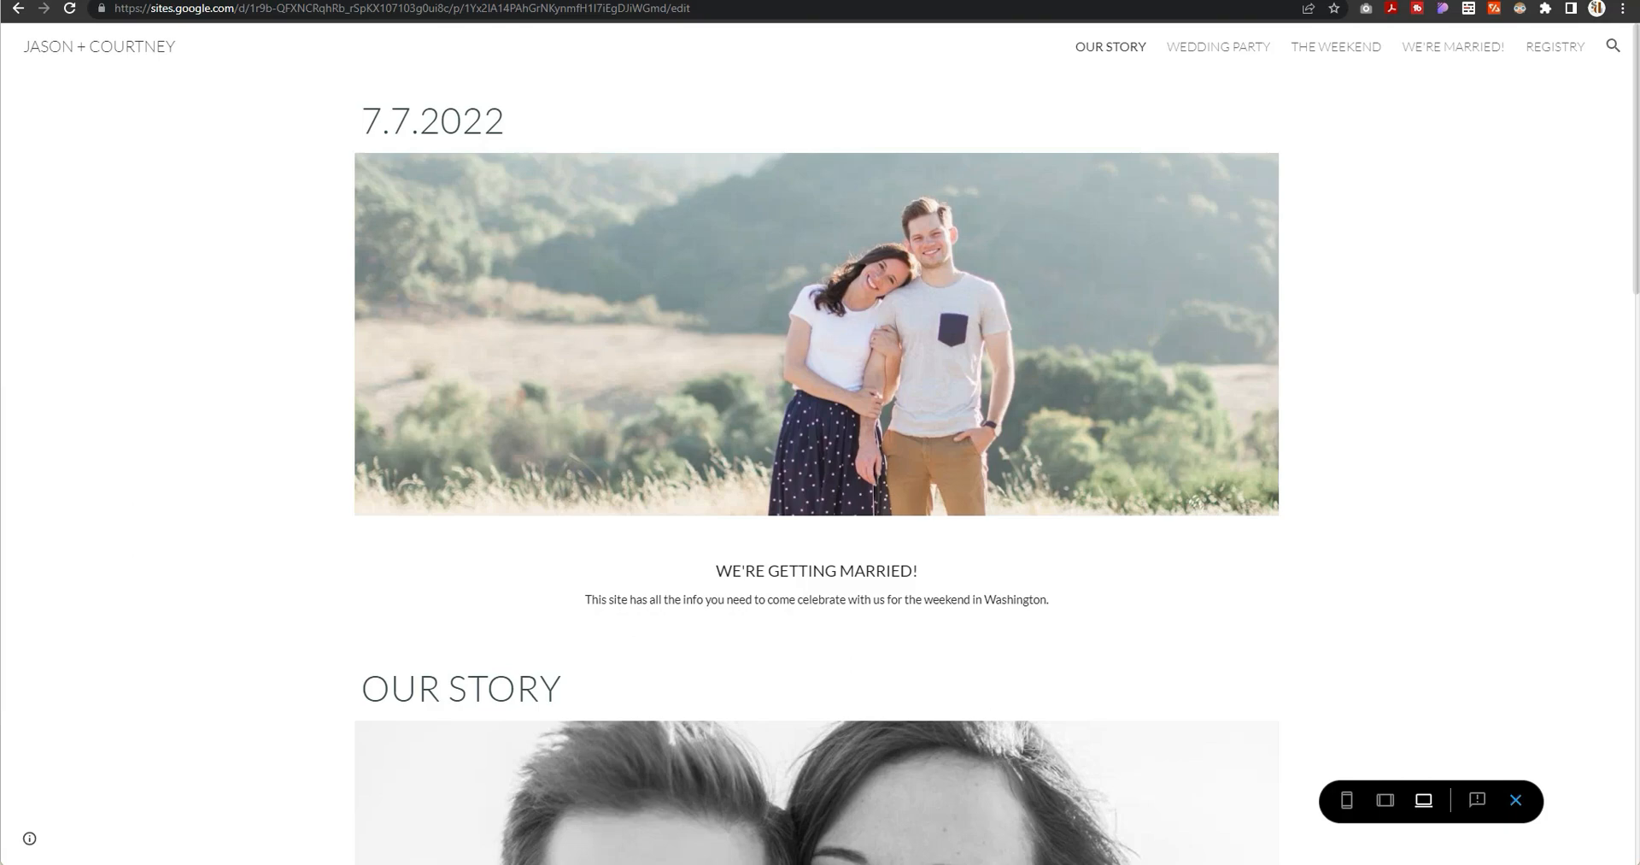
mouse_move(1463, 411)
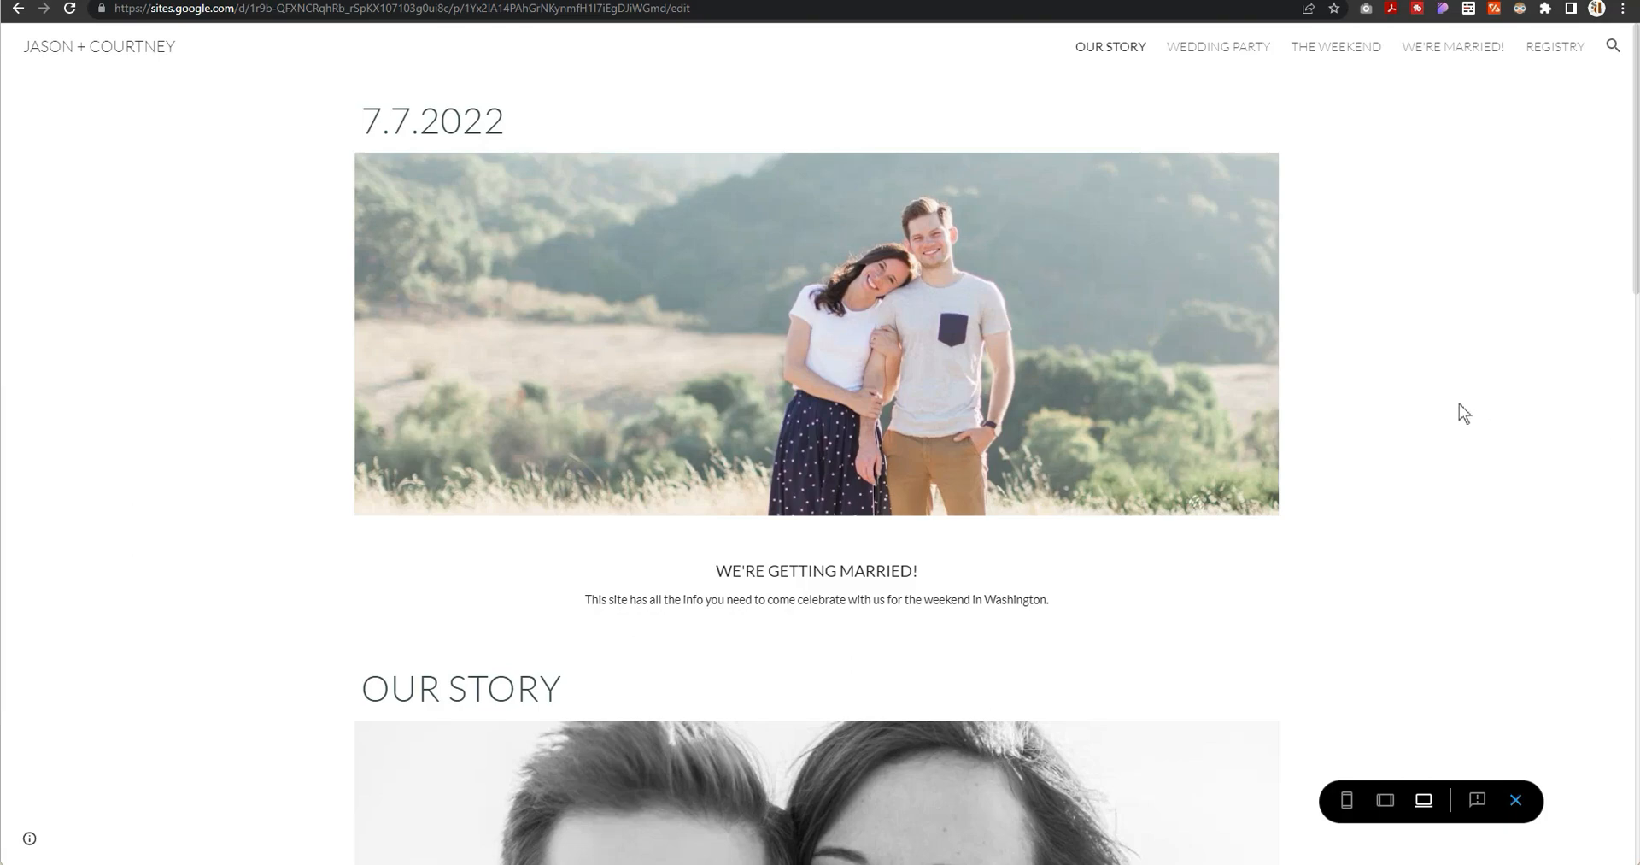
Step: Scroll through the wedding site's story page in preview
scroll(down, 3)
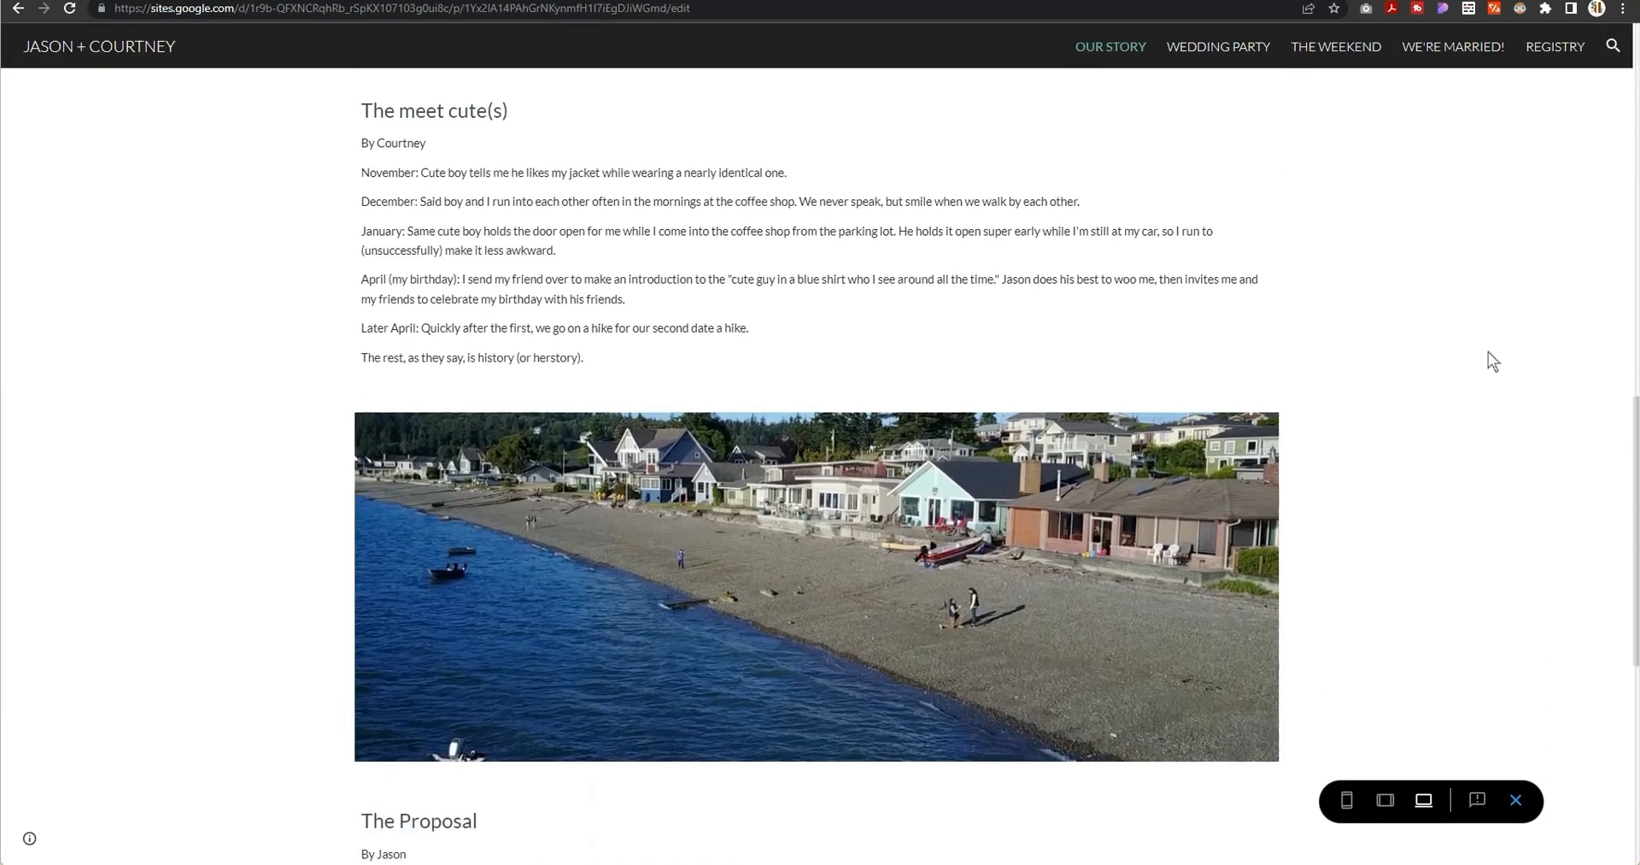
scroll(down, 3)
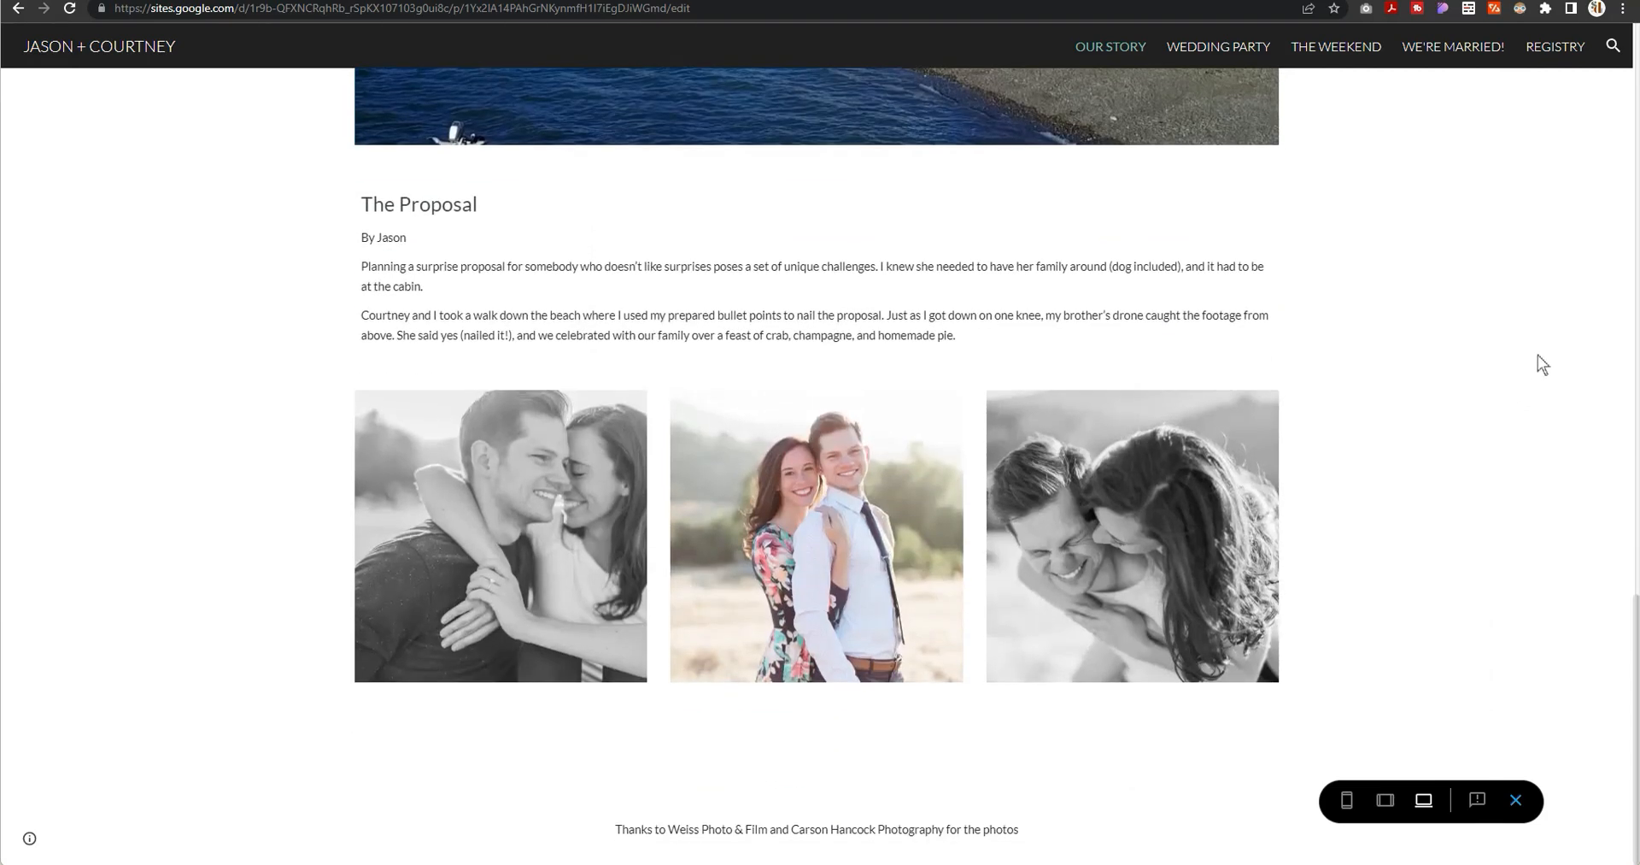
mouse_move(1546, 373)
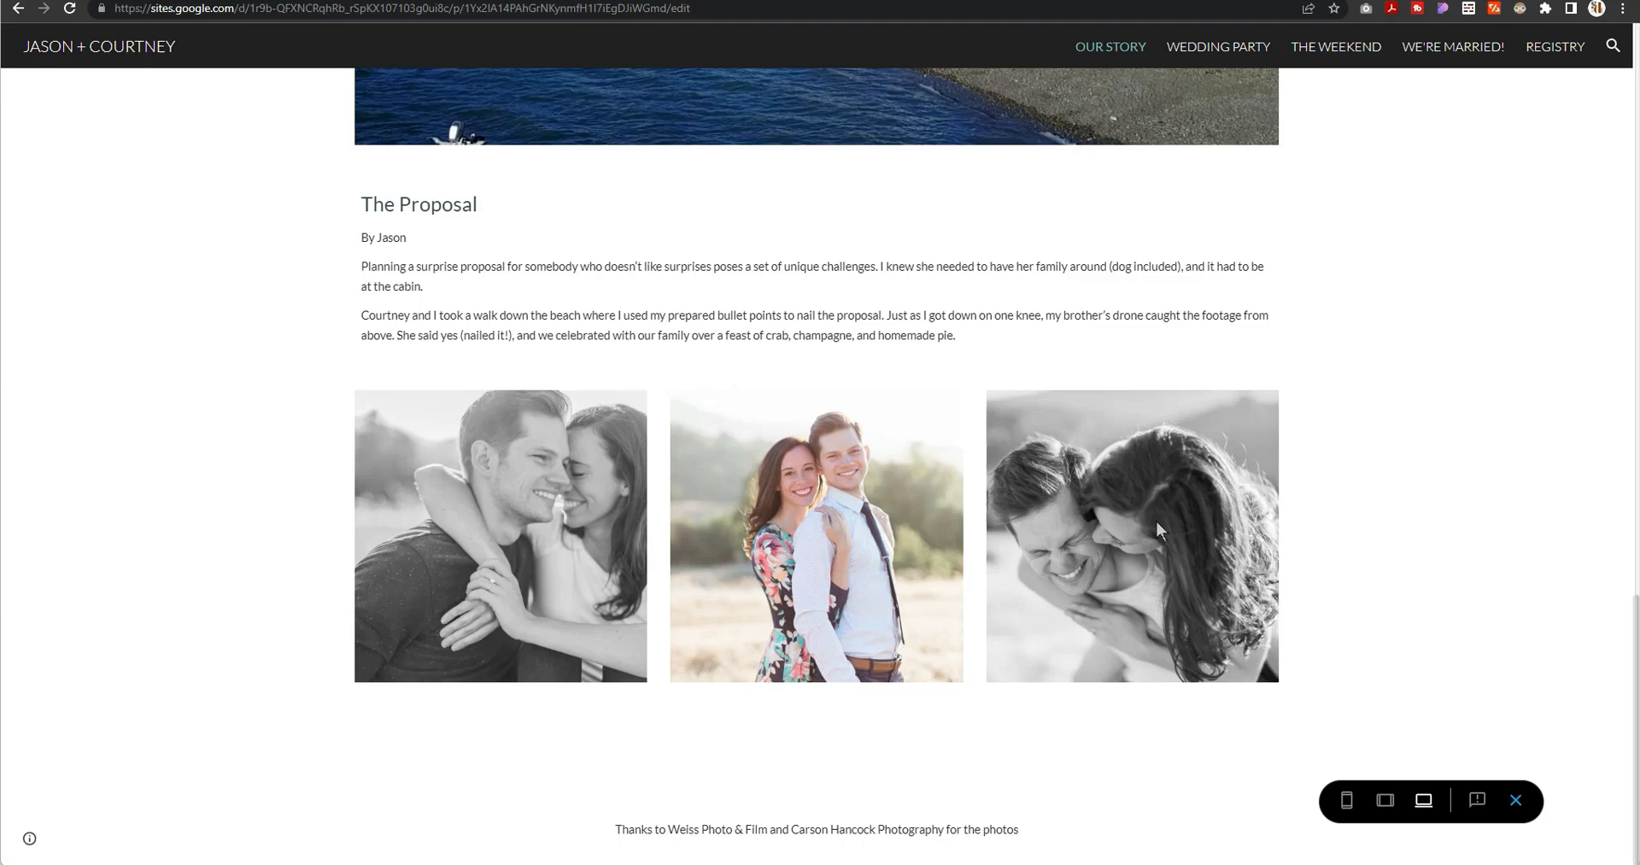
scroll(up, 3)
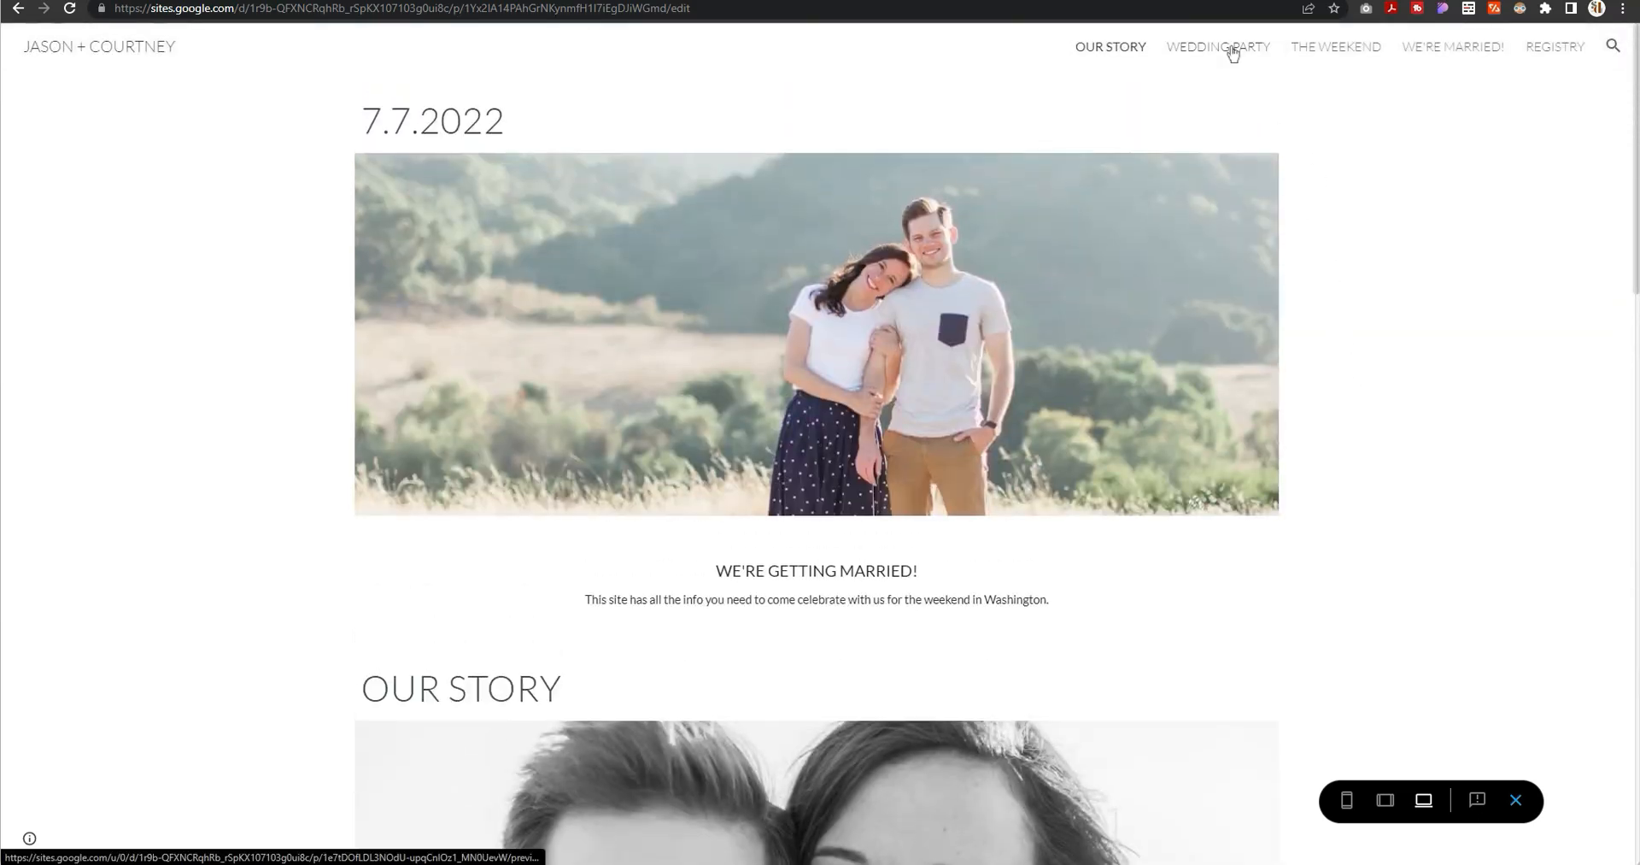
Step: Go to the Wedding Party page and scroll down to bridesmaids, groomsmen and Other VIPs
click(1218, 48)
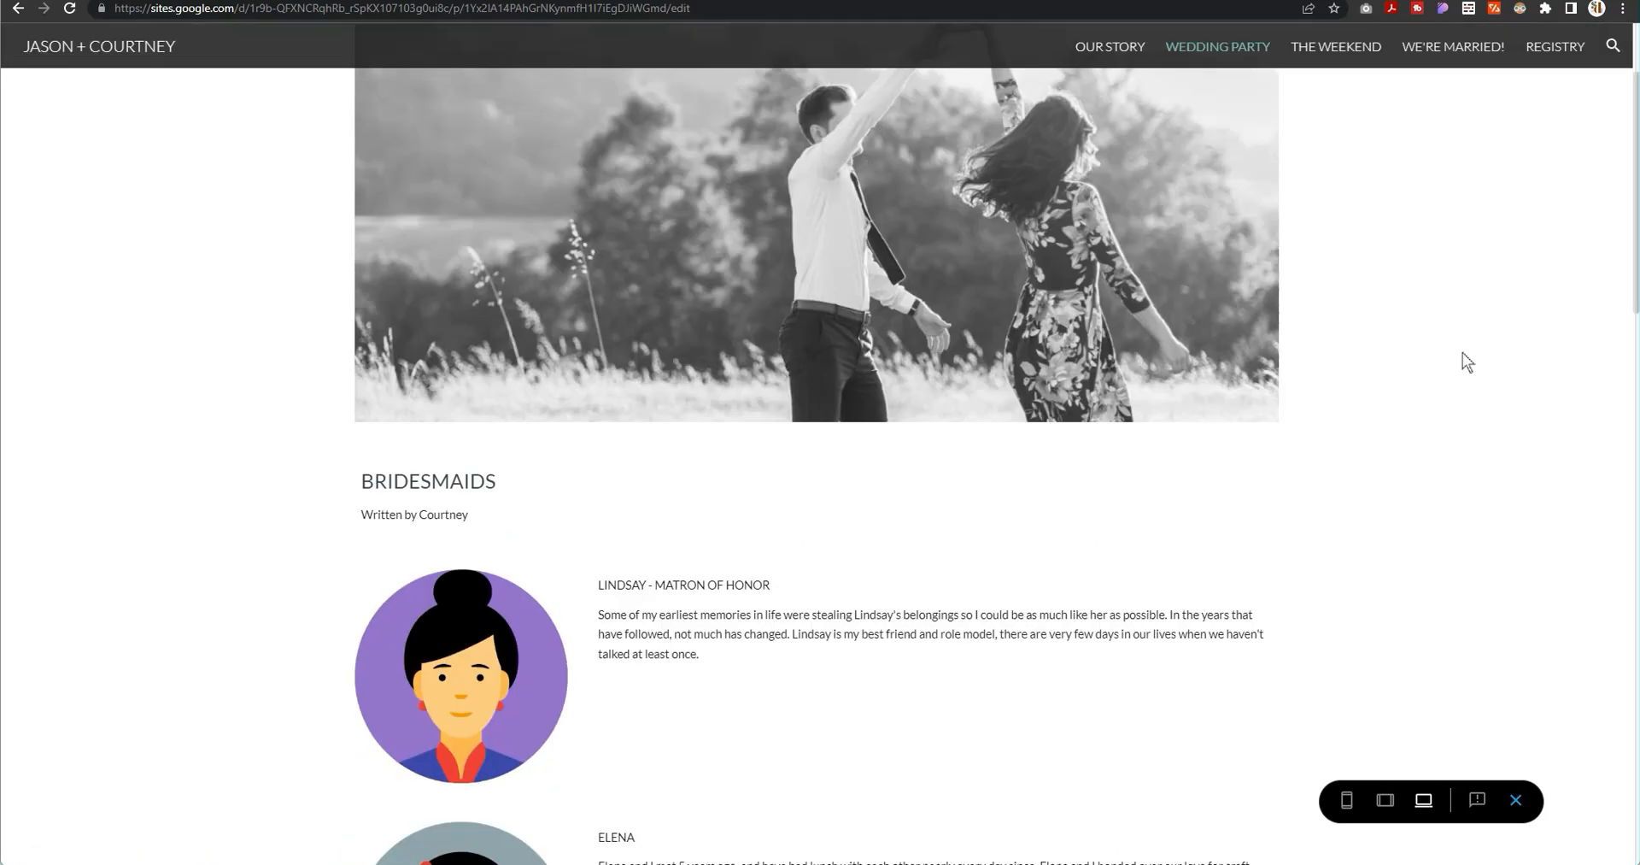
scroll(down, 3)
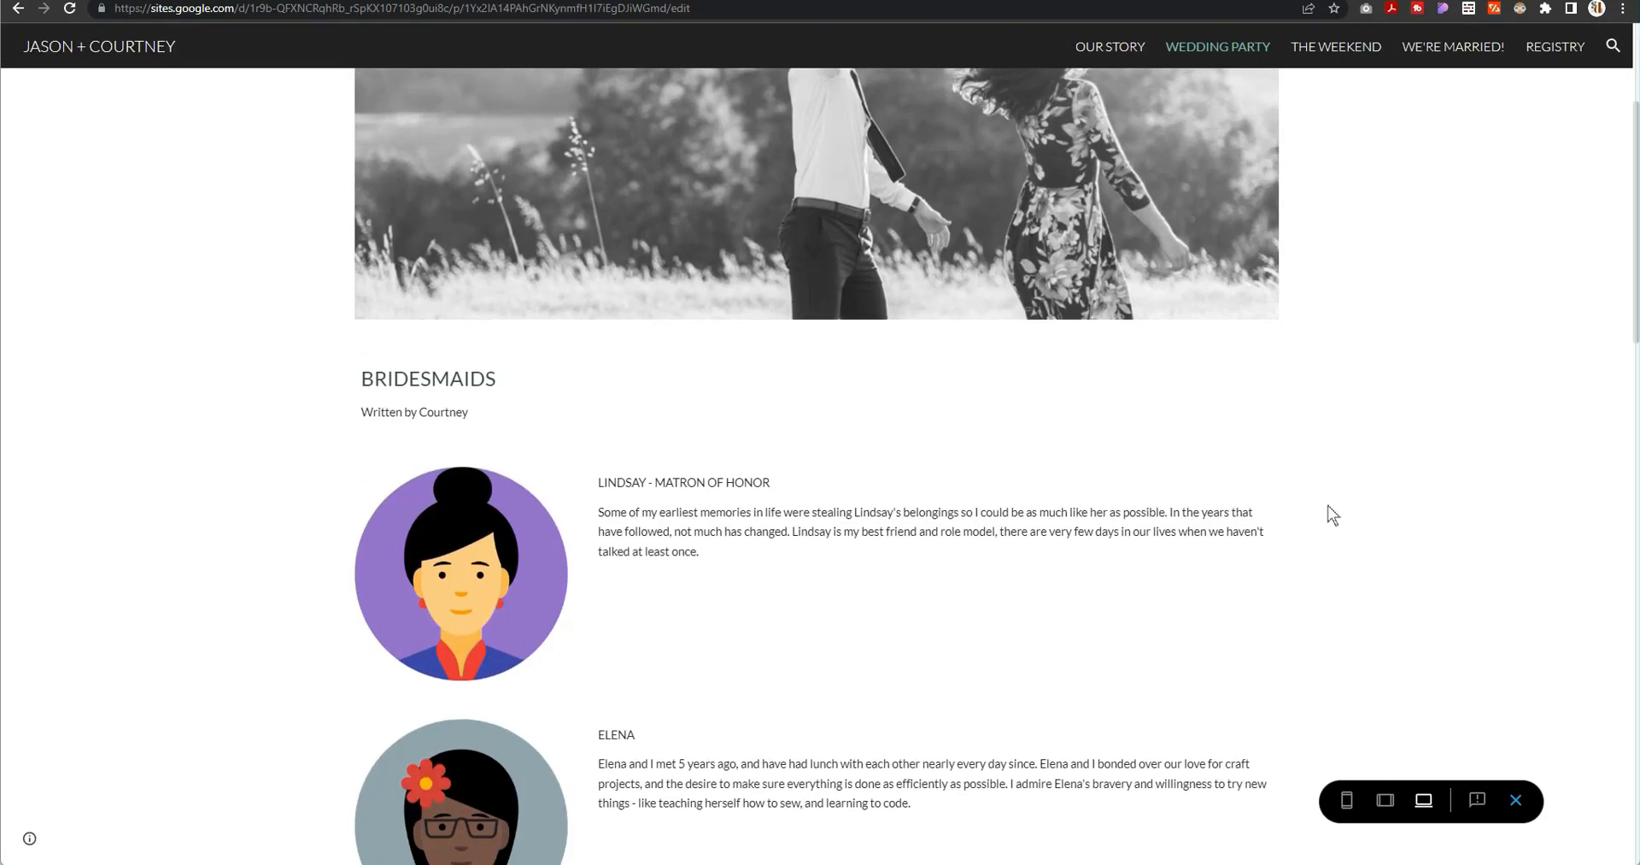
scroll(down, 3)
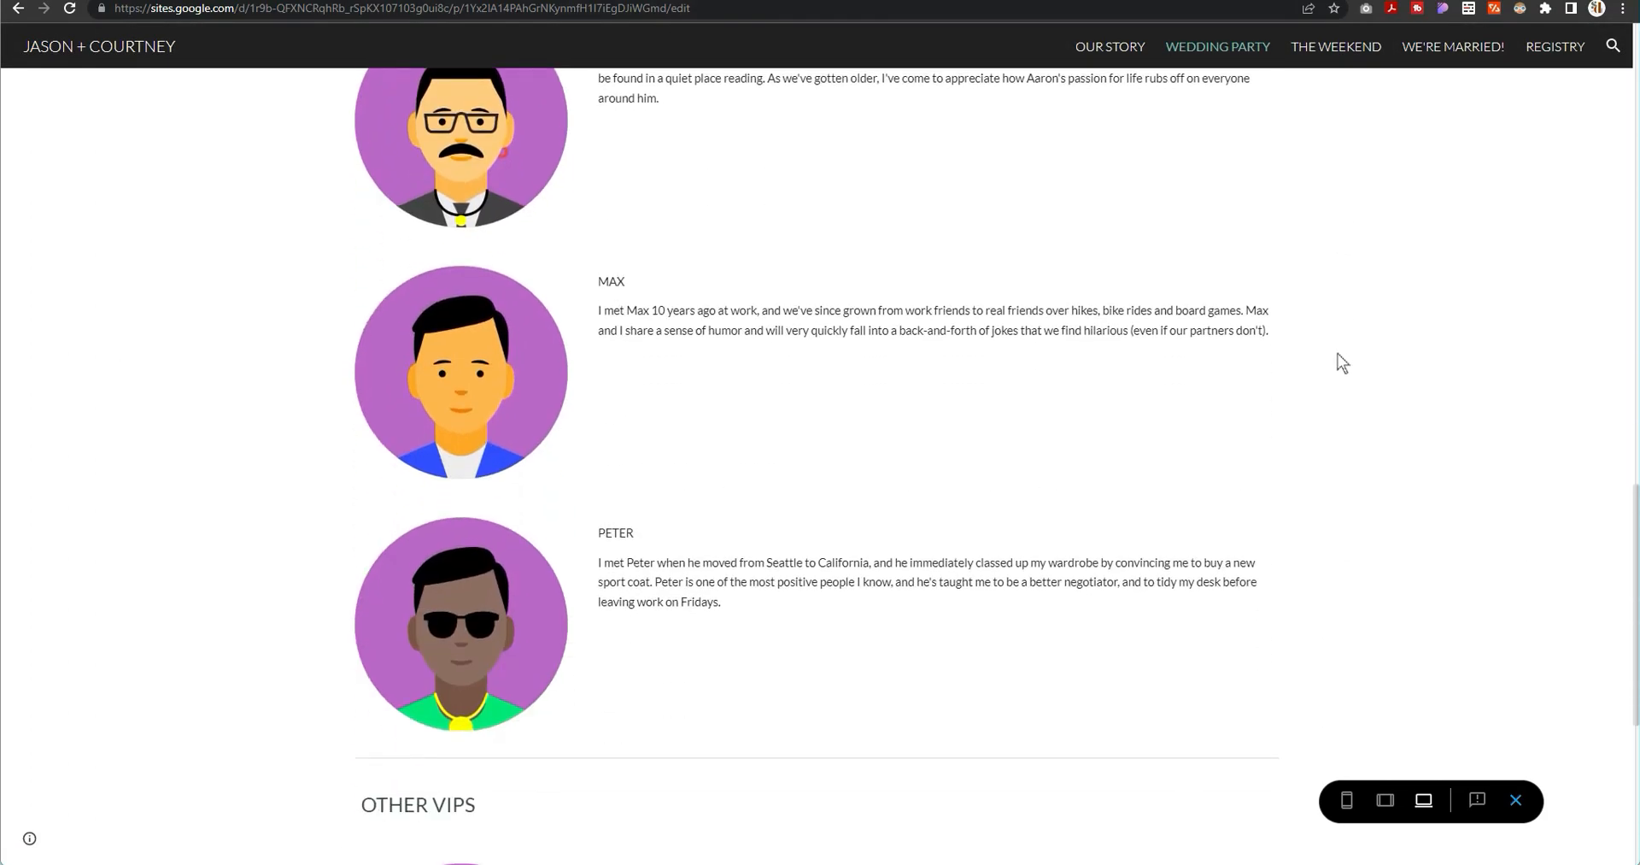
scroll(down, 3)
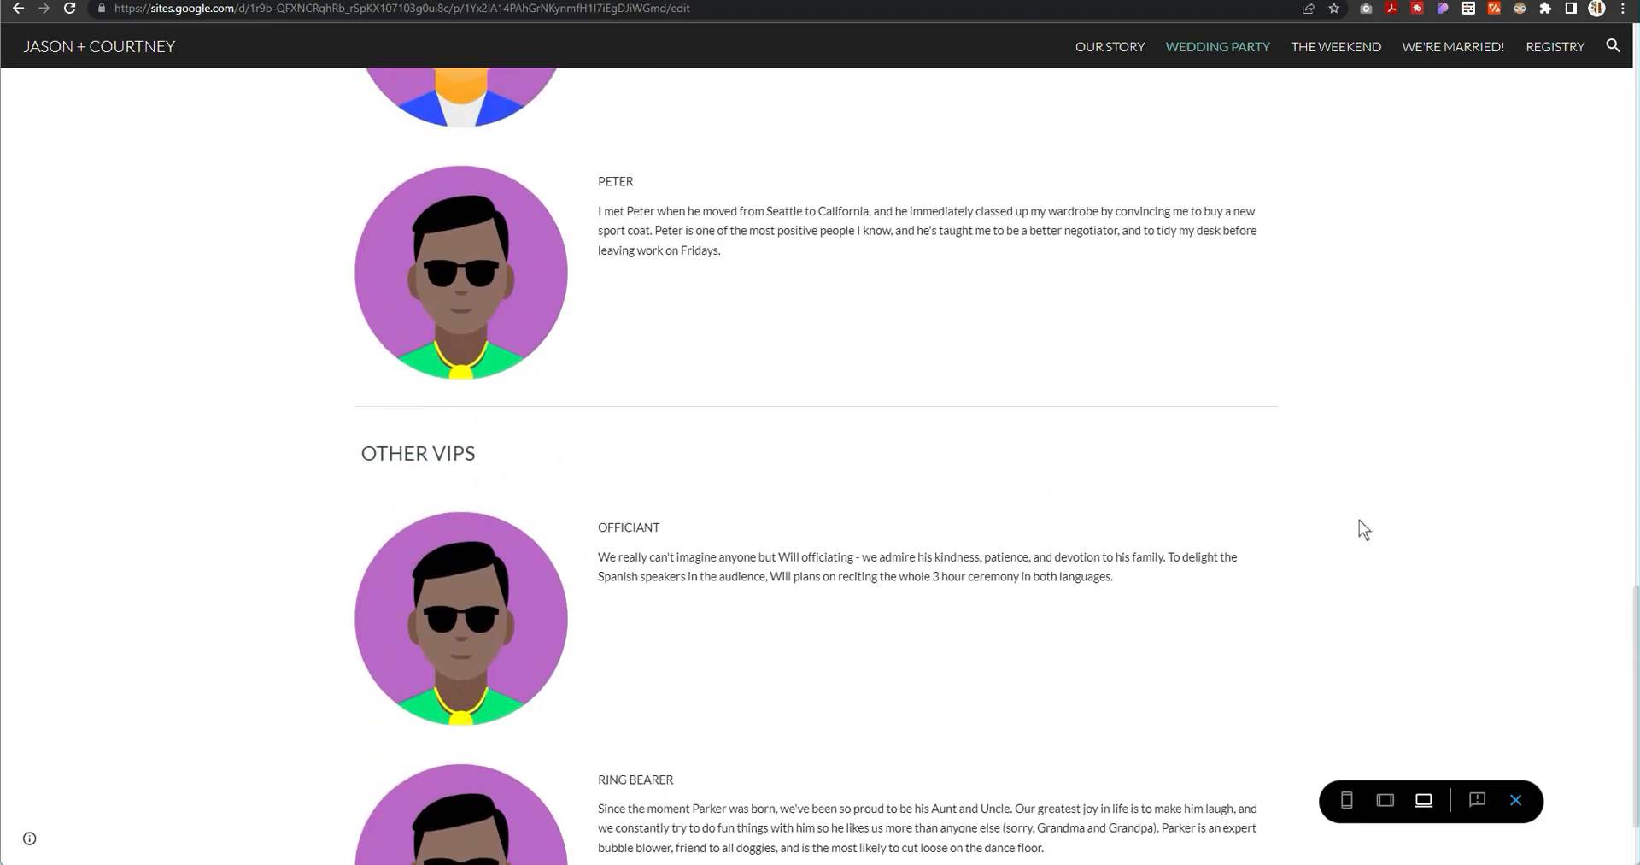
scroll(down, 3)
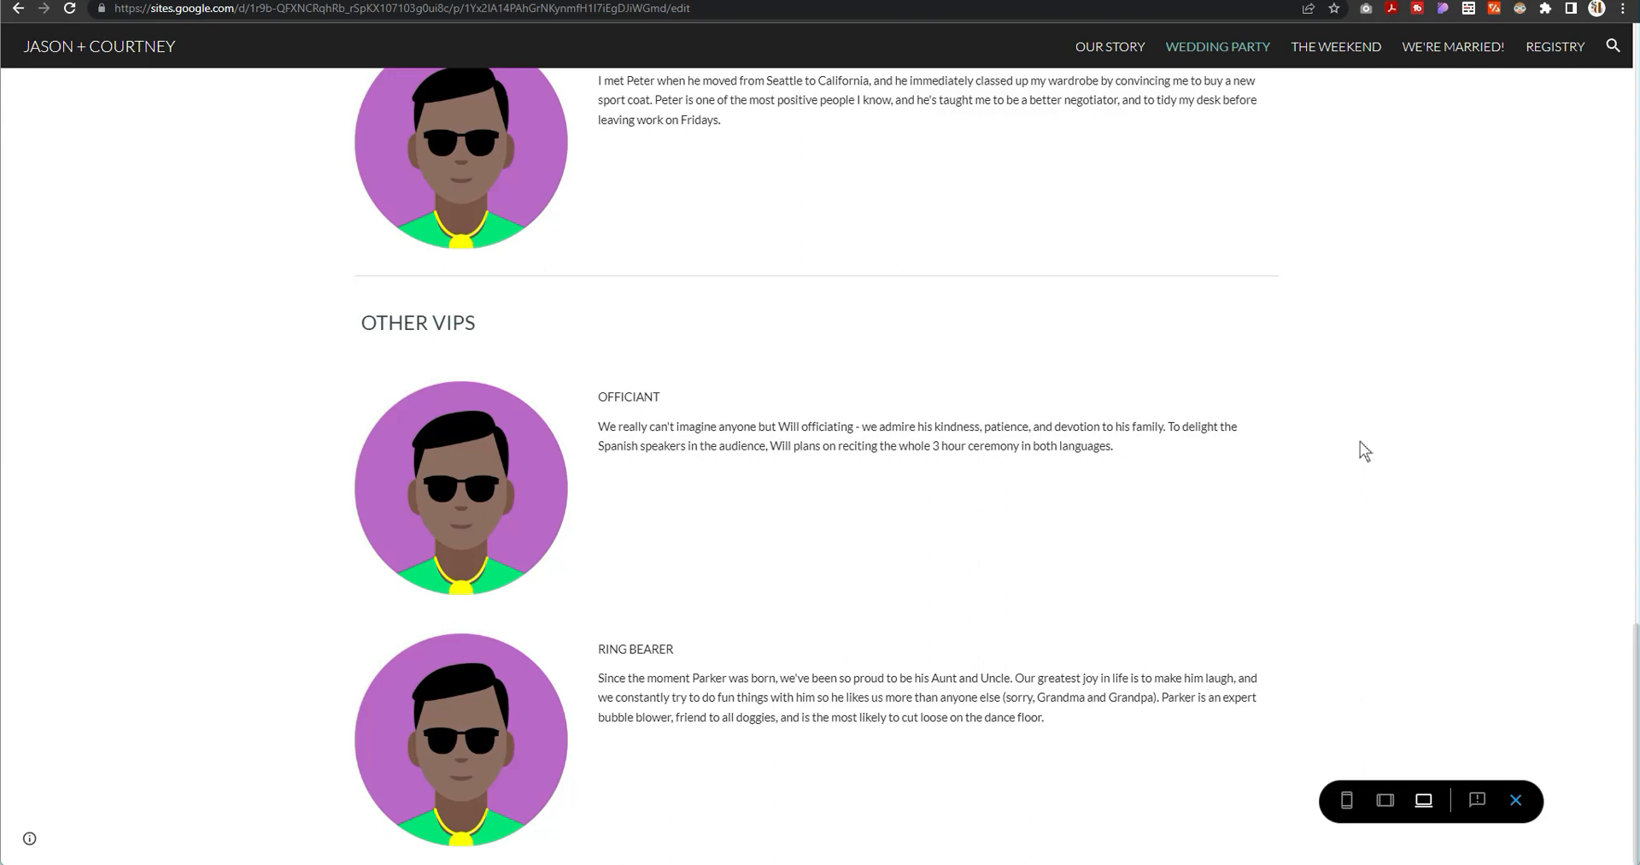
mouse_move(1401, 493)
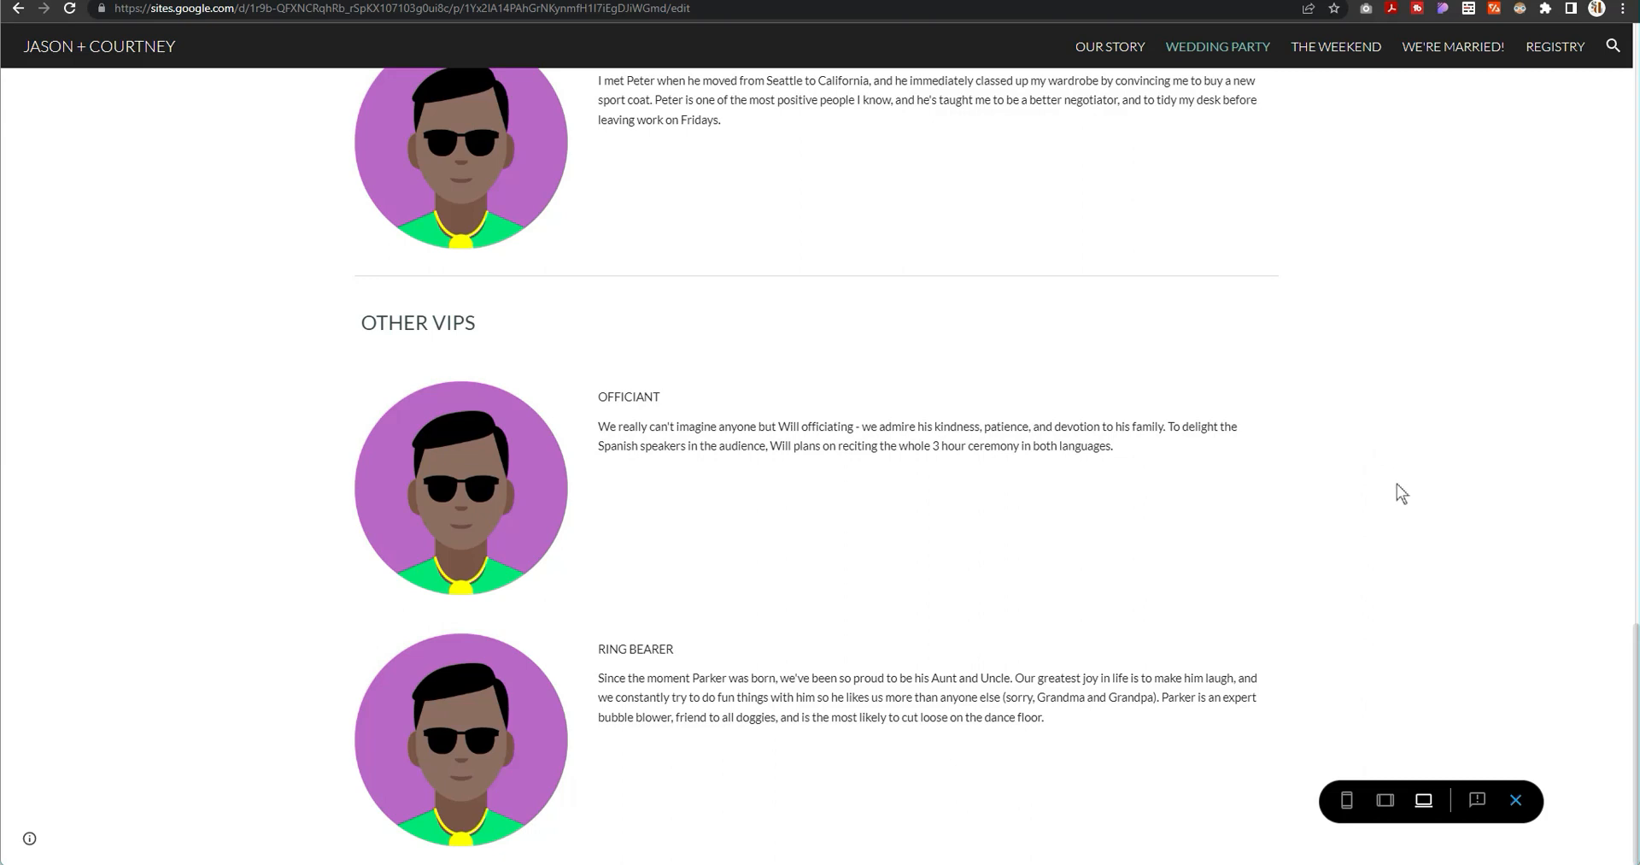
mouse_move(1350, 55)
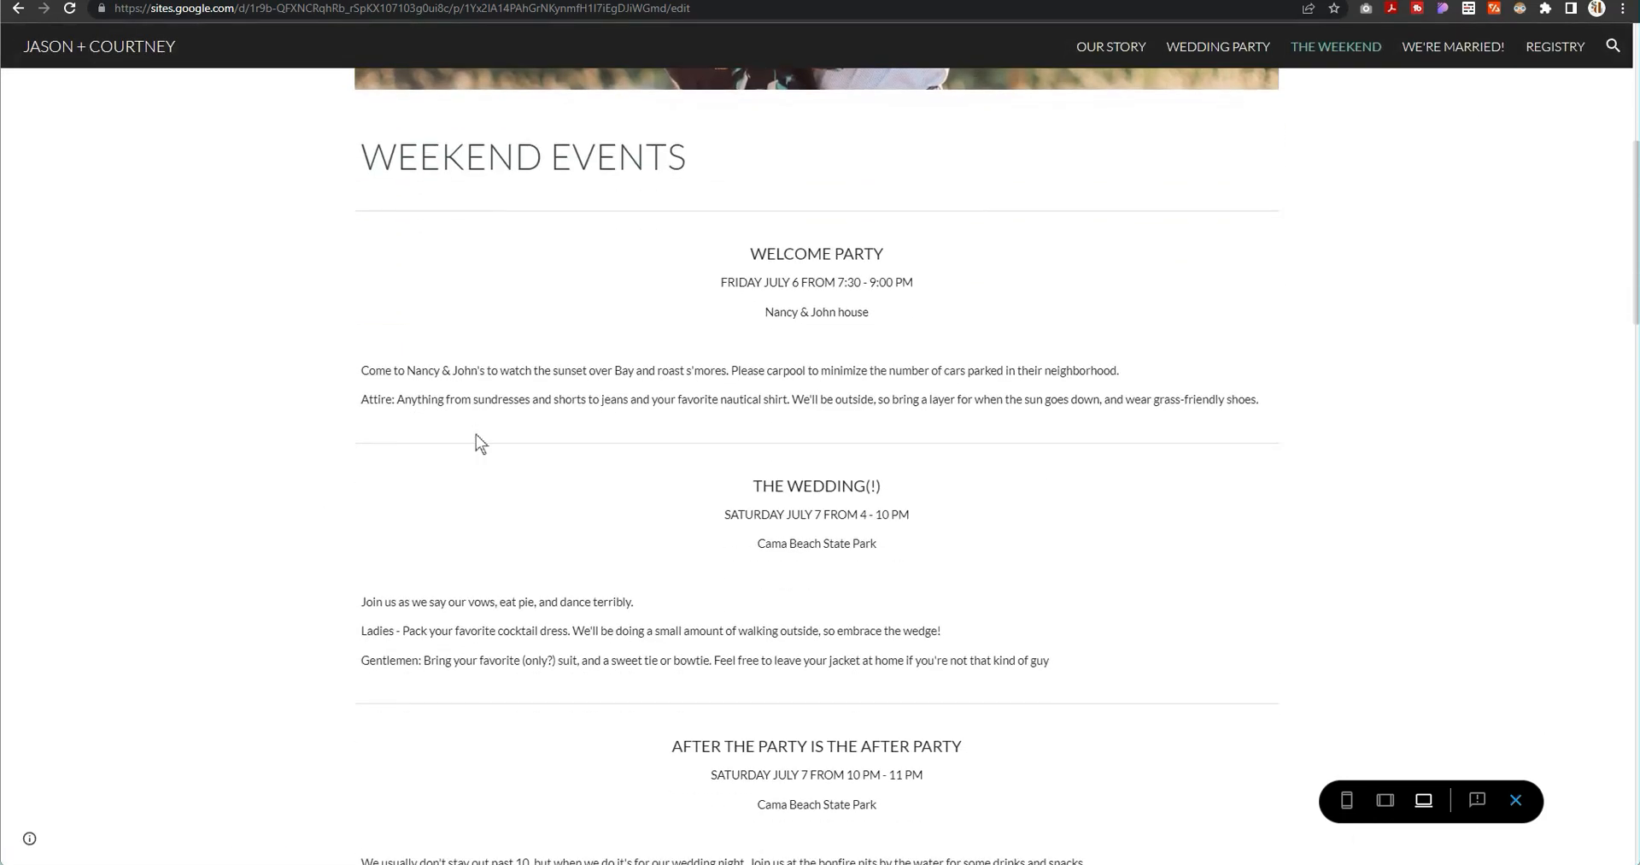
Step: Scroll through the weekend page's lodging and activity tips
scroll(down, 3)
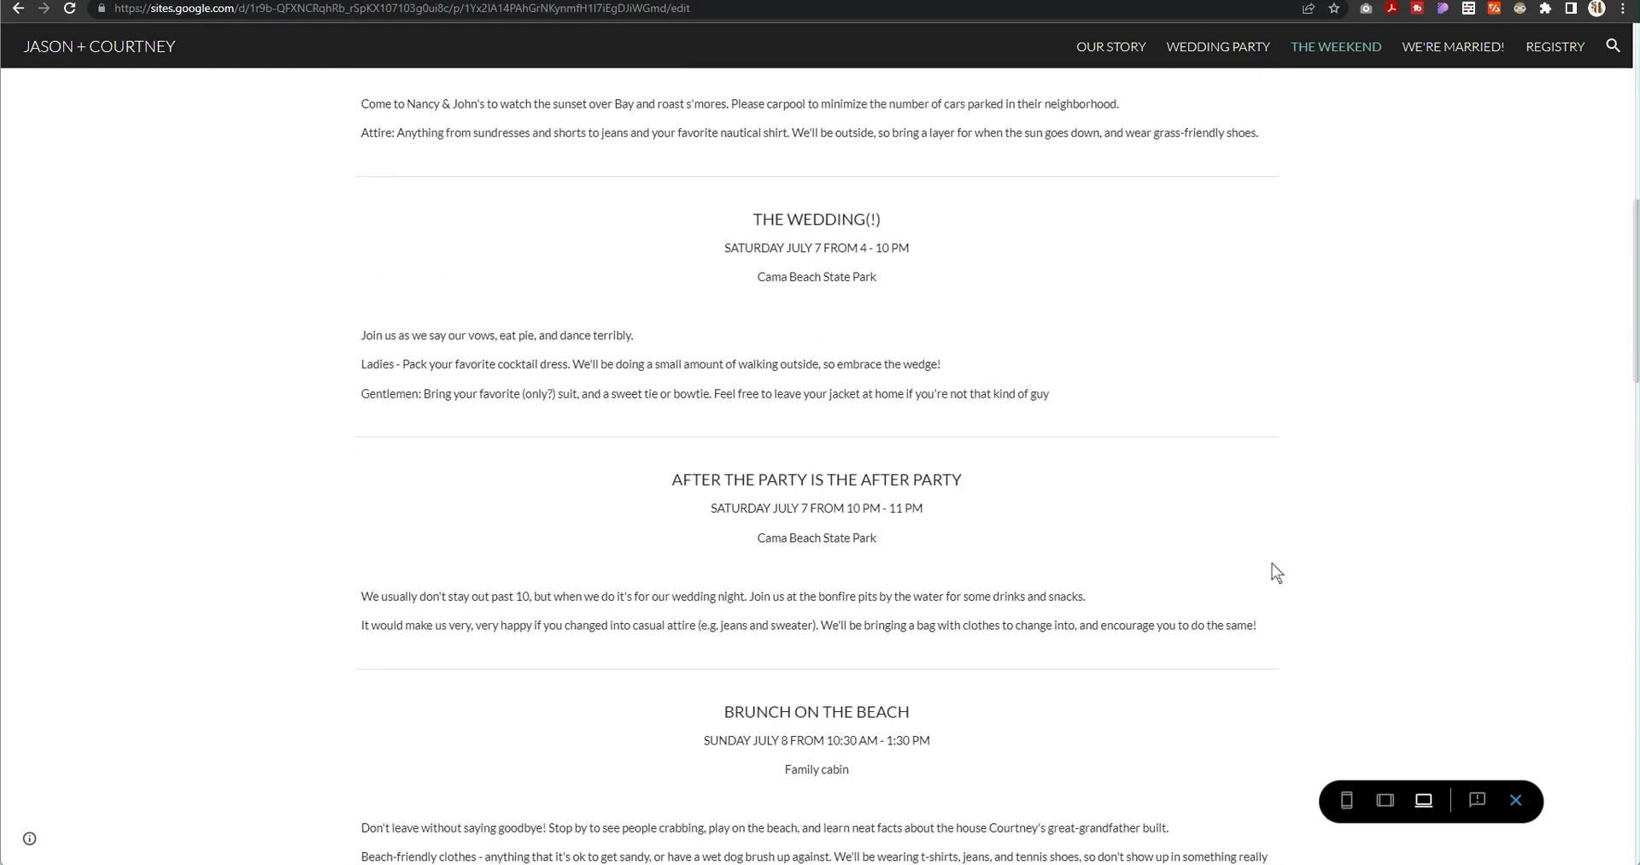
scroll(down, 3)
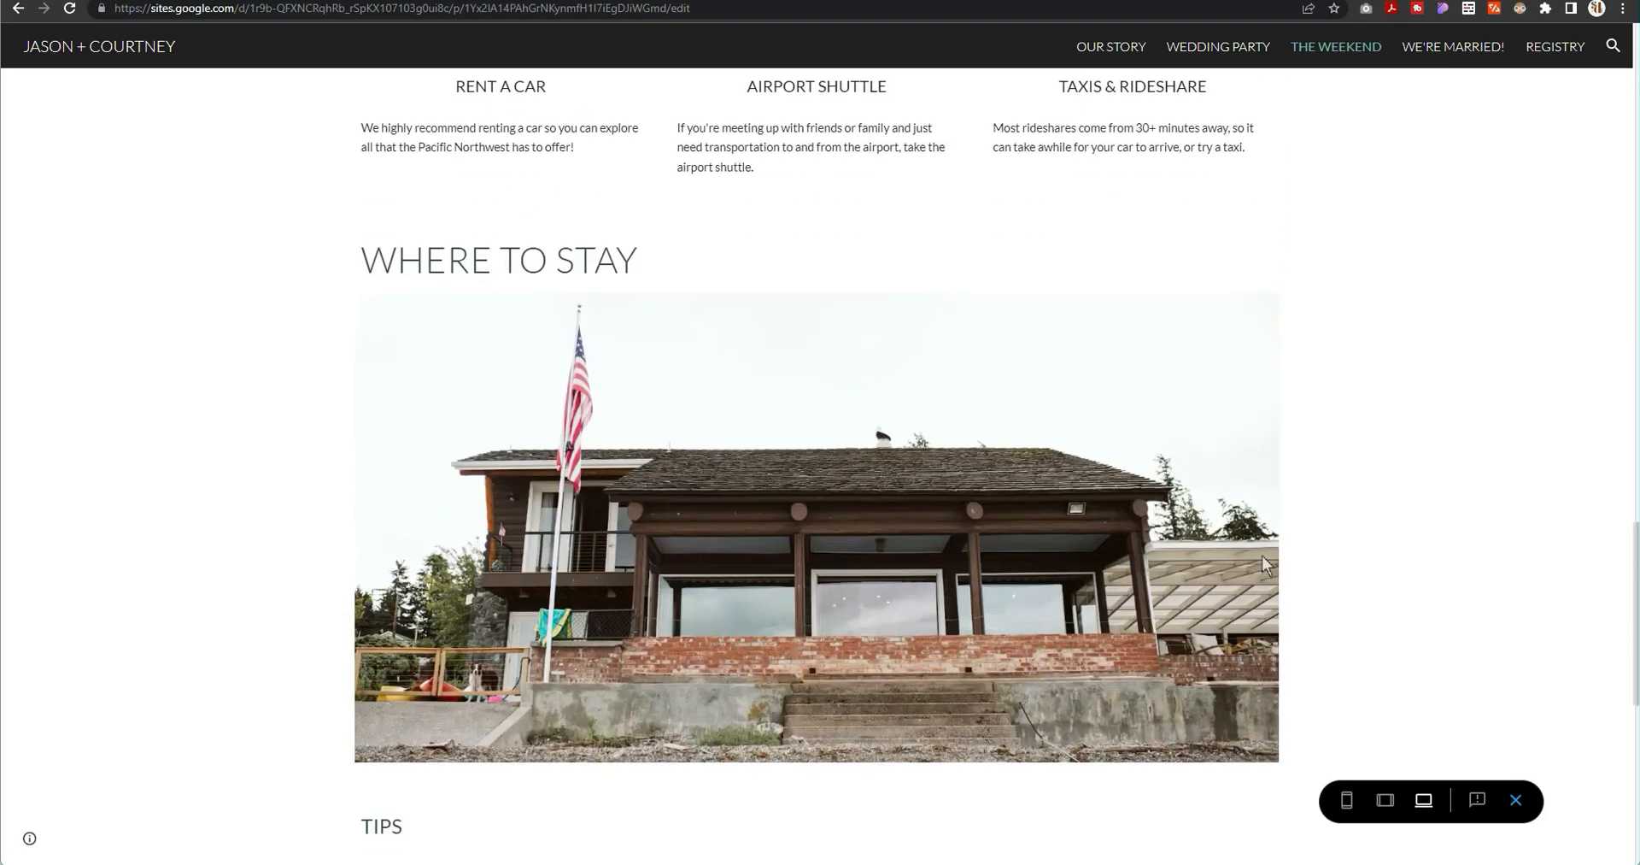
scroll(down, 3)
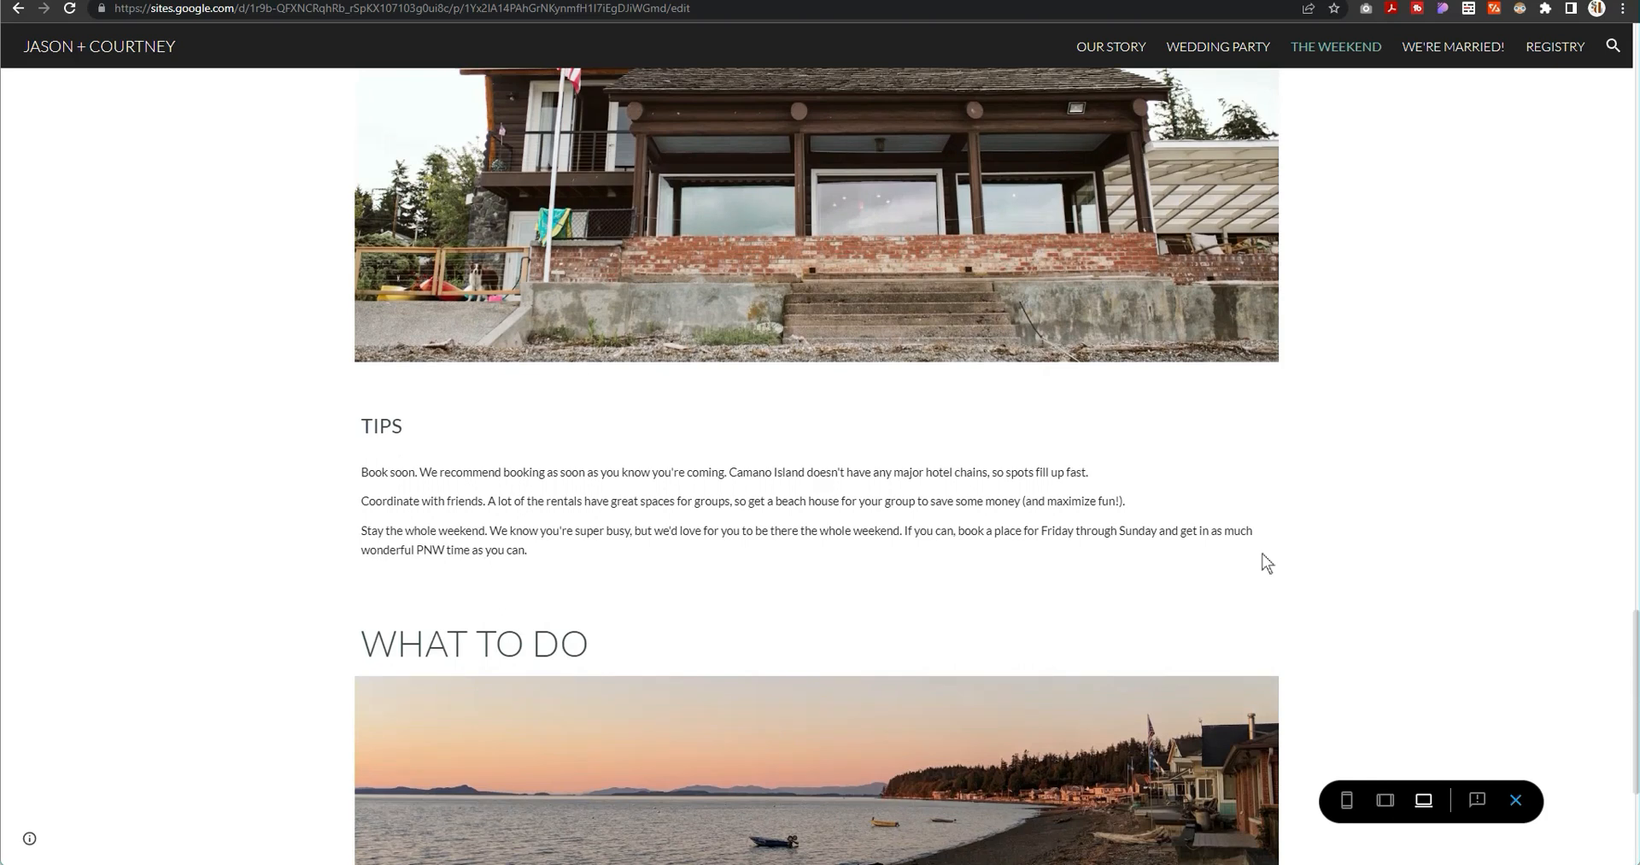
scroll(down, 3)
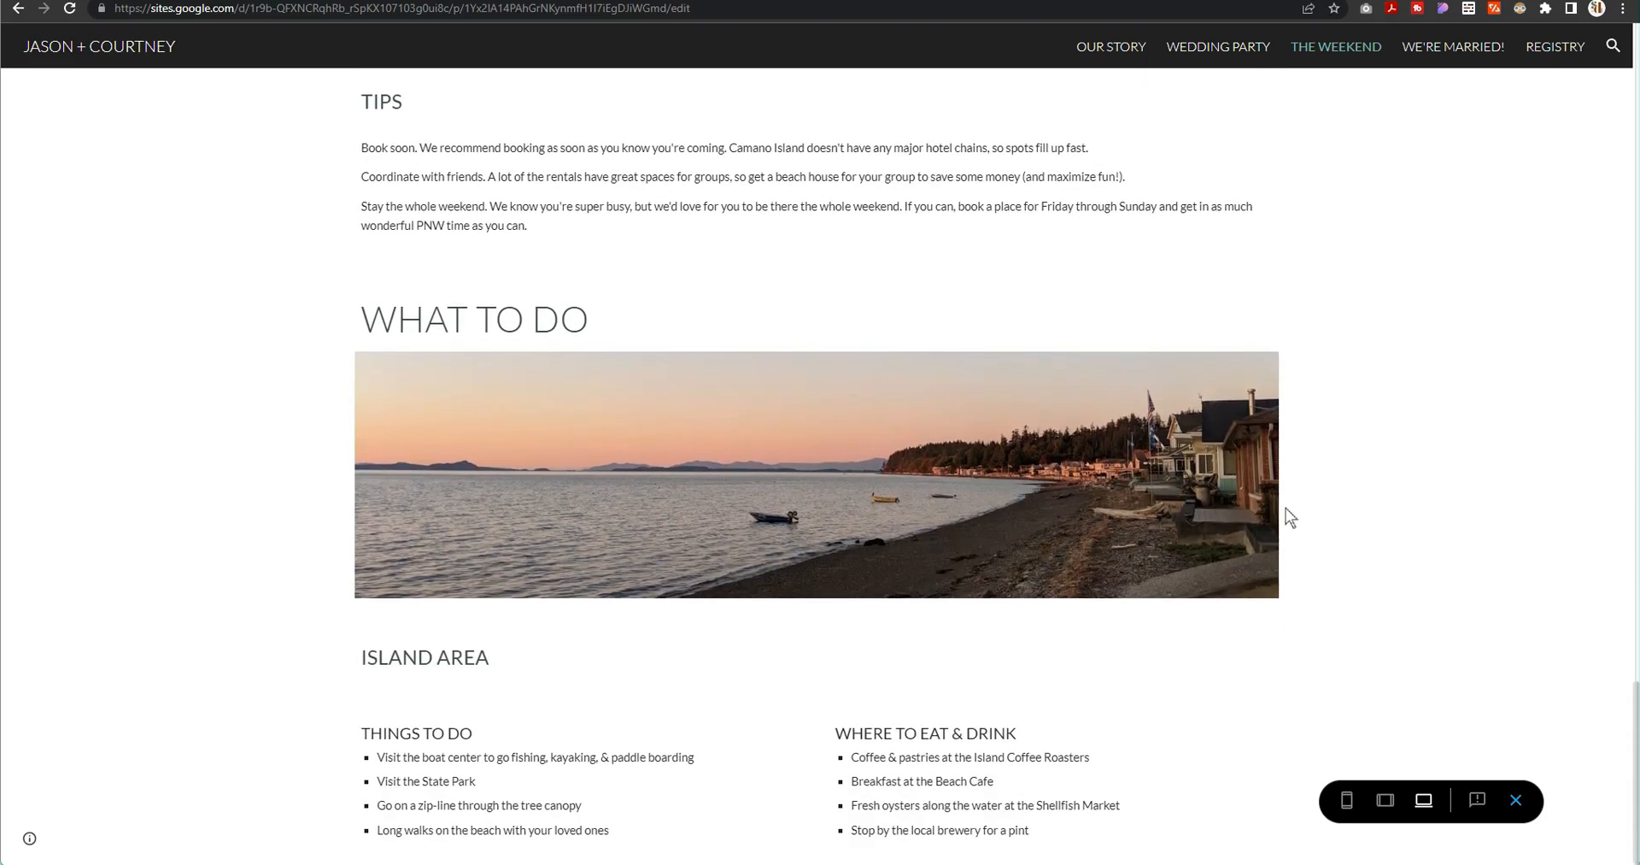
scroll(down, 3)
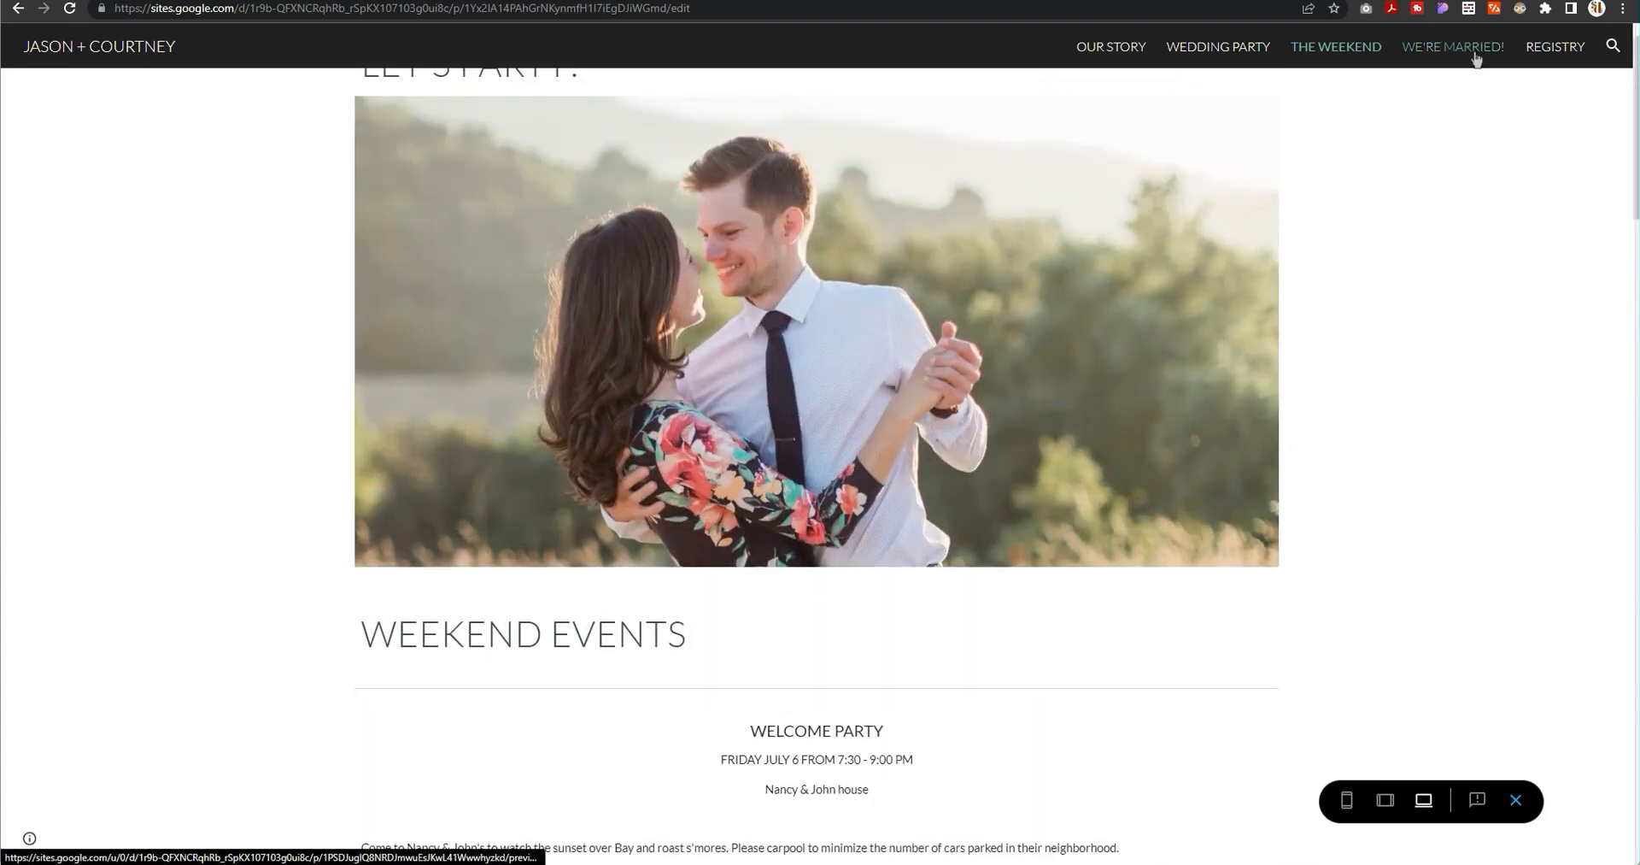
Step: Go to the We're Married page and browse its photo gallery
click(1452, 46)
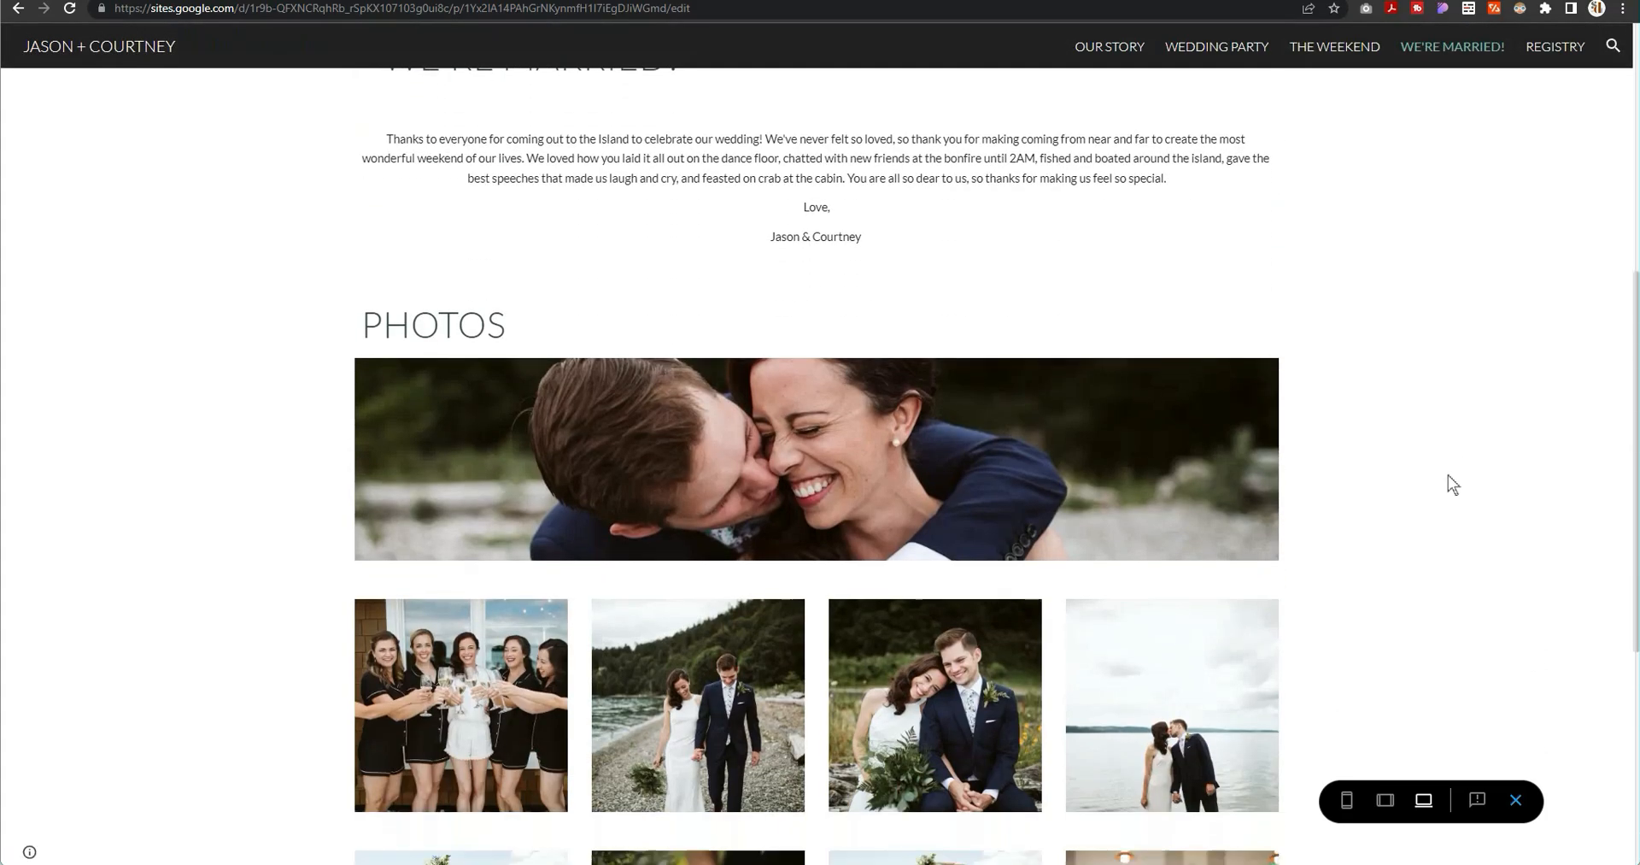
scroll(down, 3)
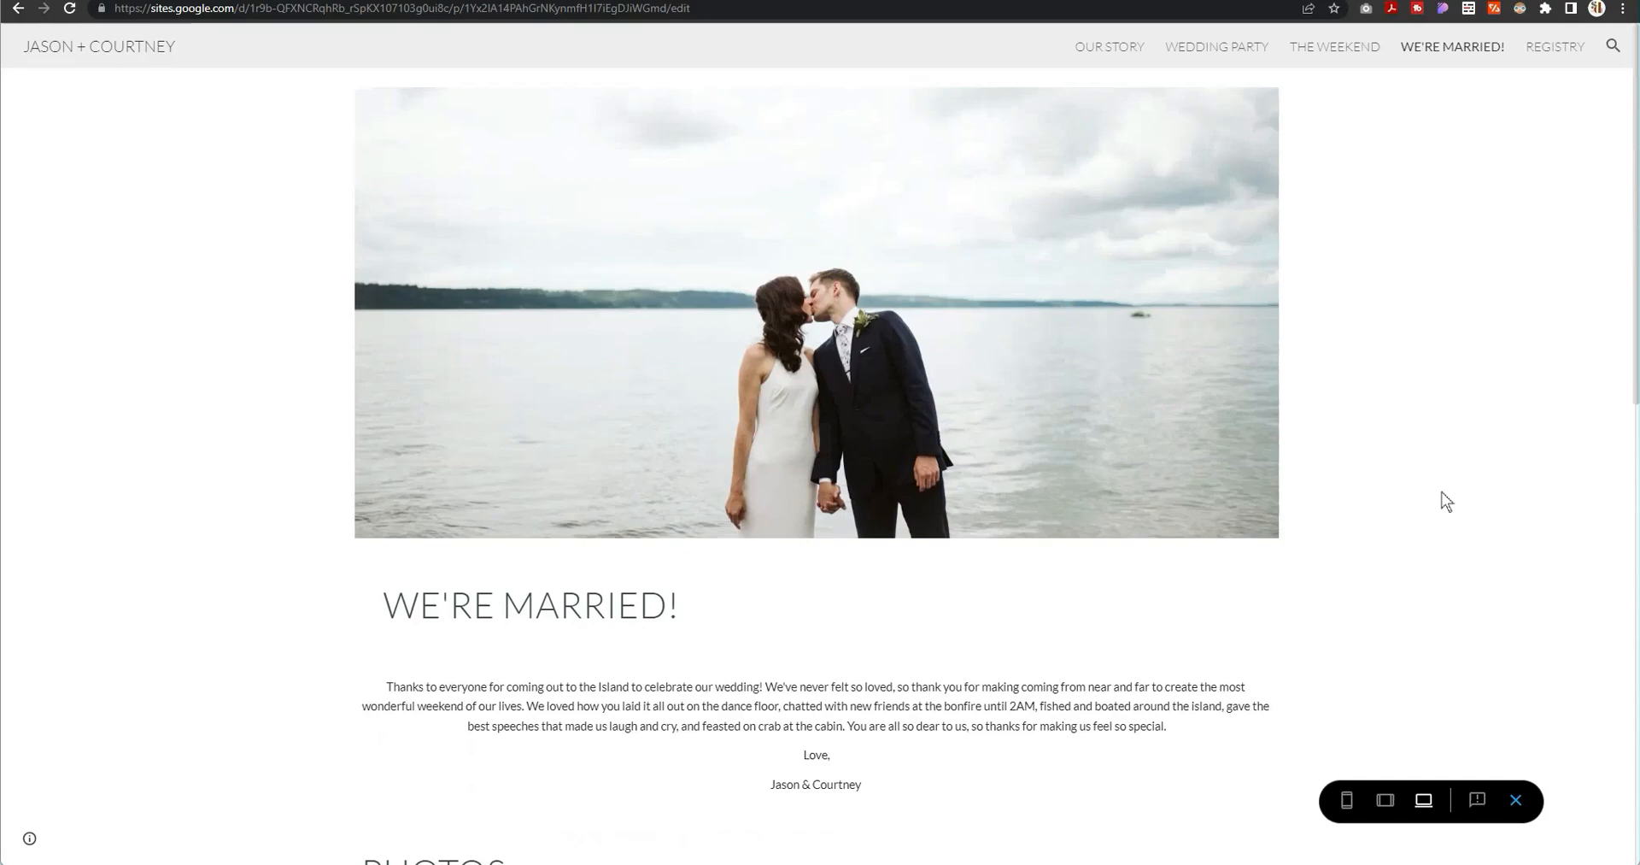
mouse_move(95, 57)
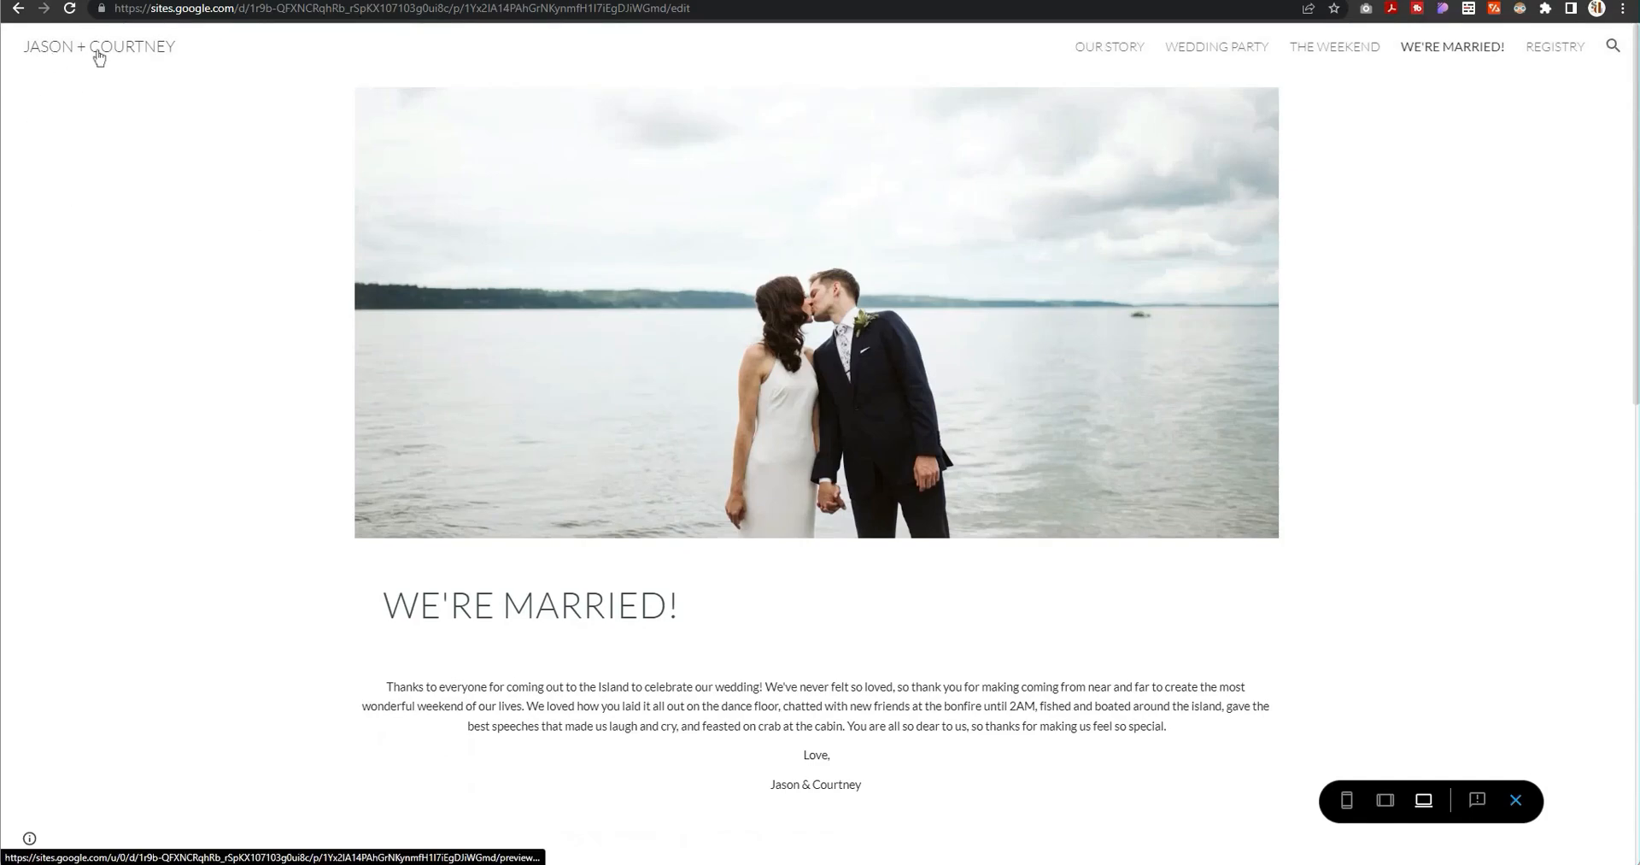
scroll(down, 3)
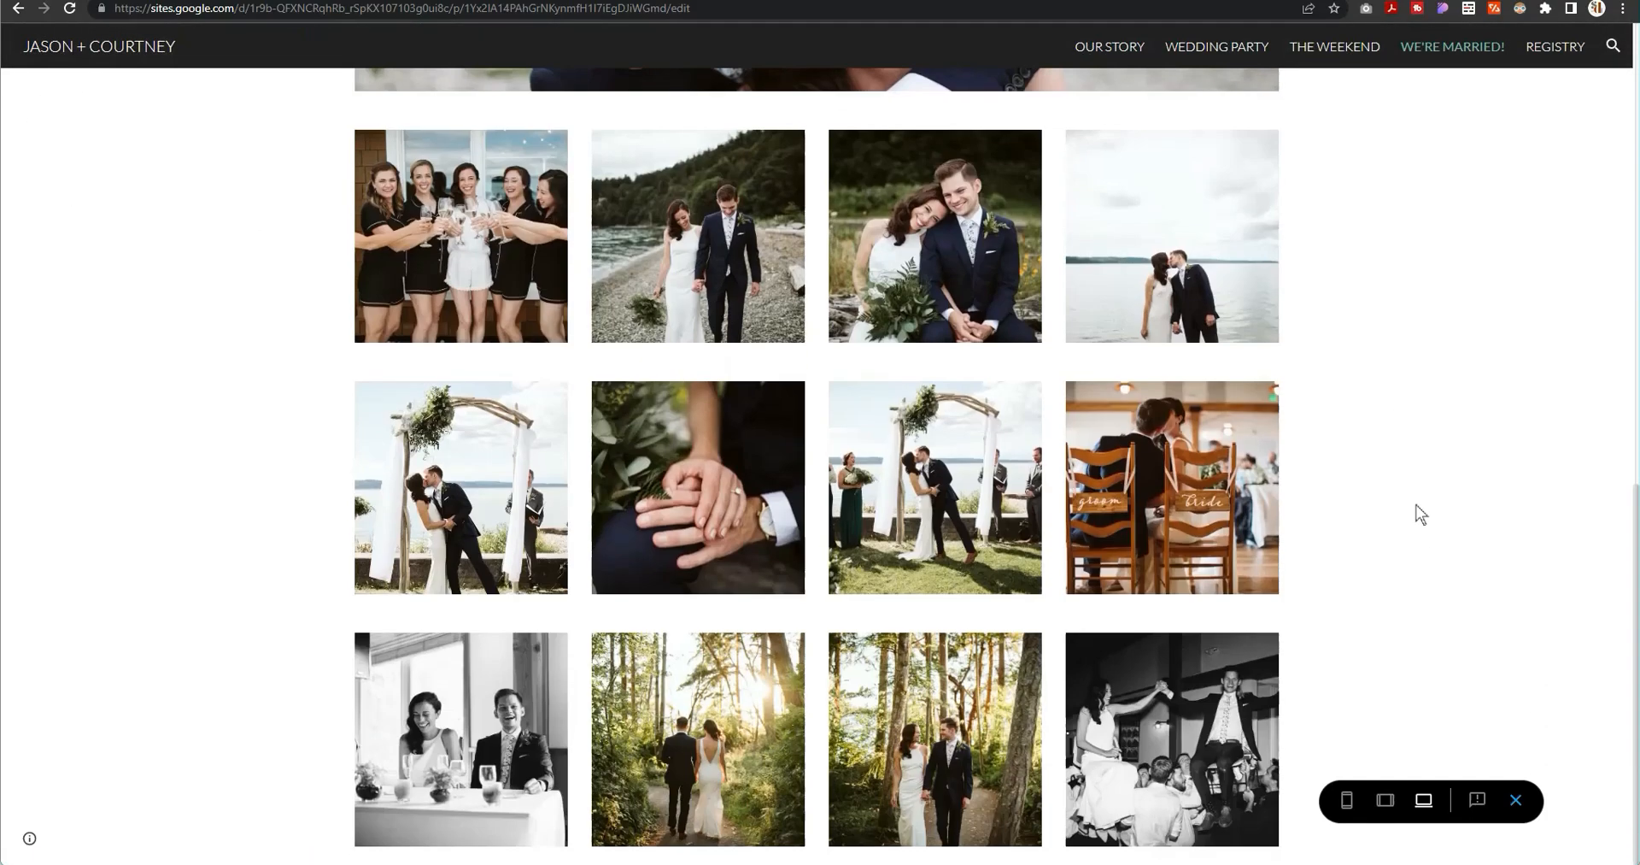
mouse_move(1554, 61)
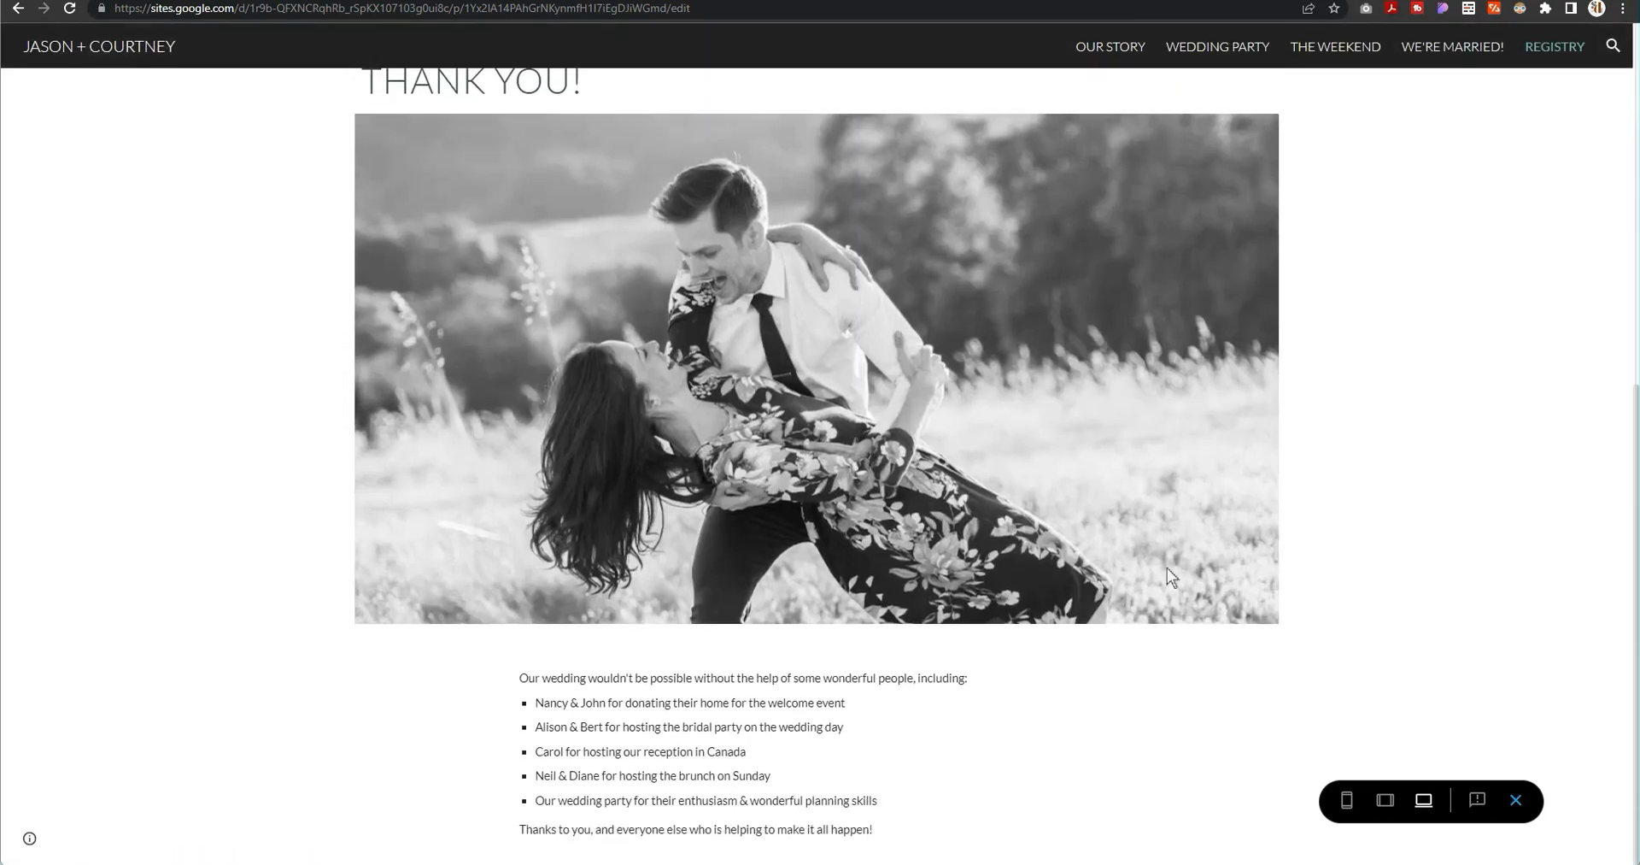
mouse_move(1244, 614)
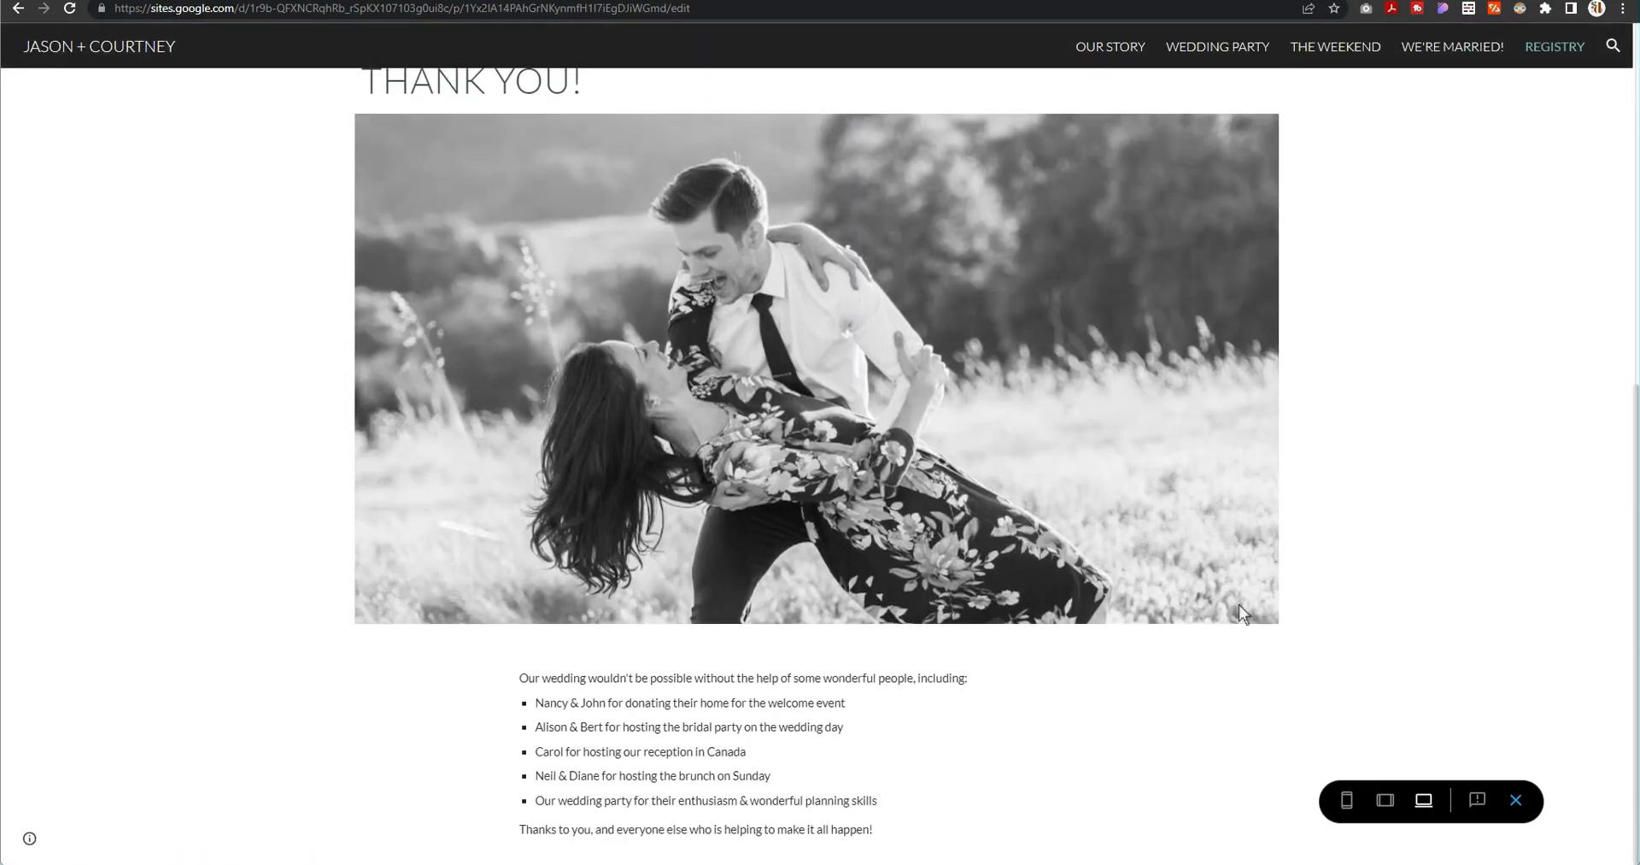
mouse_move(1194, 858)
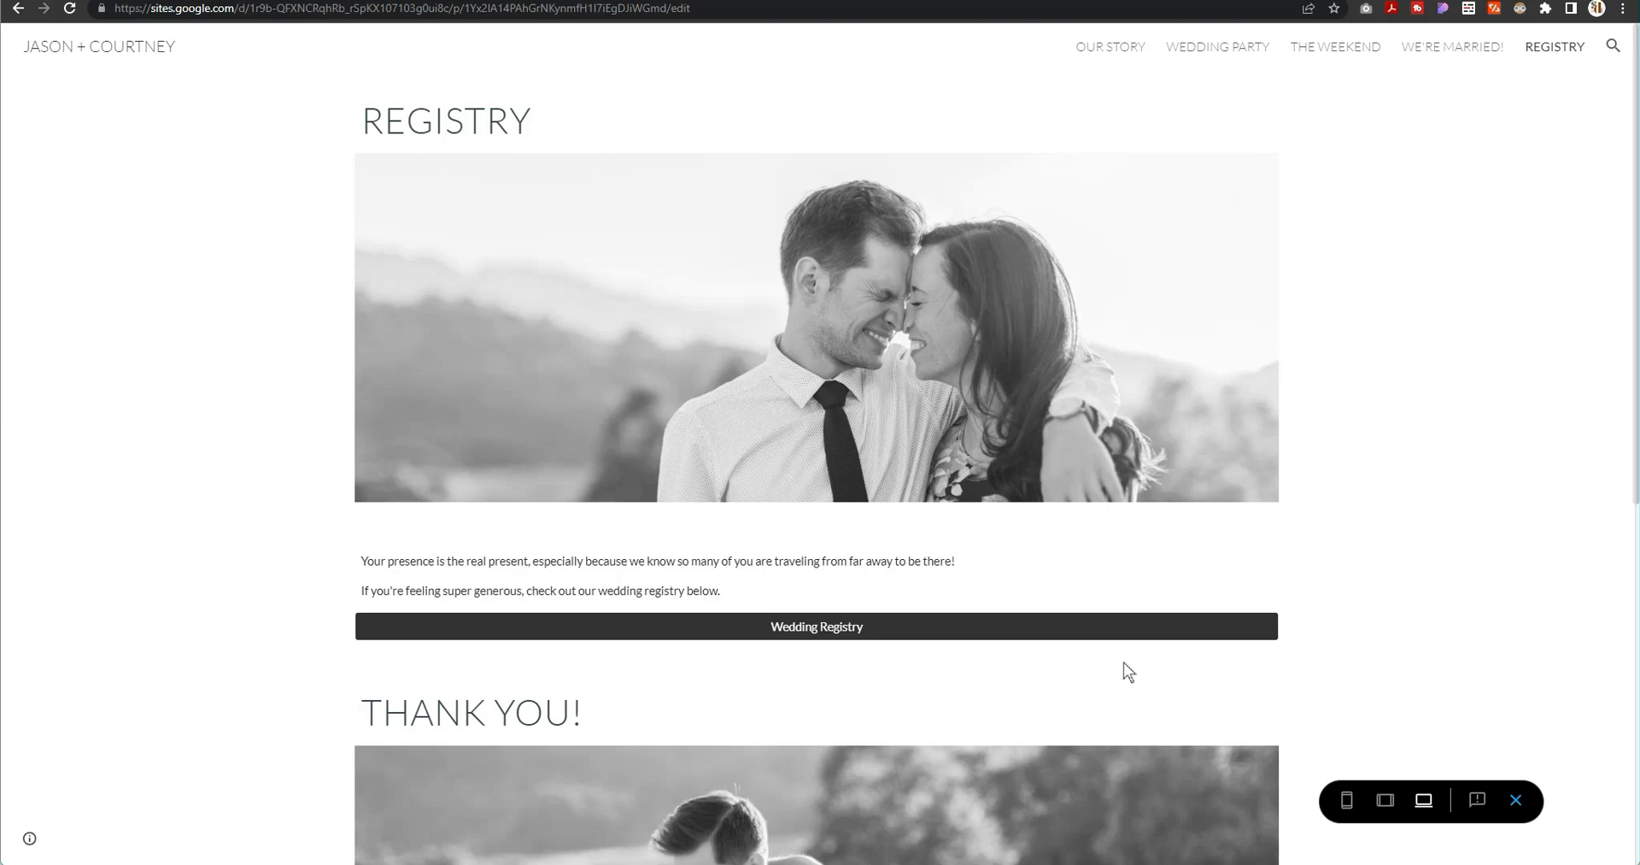
mouse_move(1121, 653)
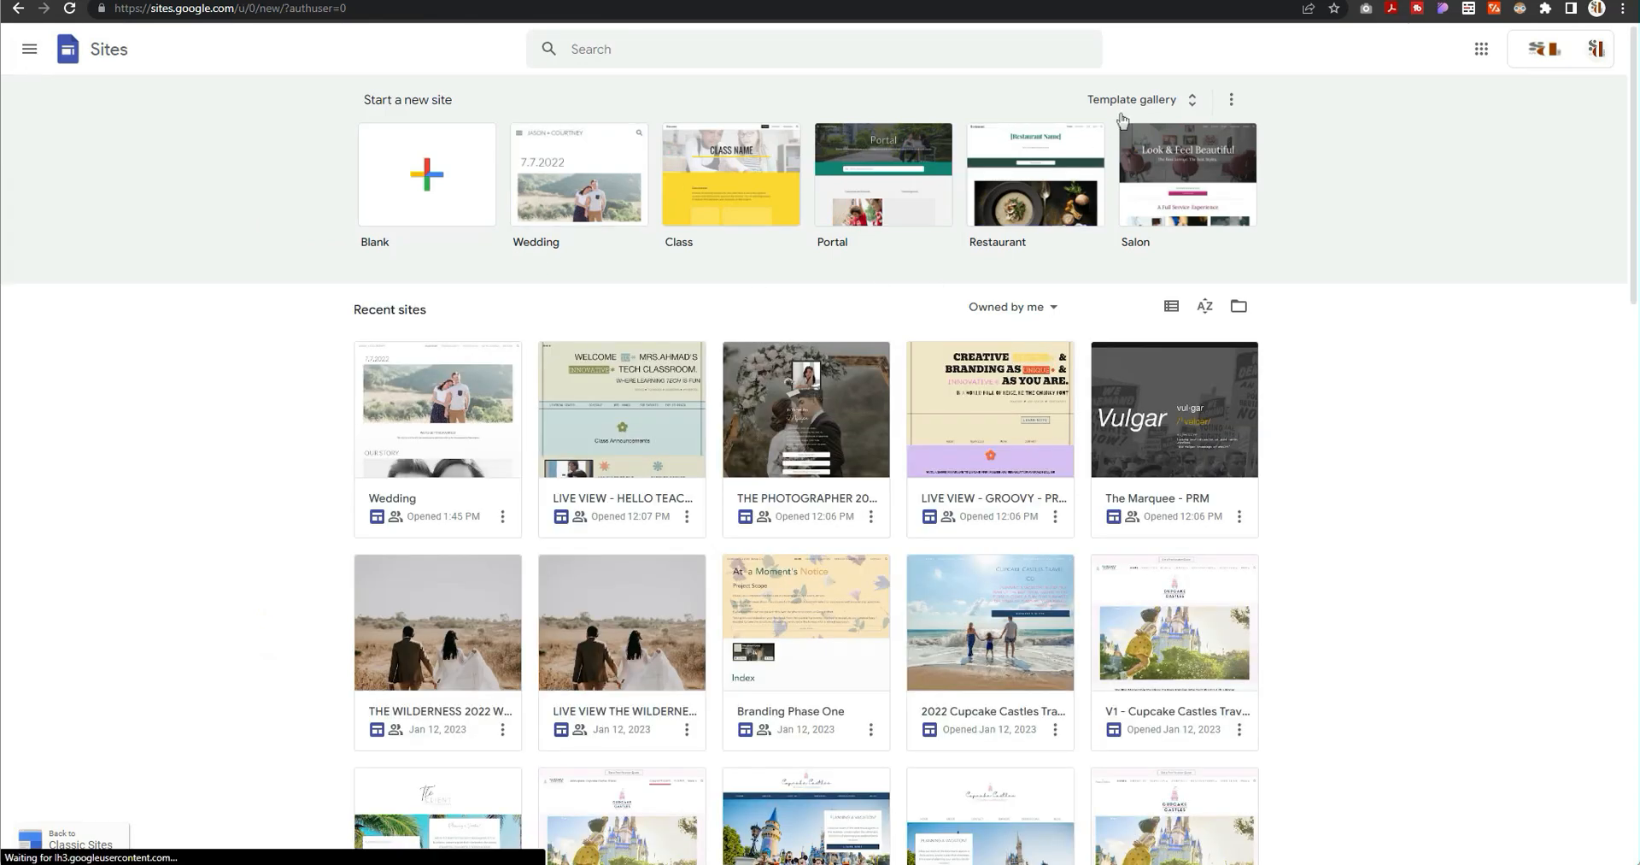
click(1135, 99)
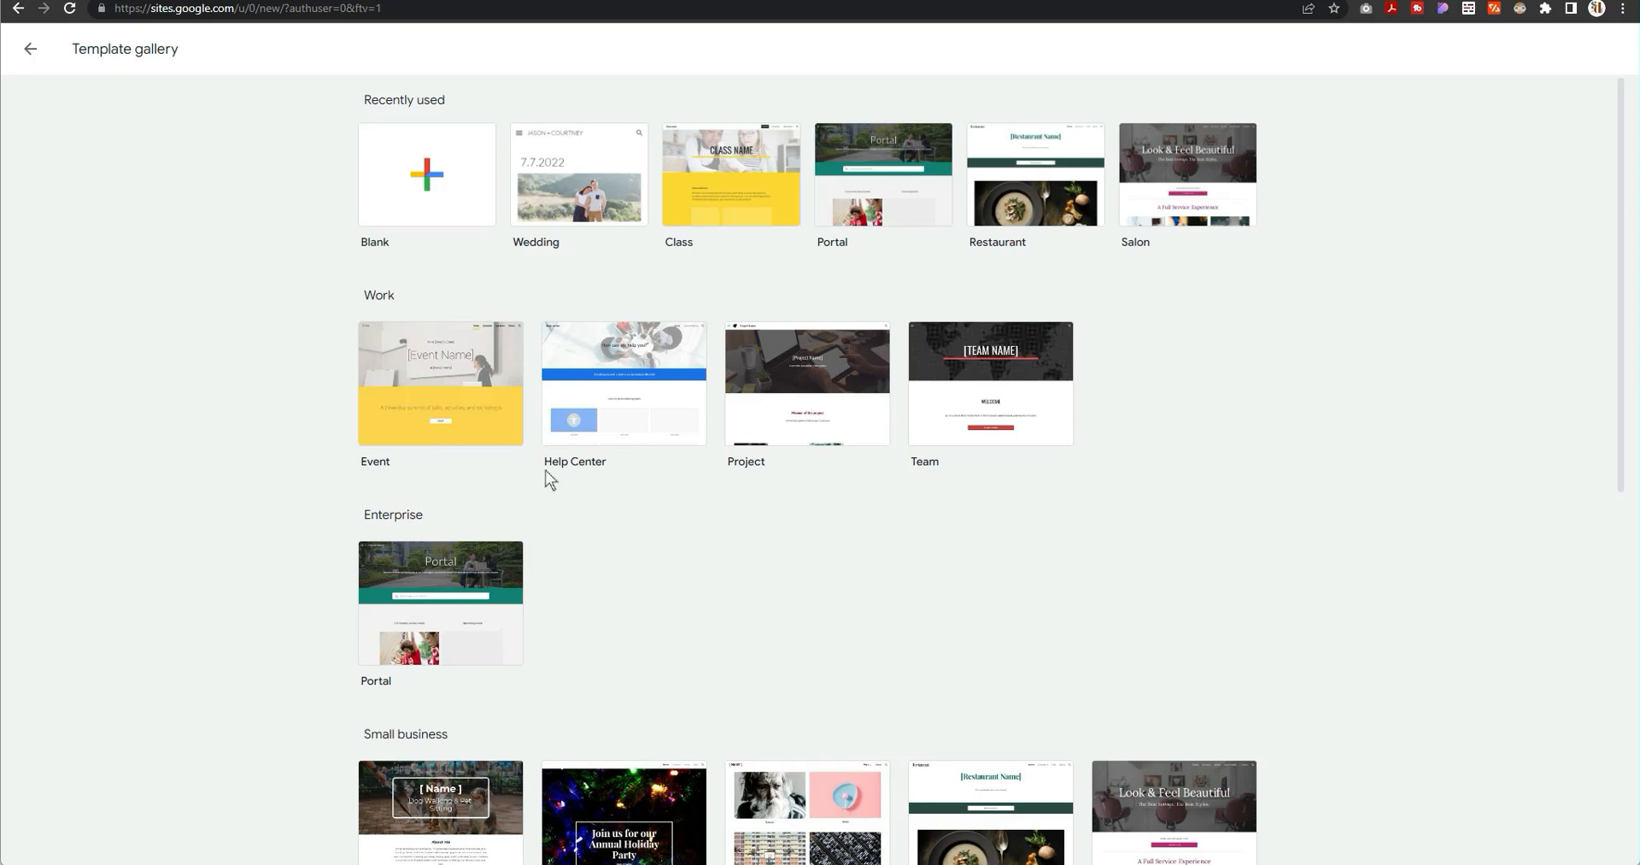
scroll(down, 3)
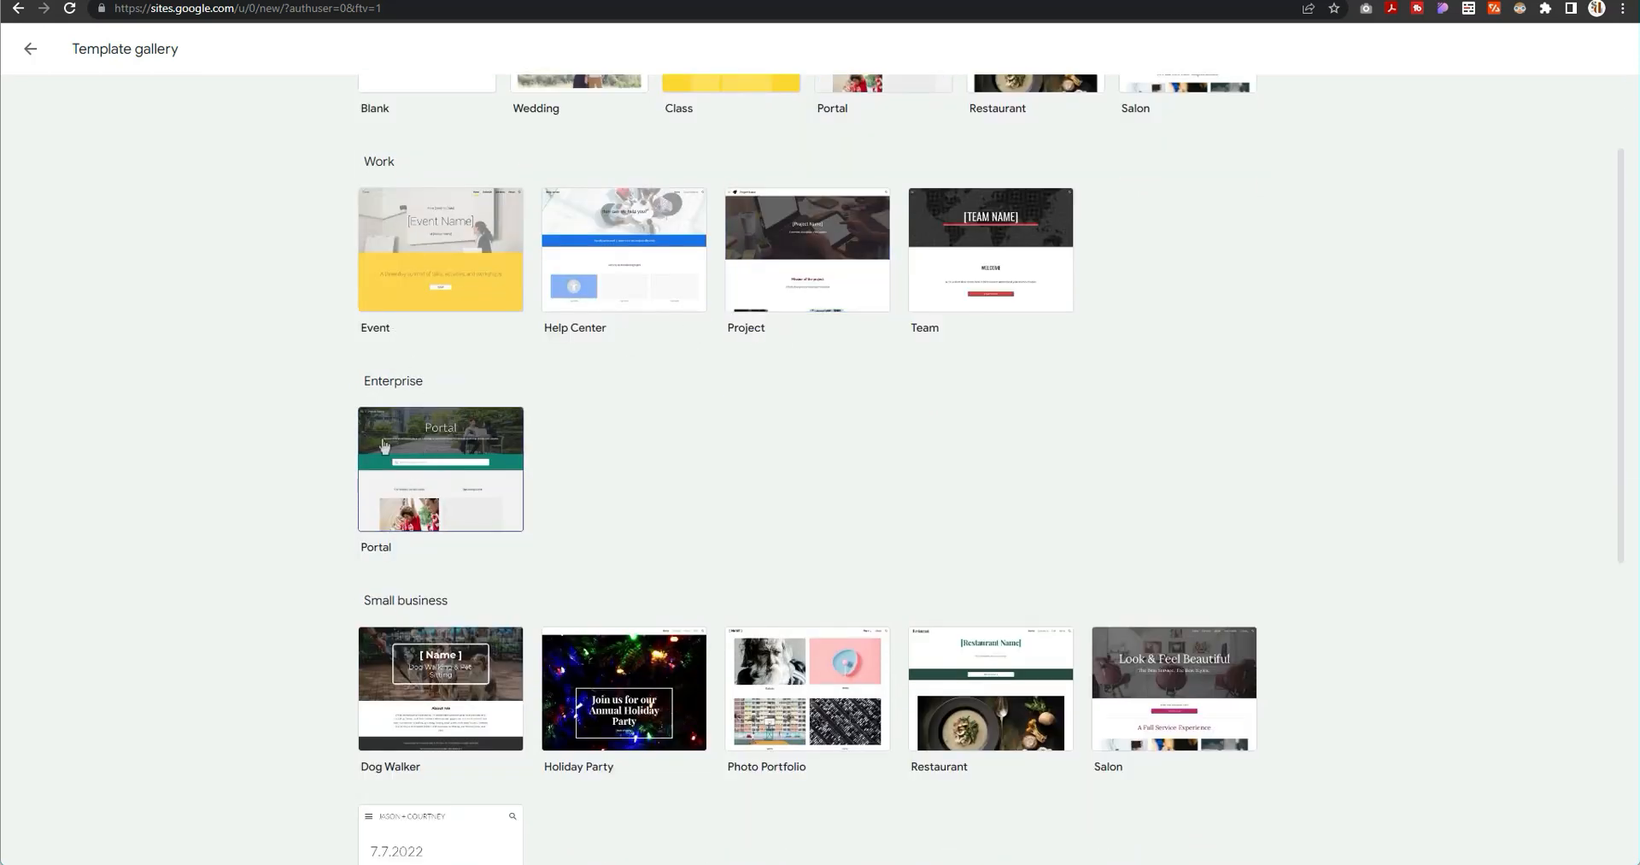
scroll(down, 3)
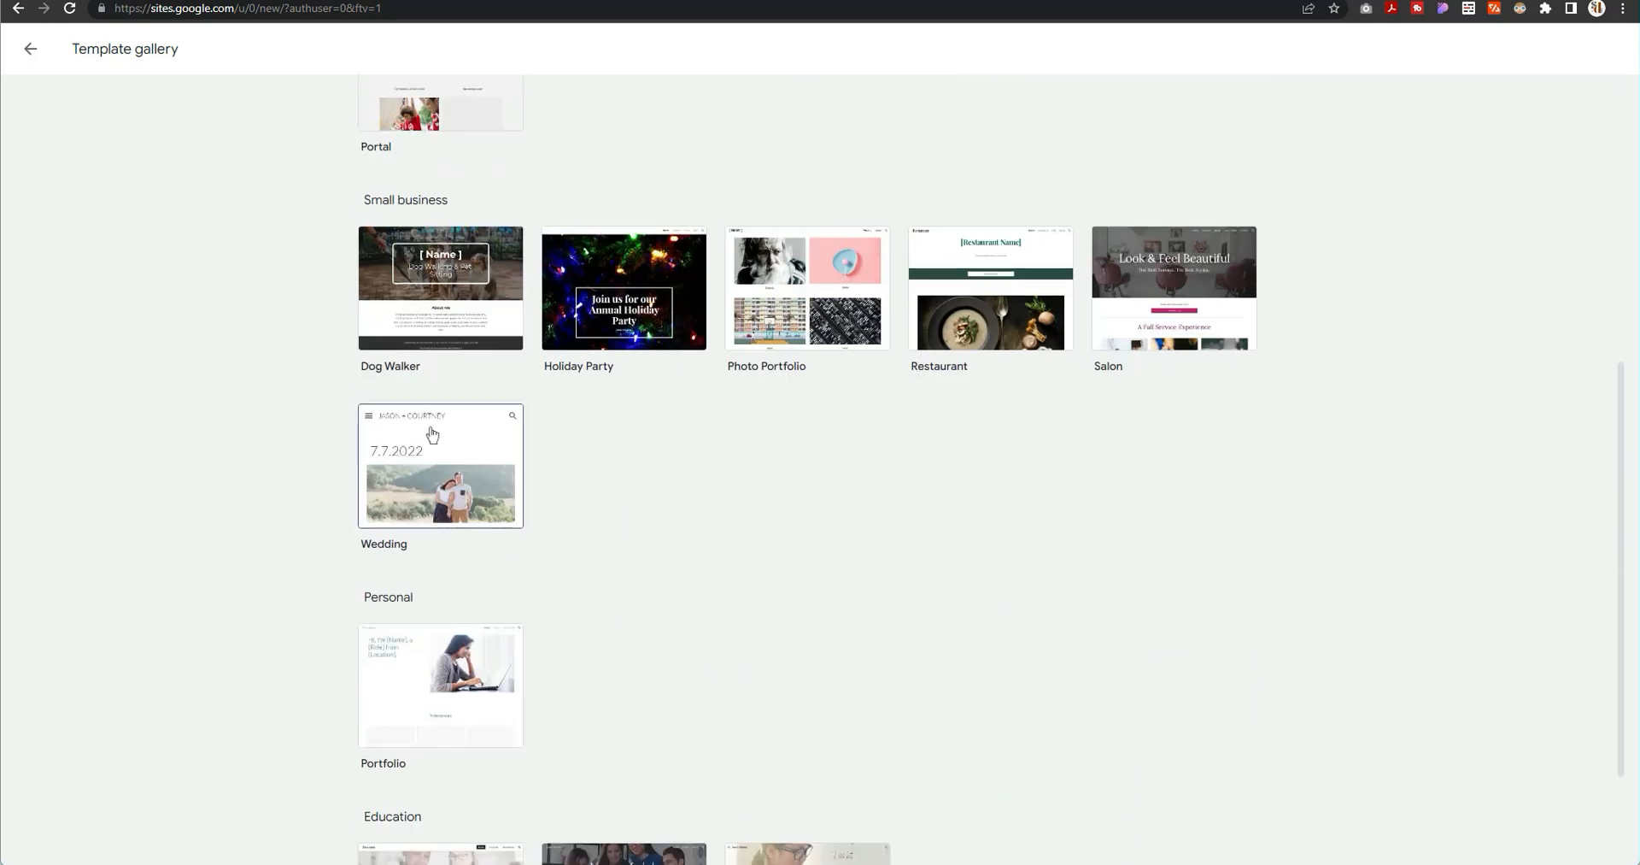
scroll(down, 3)
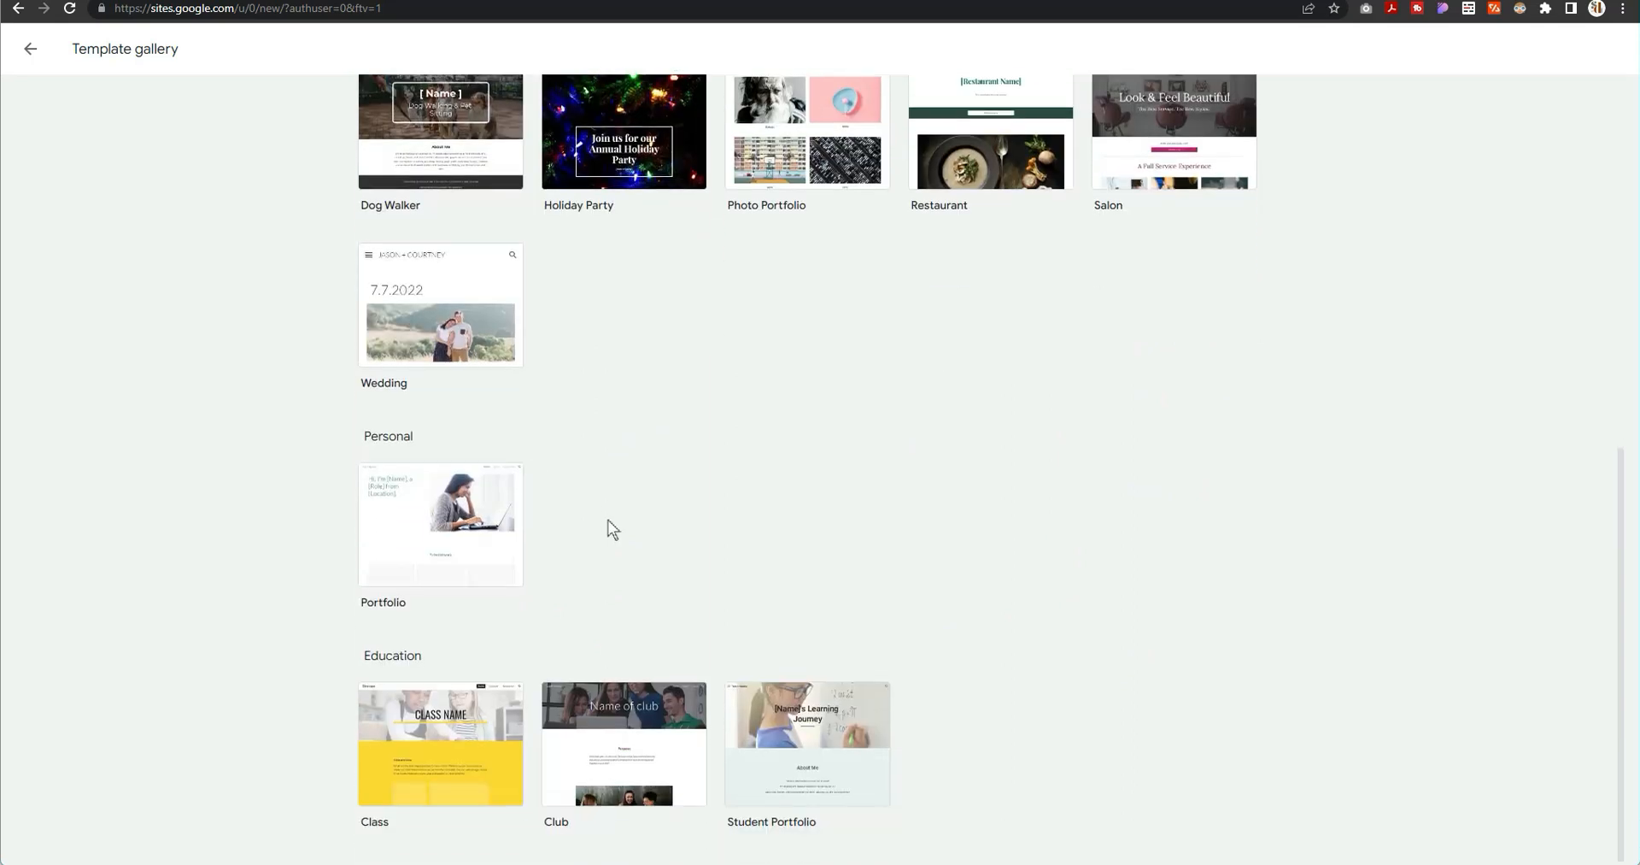
scroll(up, 3)
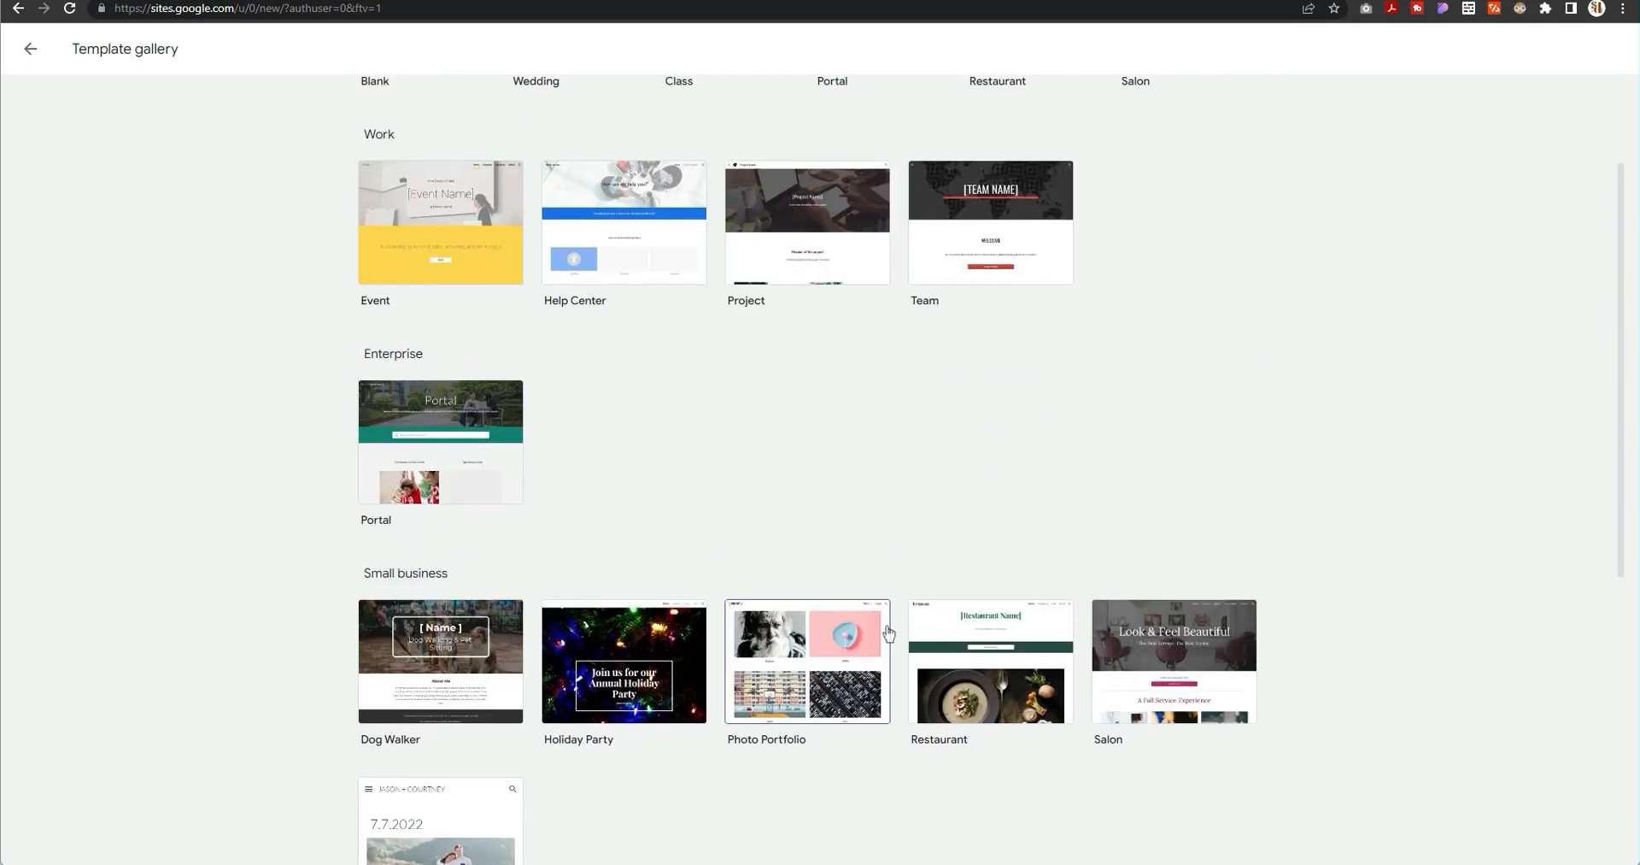
scroll(up, 3)
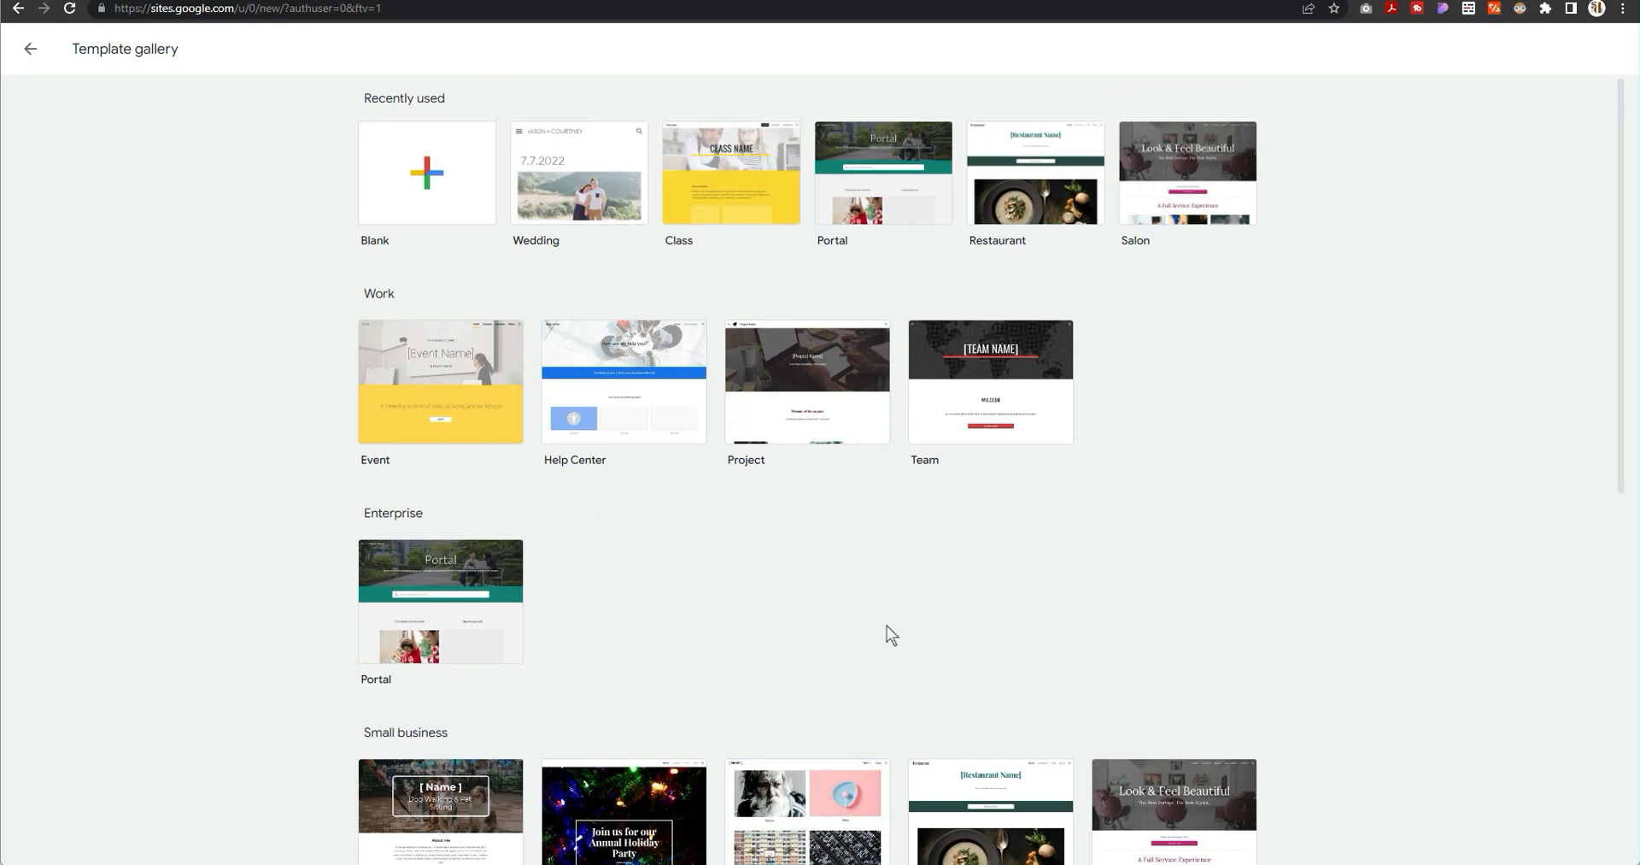
scroll(down, 3)
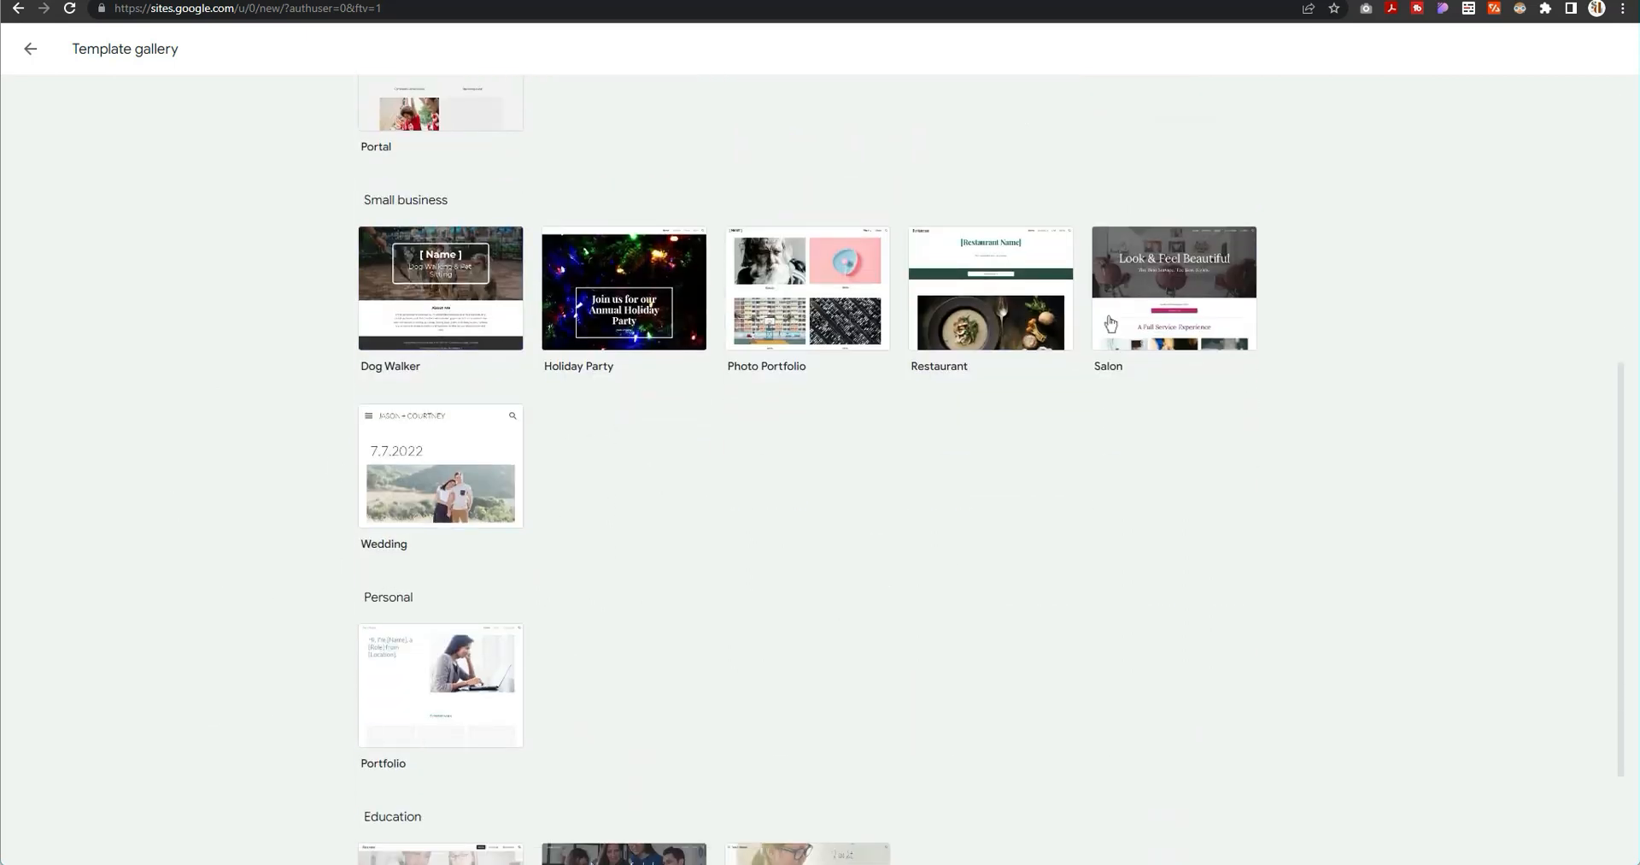
mouse_move(1024, 596)
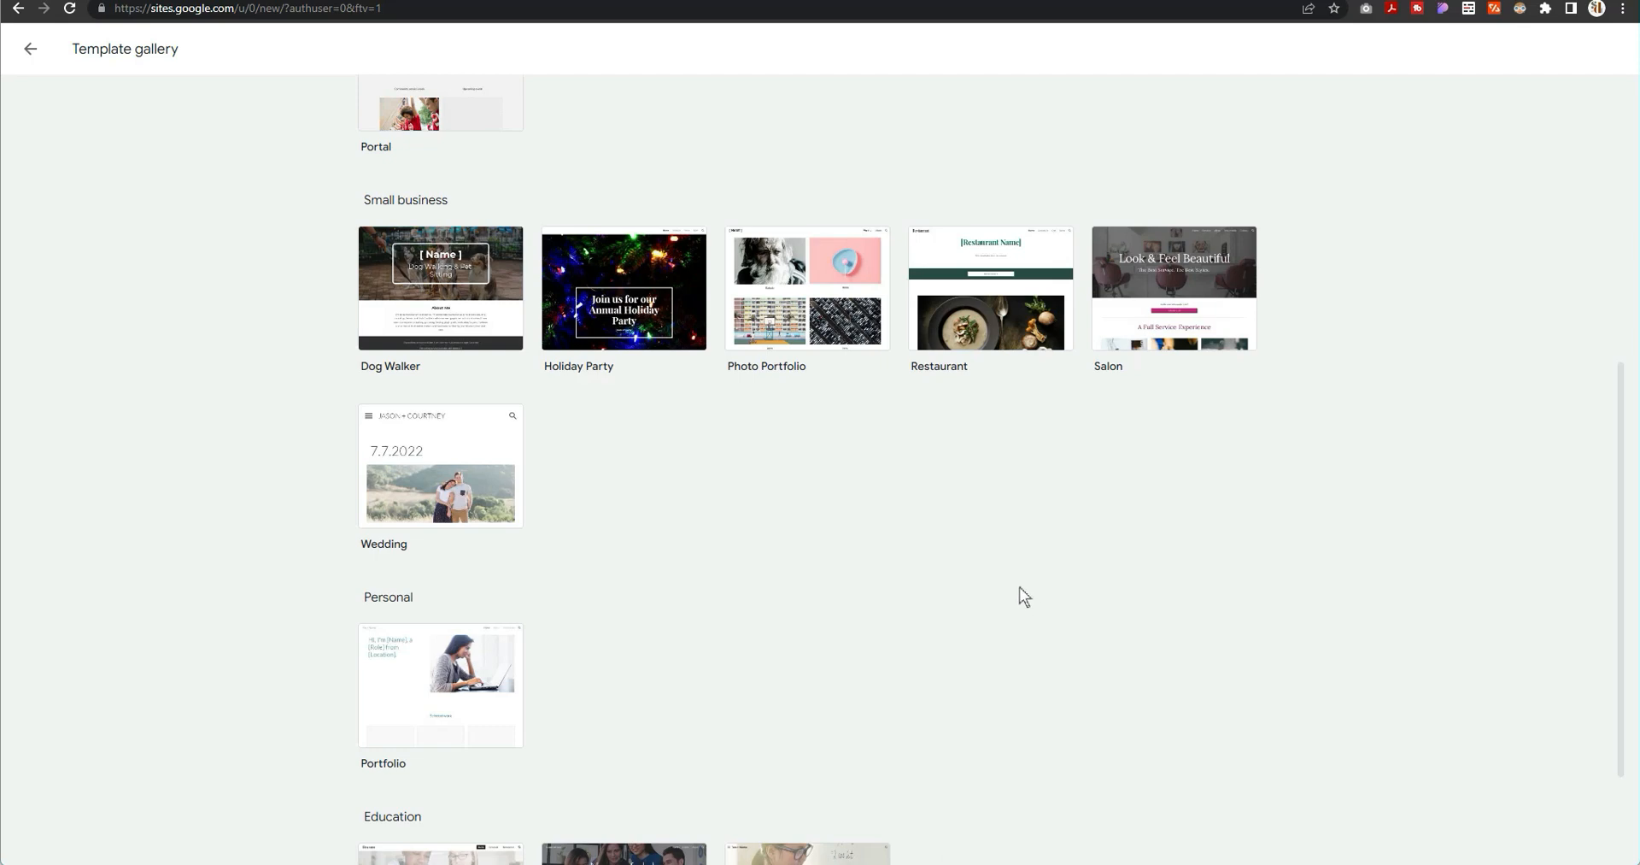
mouse_move(536, 516)
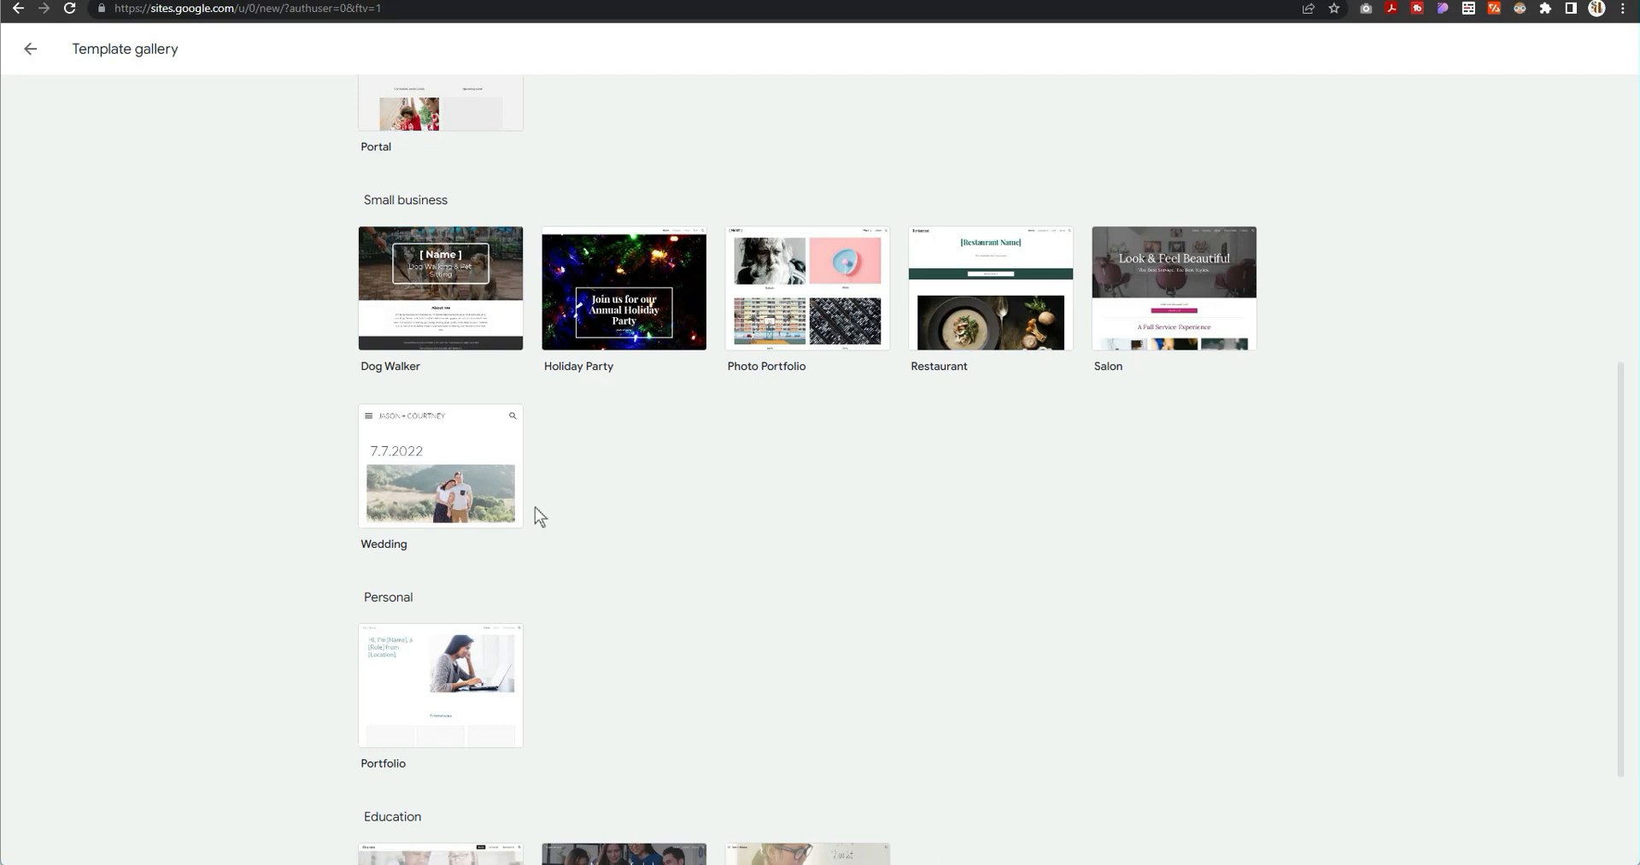
scroll(down, 3)
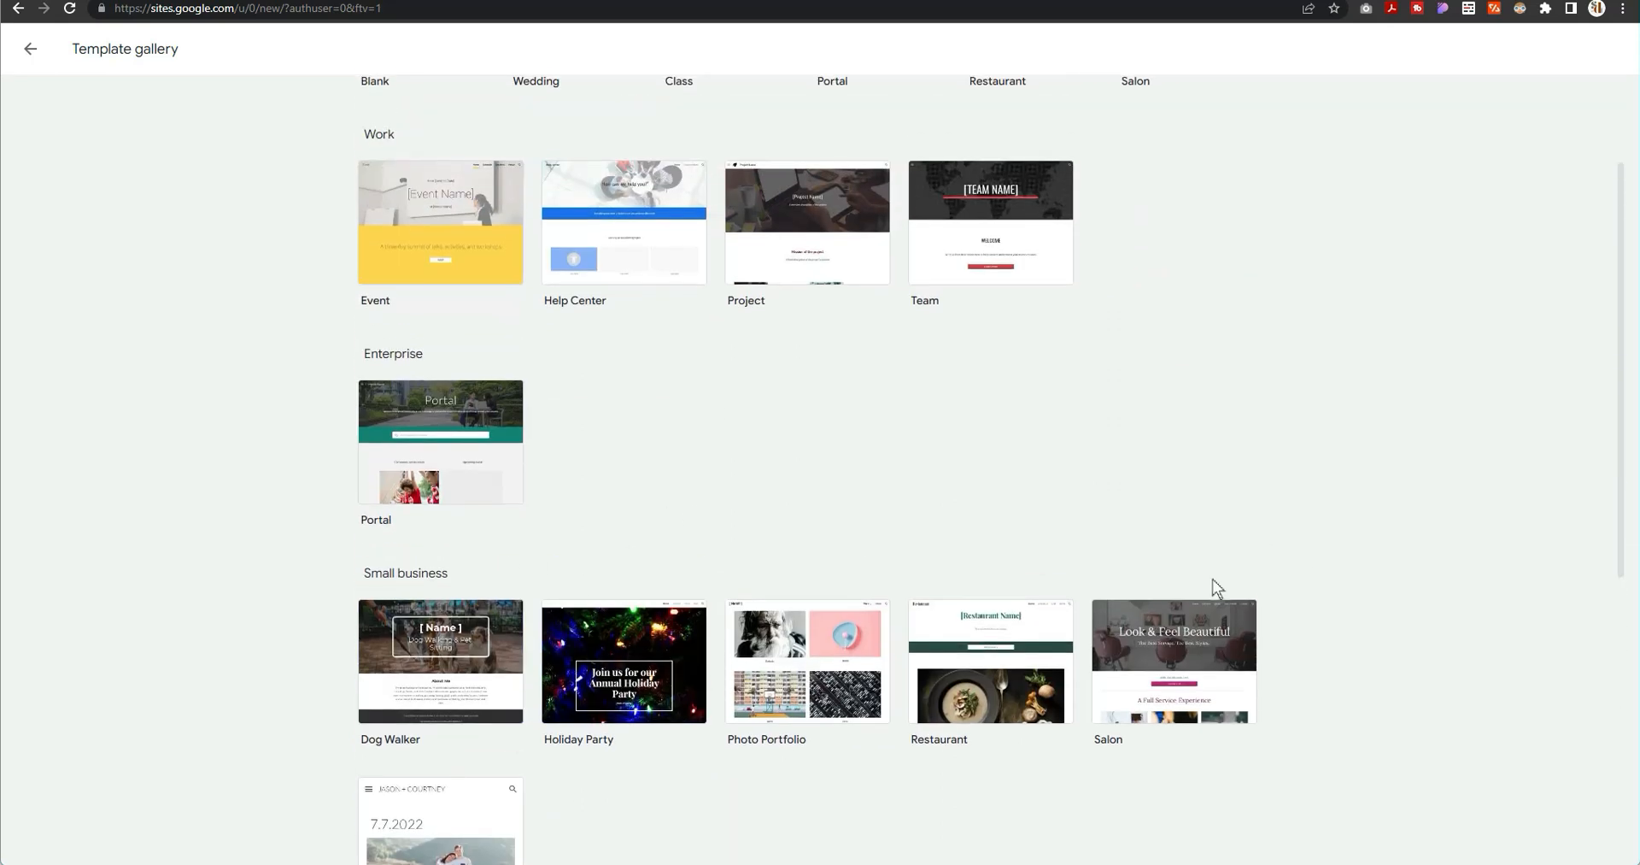
scroll(up, 3)
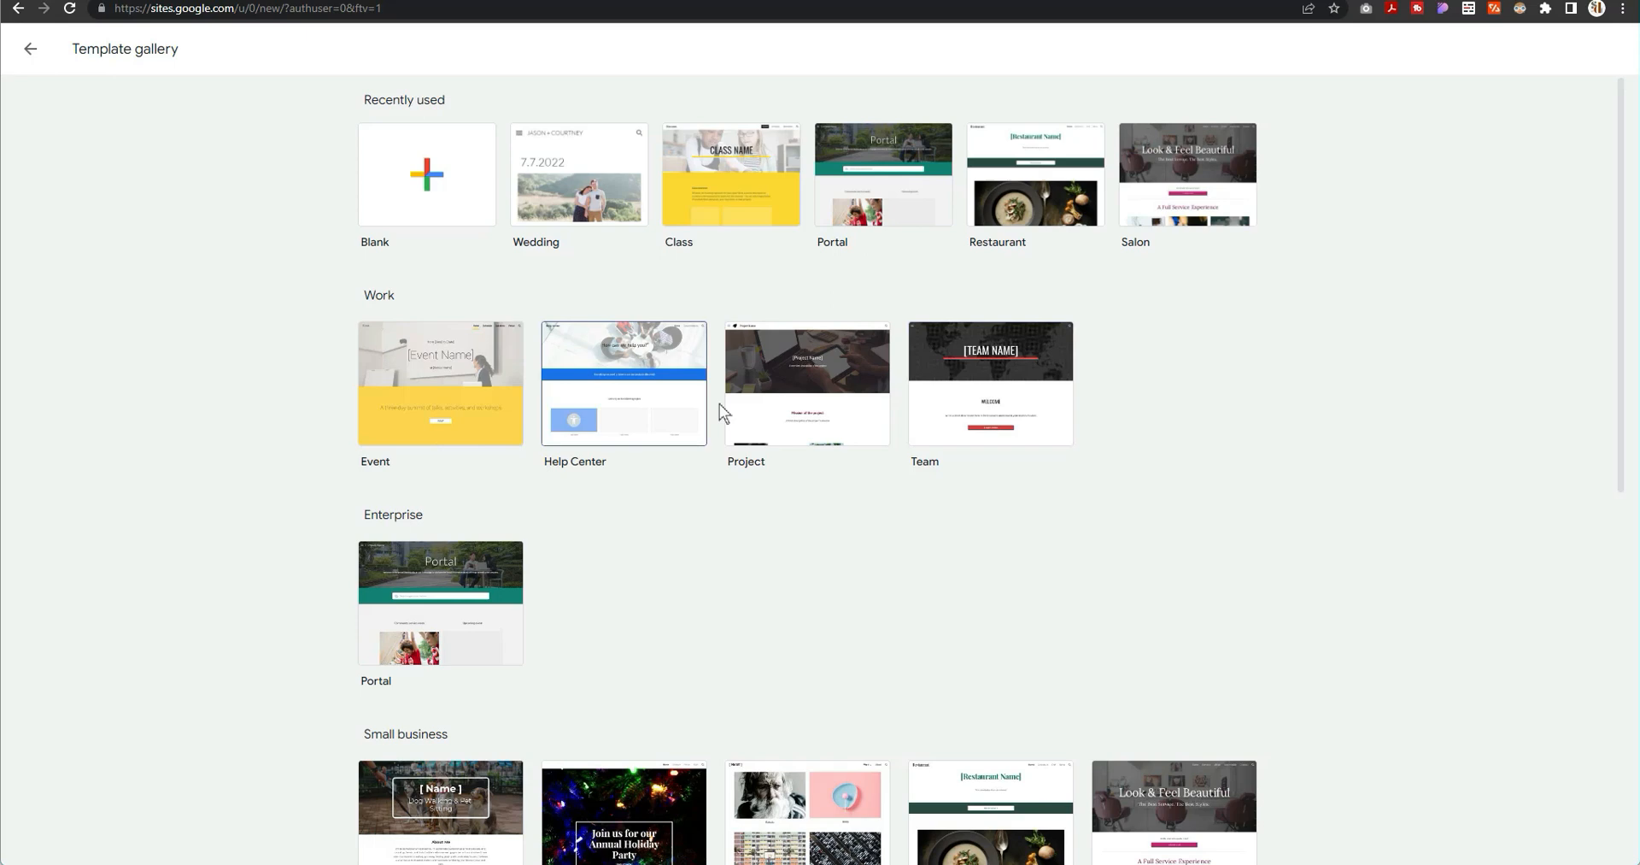
mouse_move(597, 424)
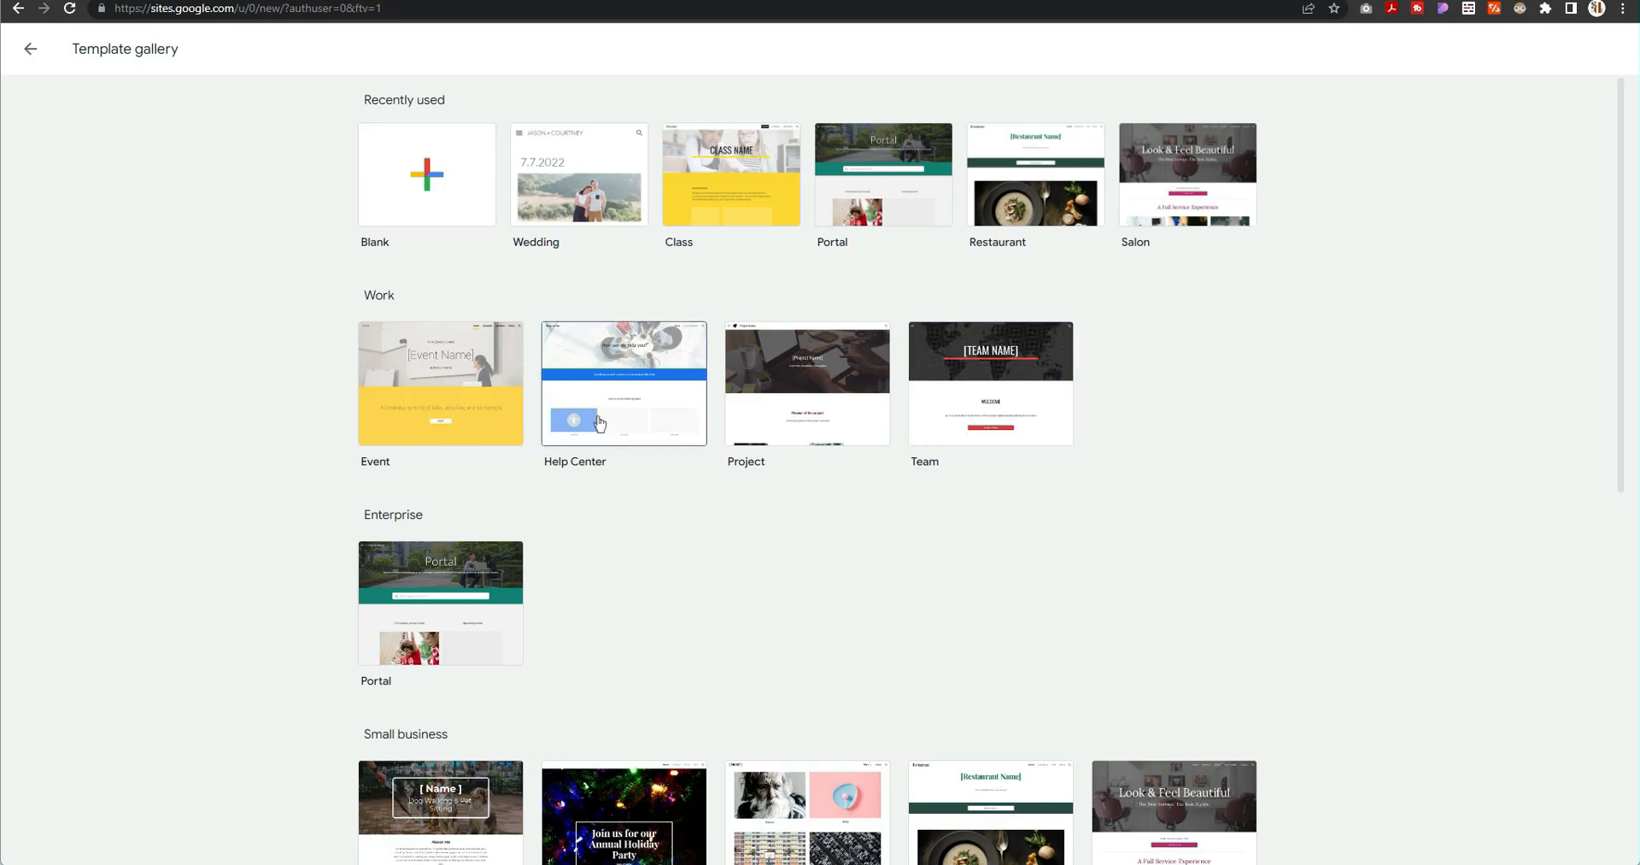
mouse_move(570, 505)
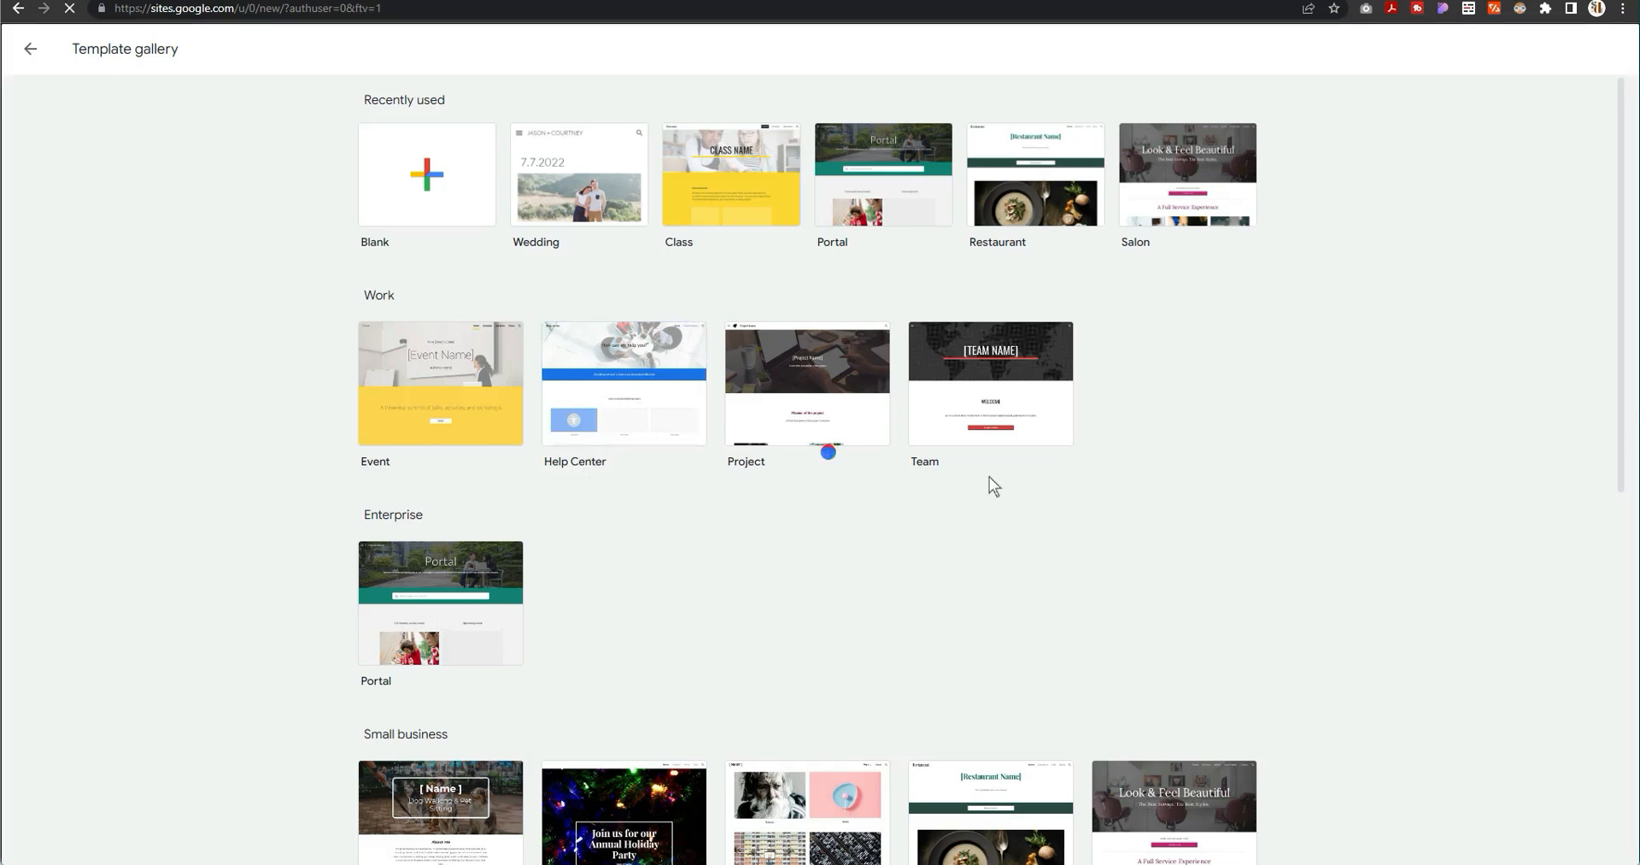
Step: Start a new site from the Help Center template and hide the table-of-contents entries
click(626, 385)
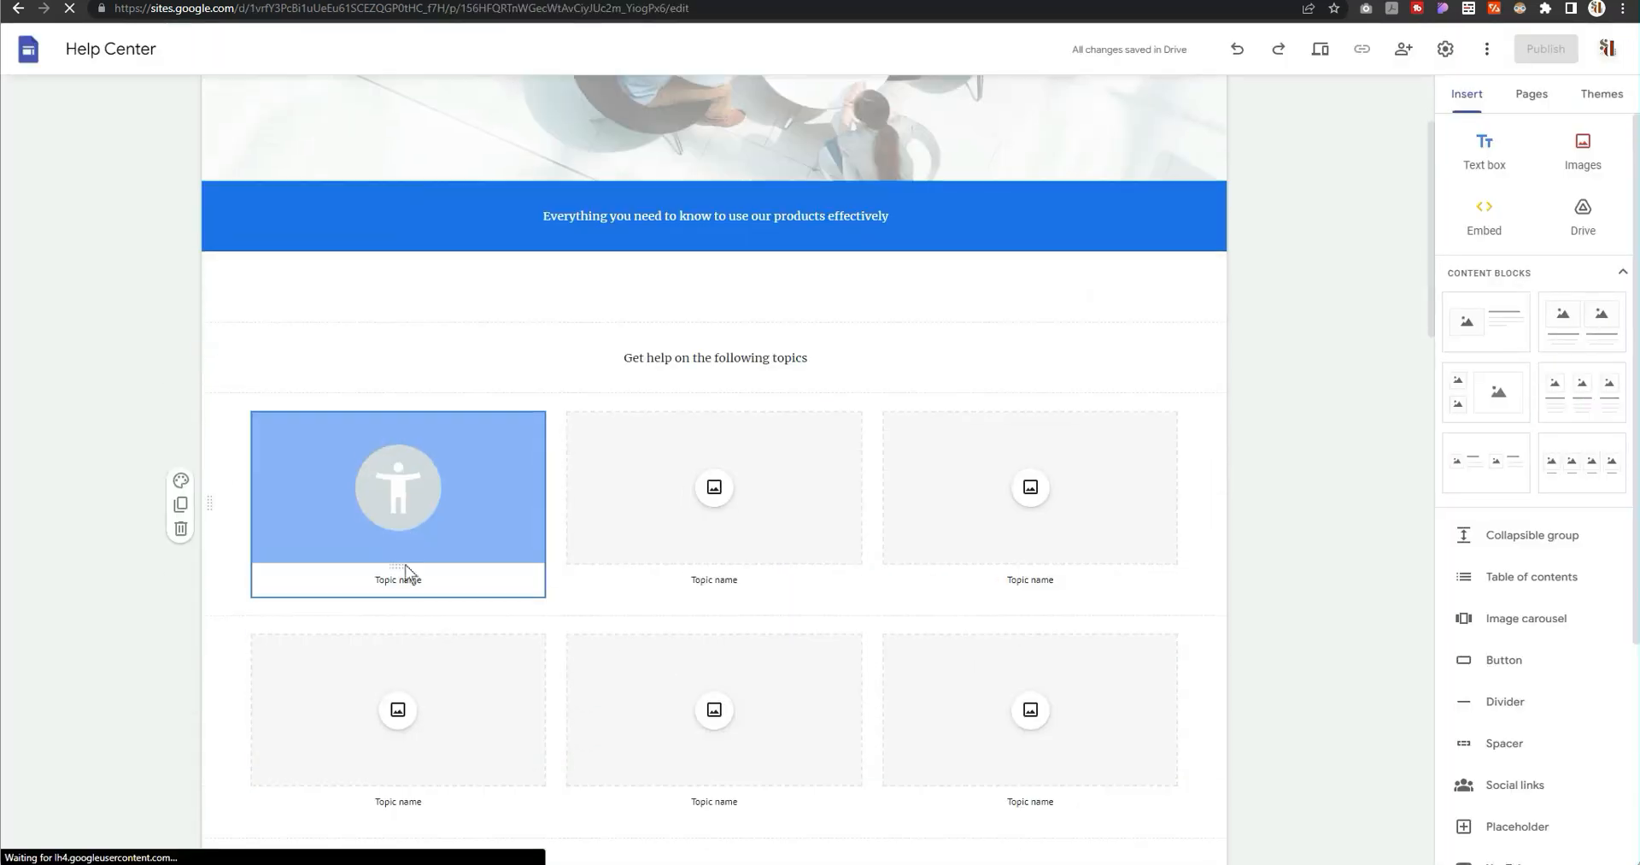
scroll(down, 3)
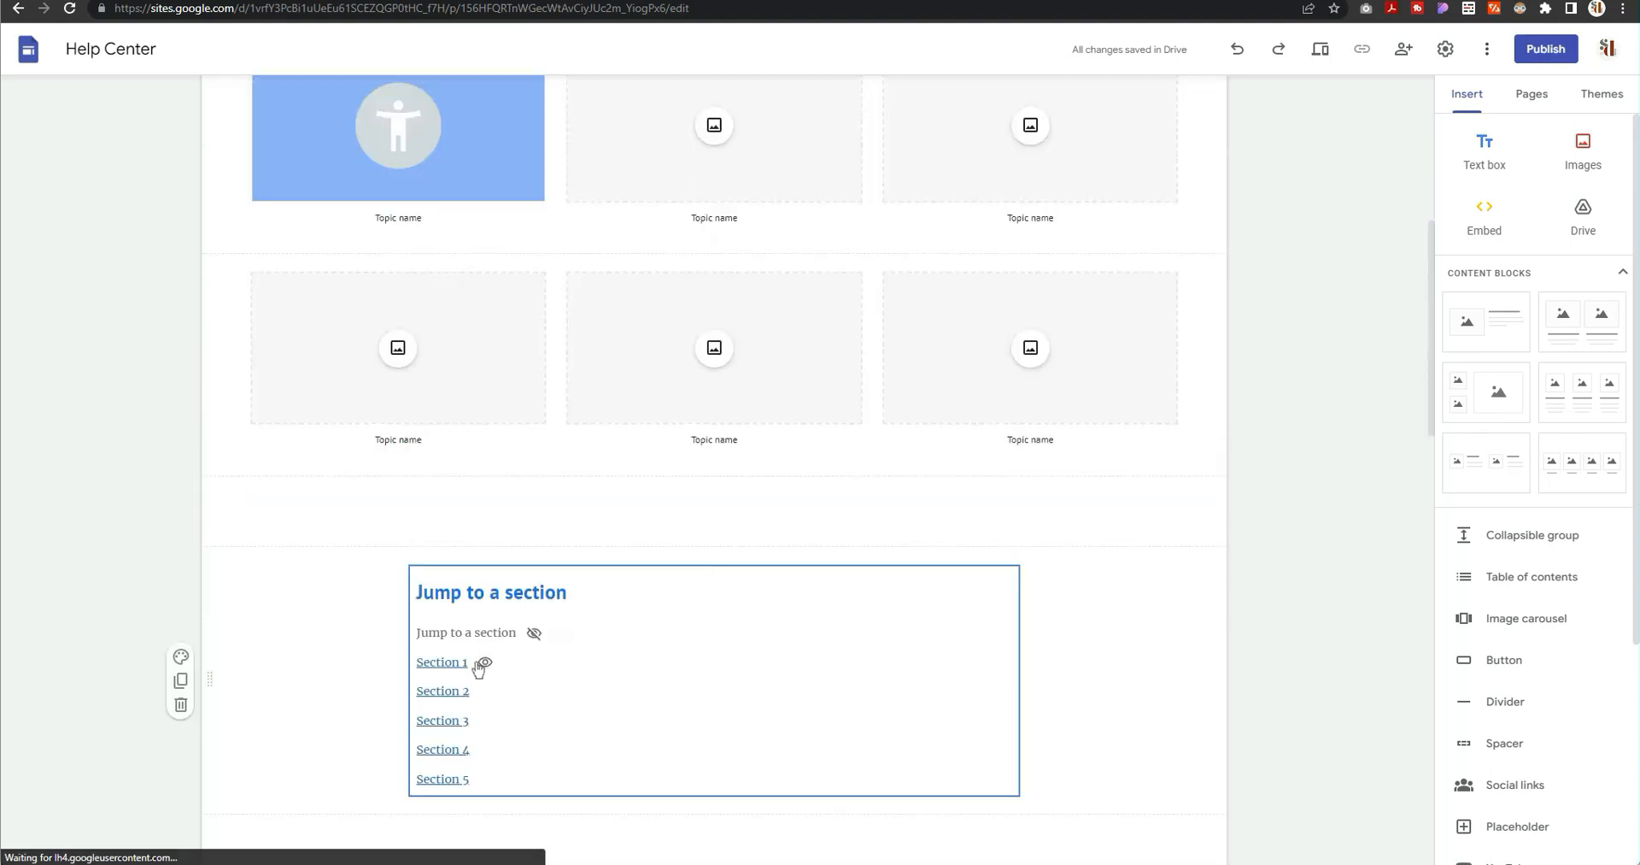
click(485, 662)
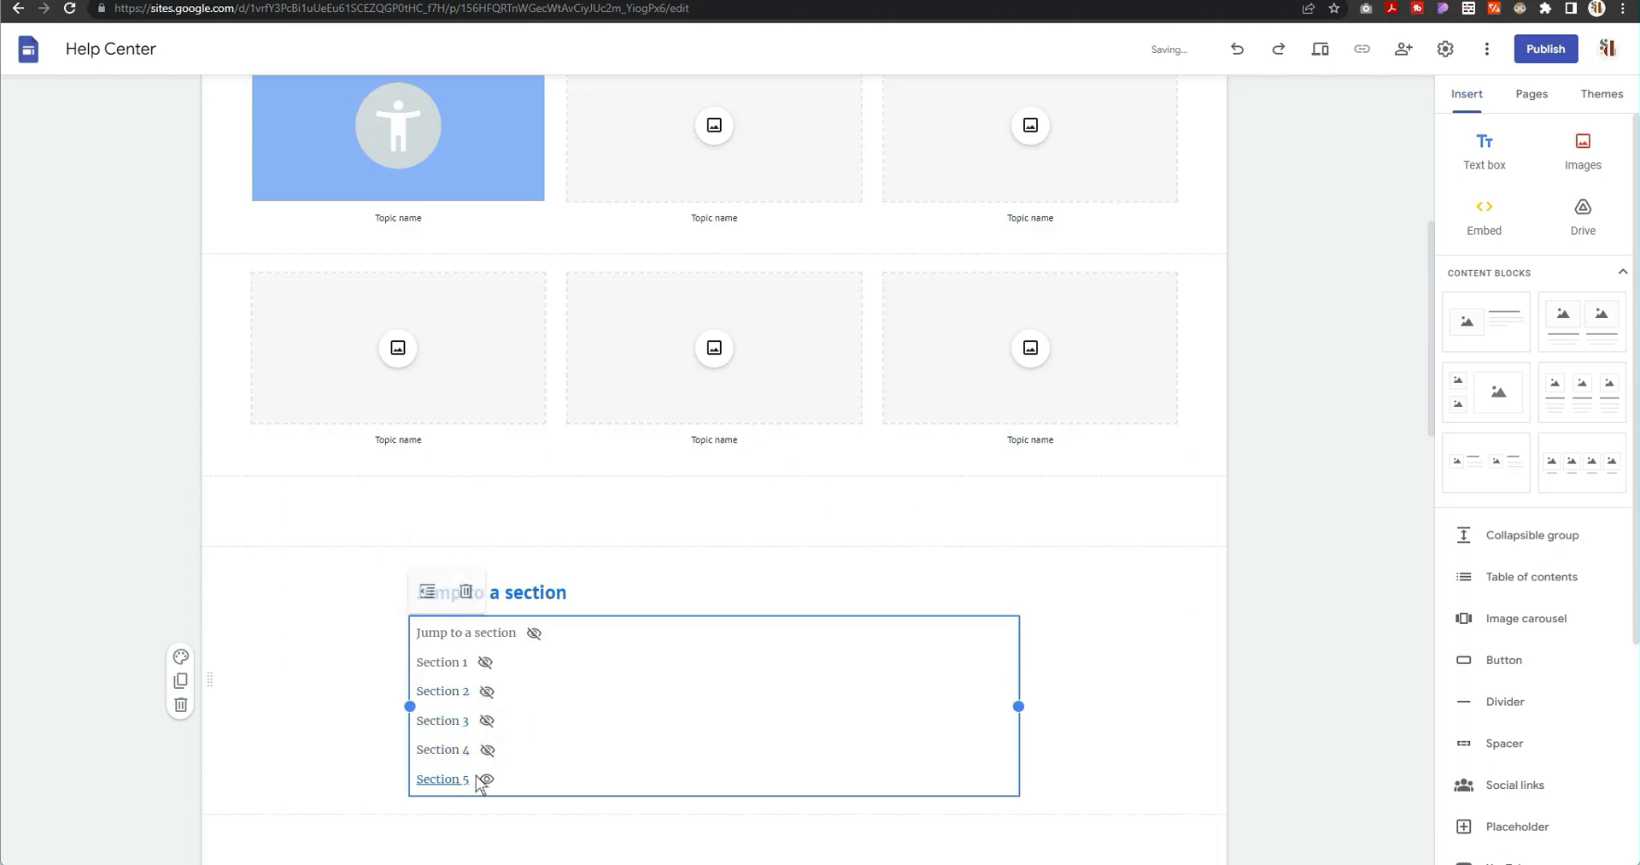
scroll(down, 3)
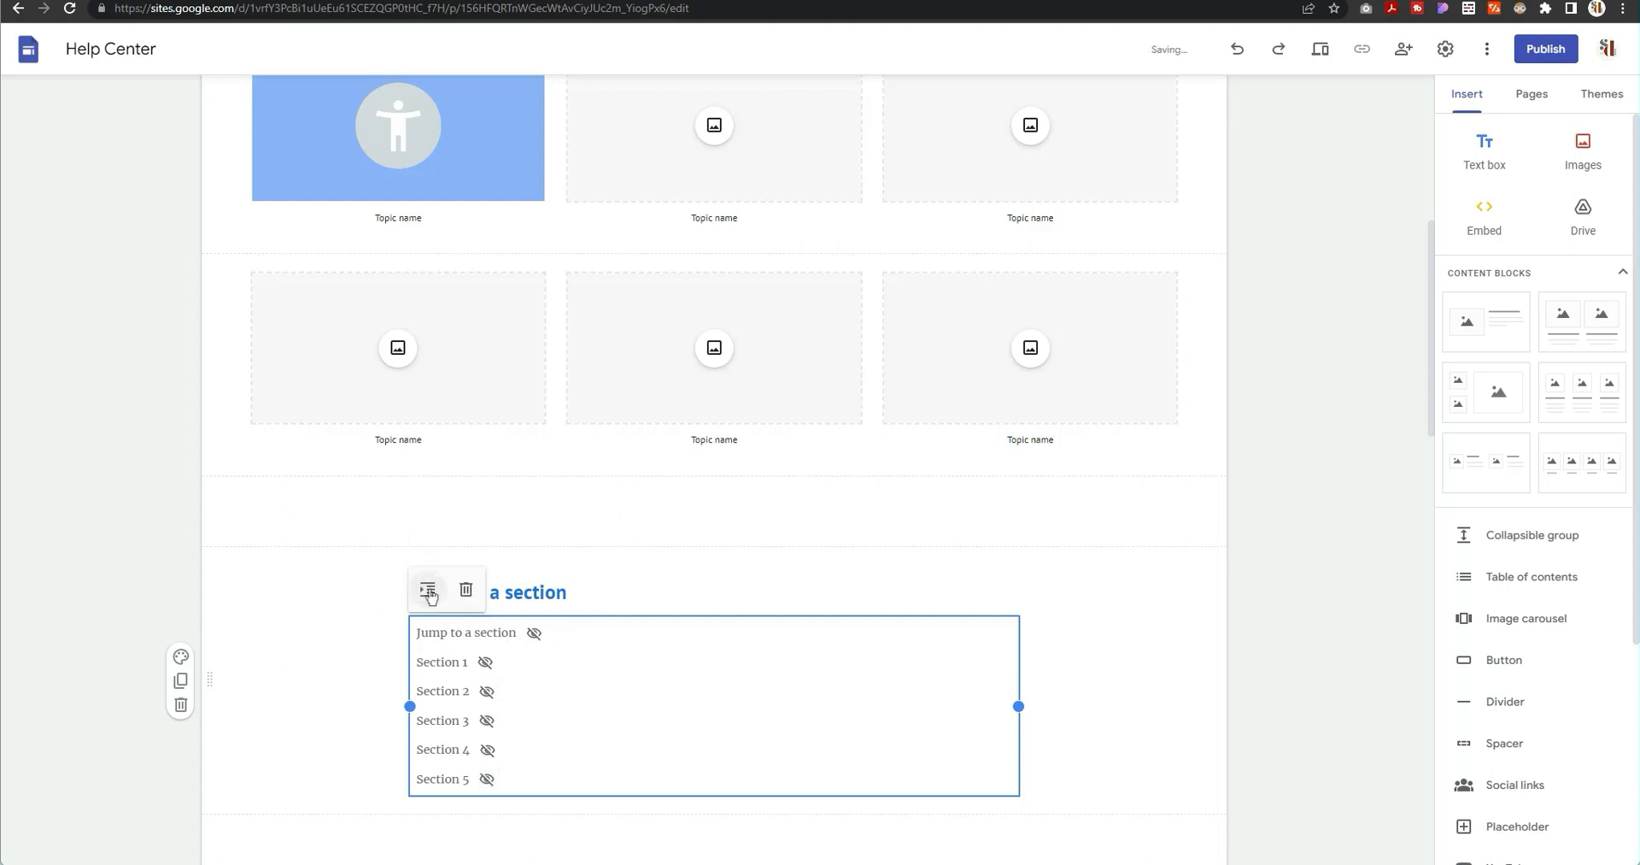
scroll(down, 3)
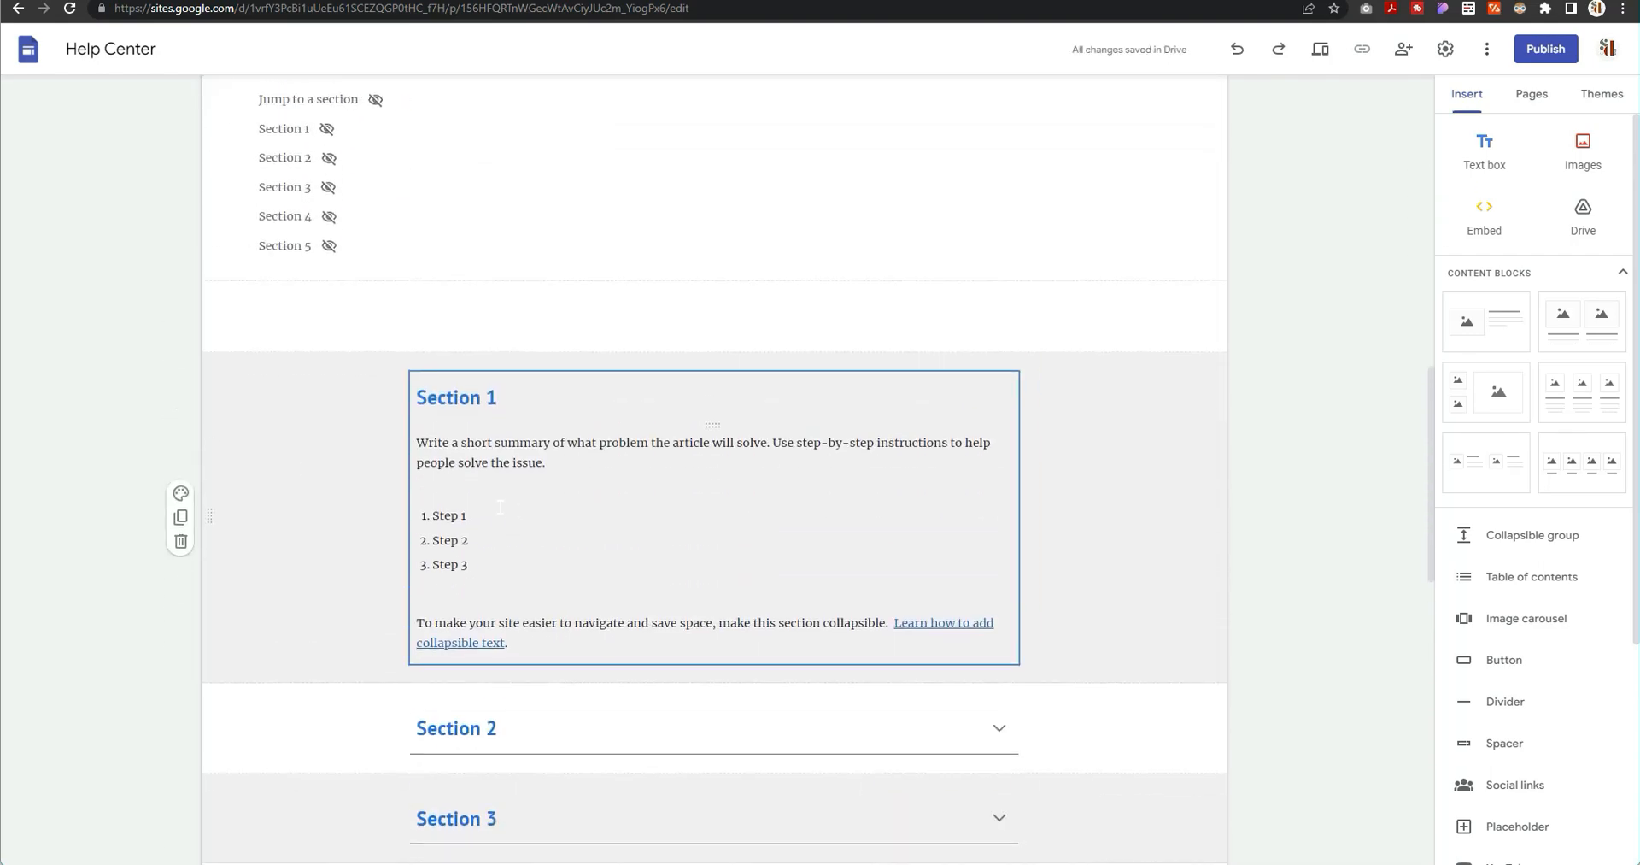
scroll(down, 3)
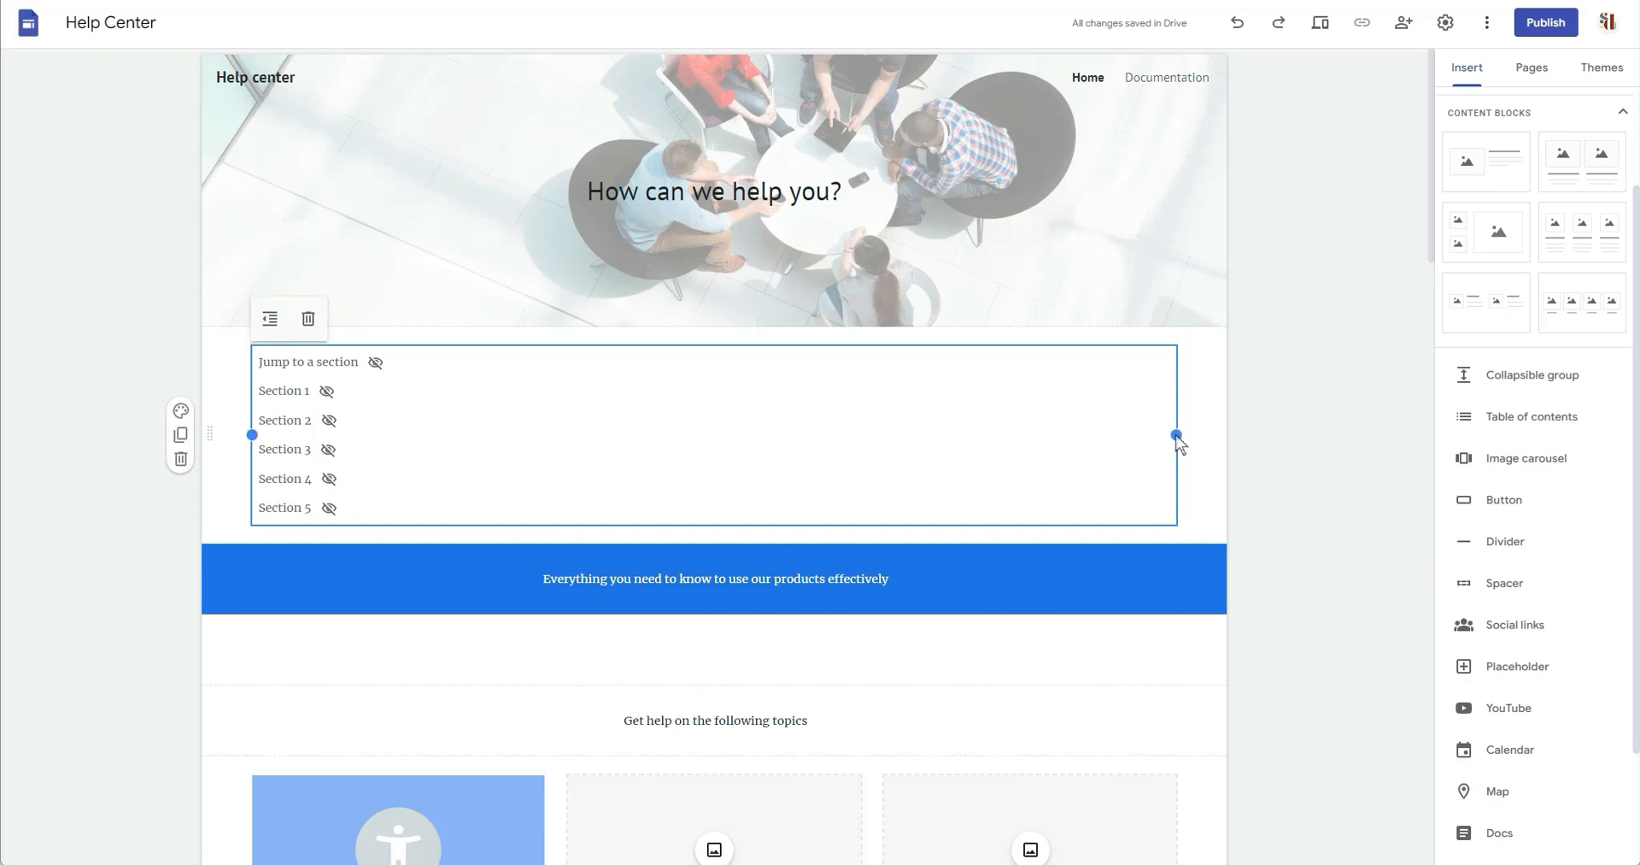
Step: Narrow the table-of-contents block to about a third width and select it
drag(1176, 434, 523, 434)
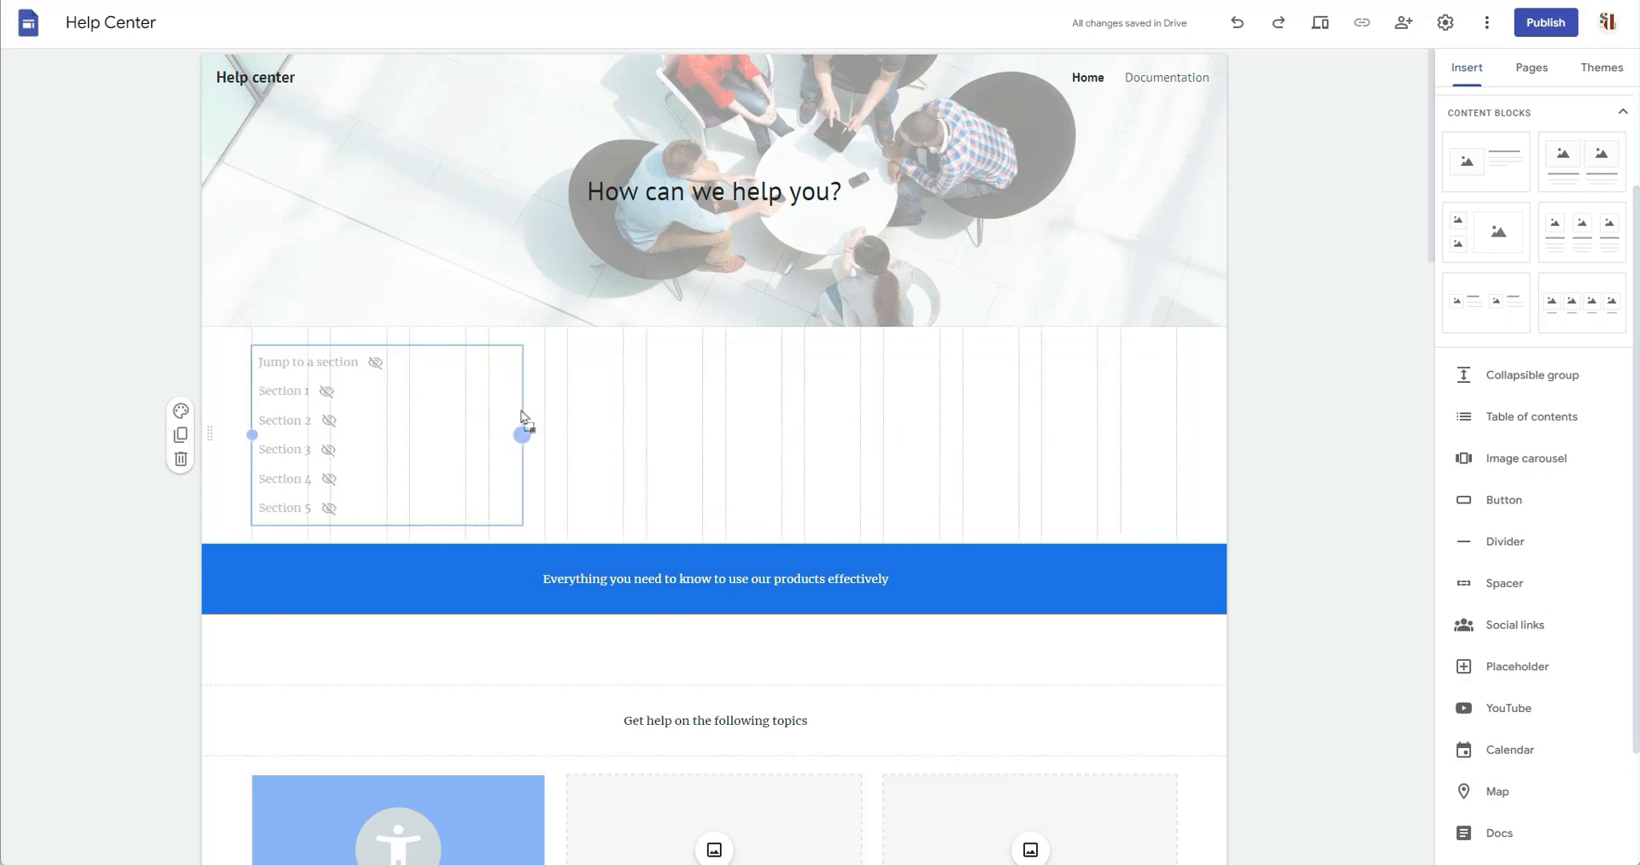
scroll(down, 3)
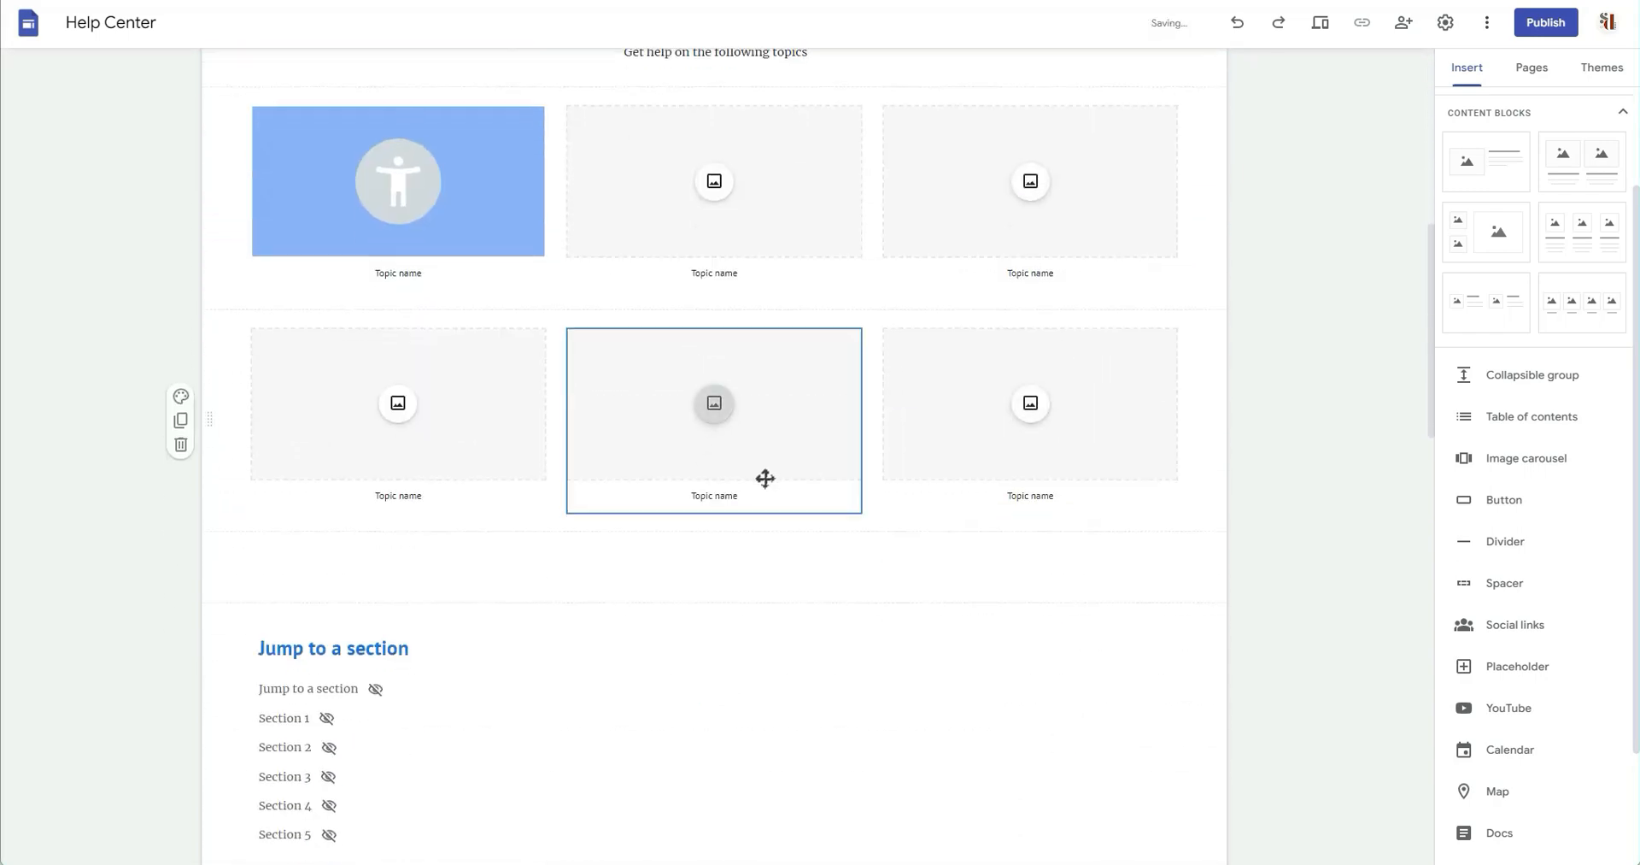
scroll(down, 3)
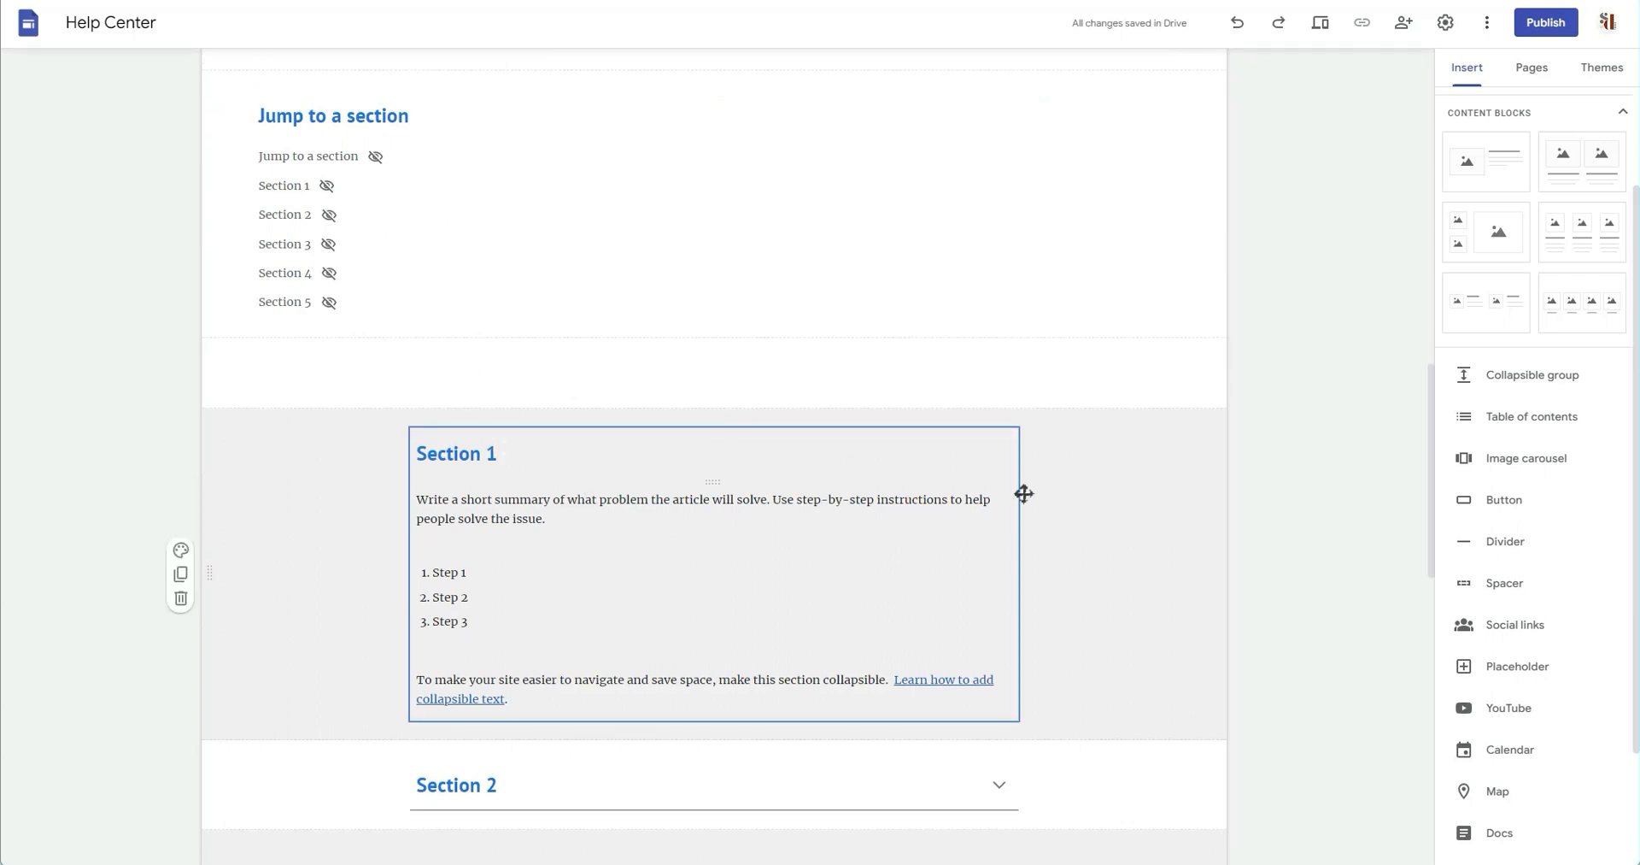
click(485, 499)
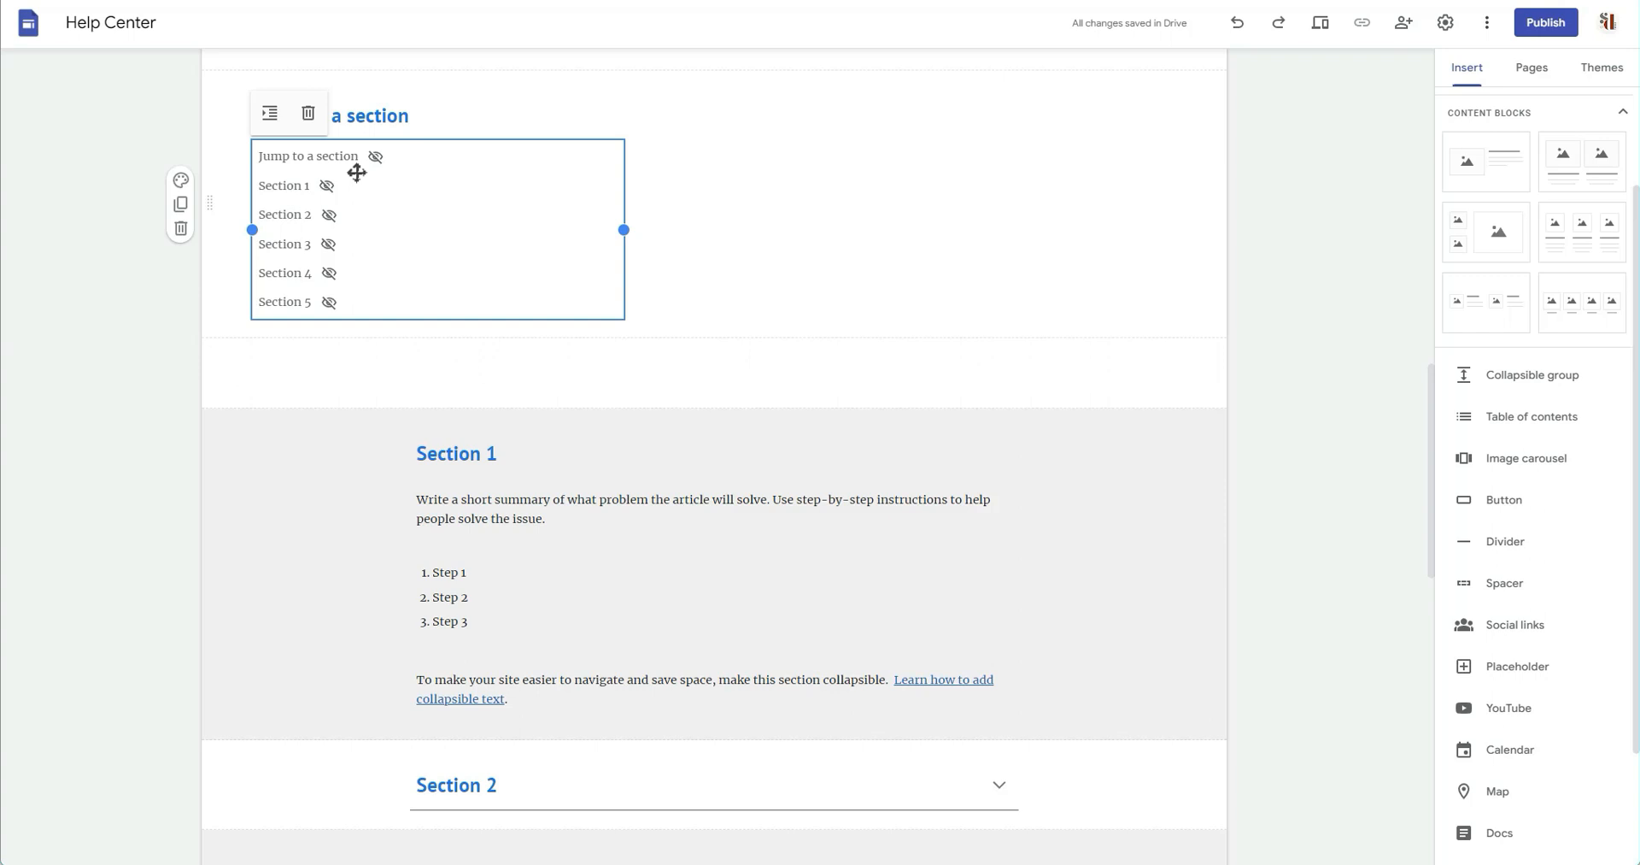
mouse_move(584, 168)
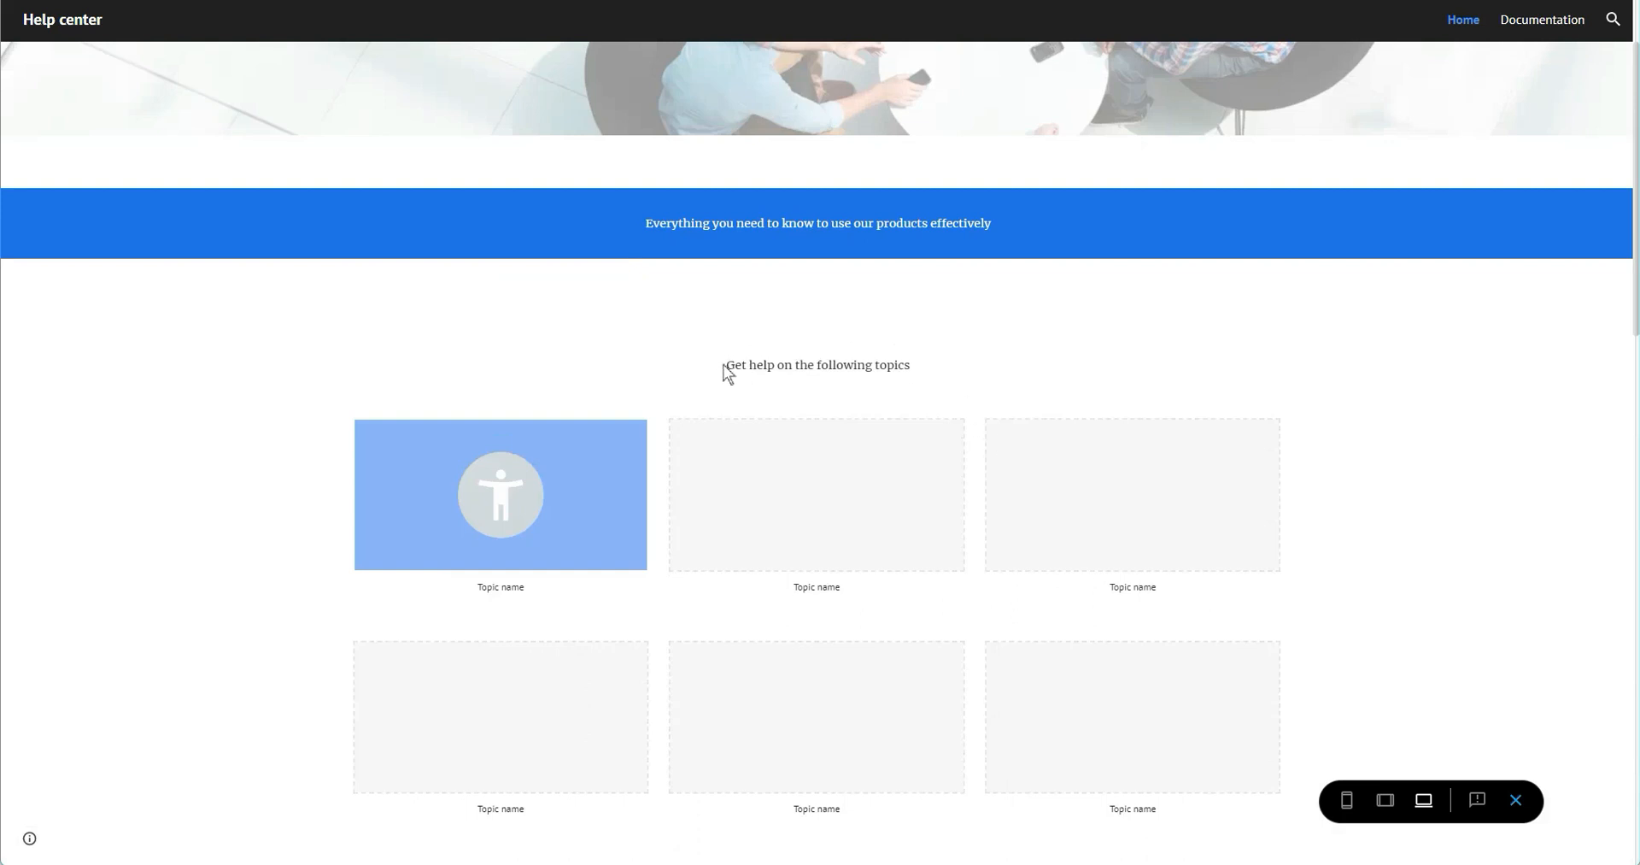
triple_click(817, 365)
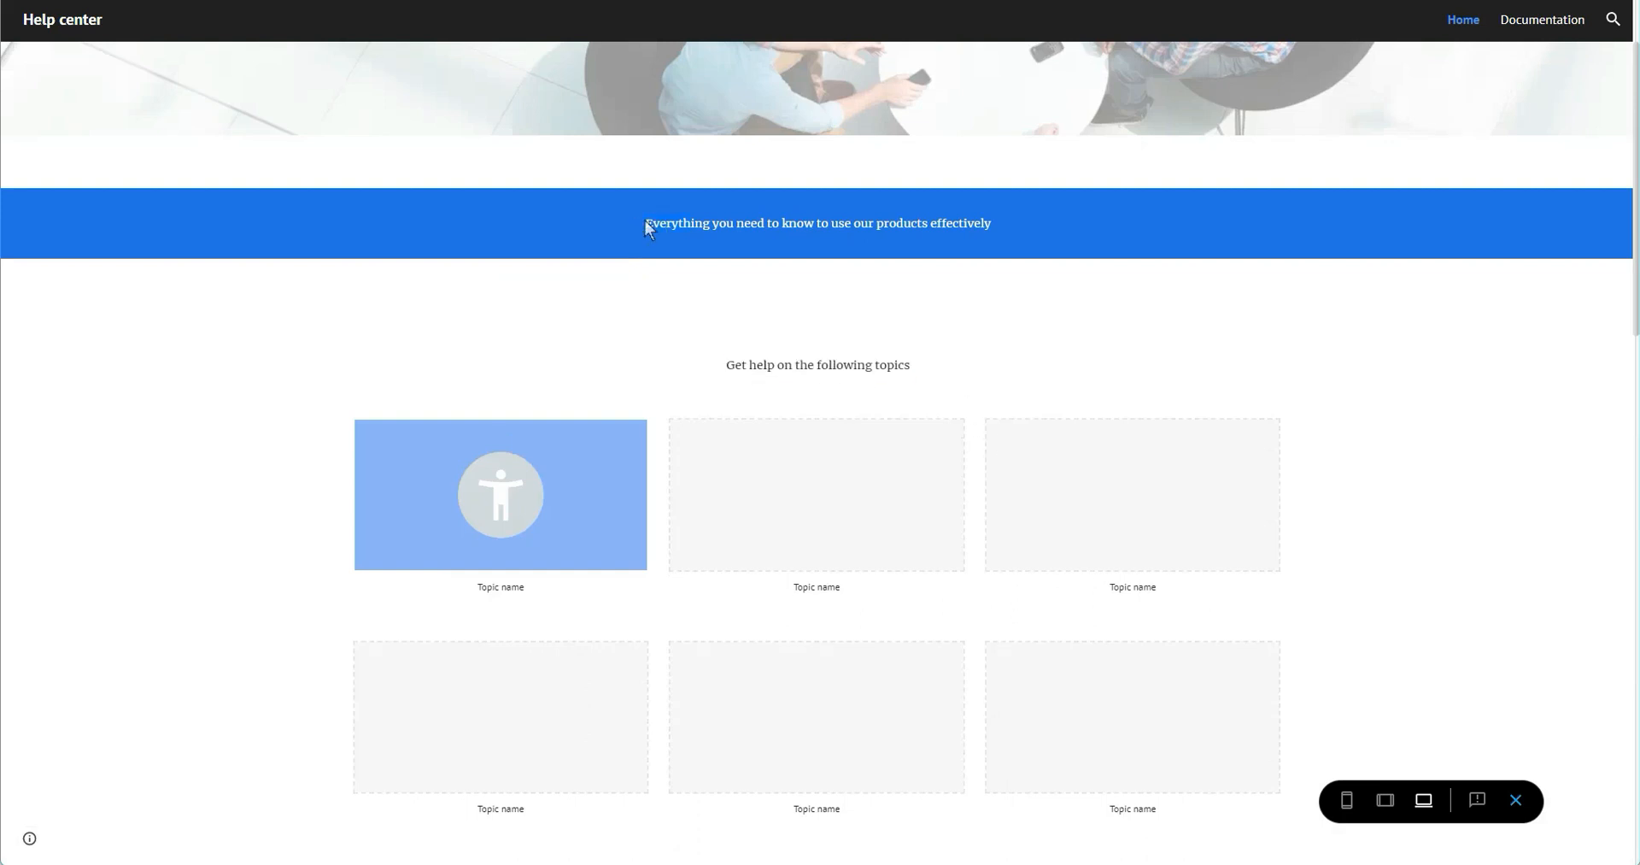
scroll(up, 3)
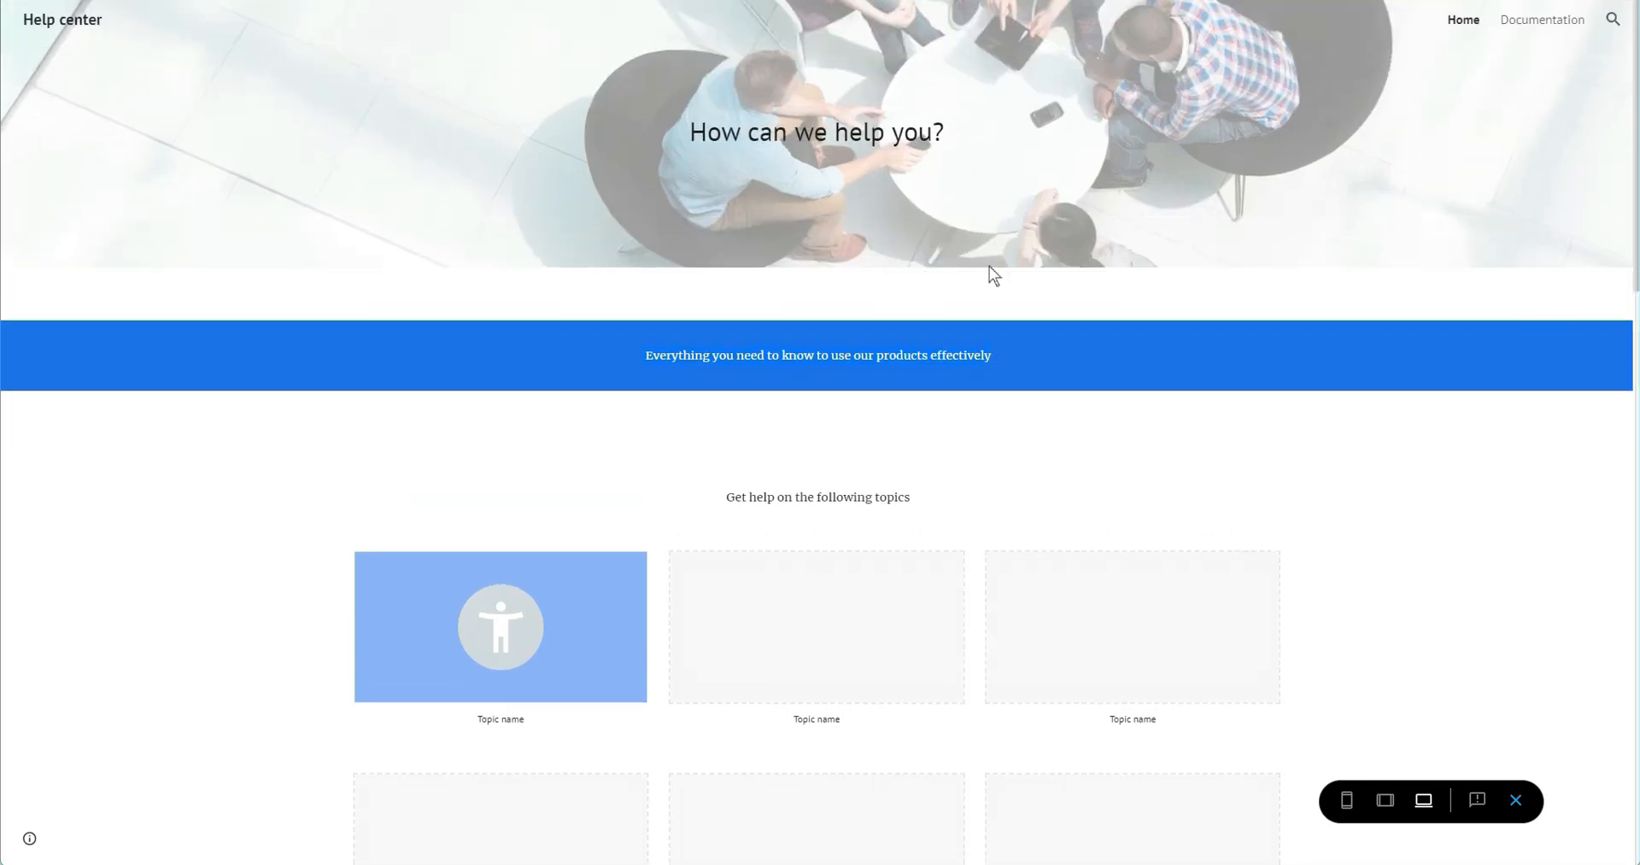
scroll(down, 3)
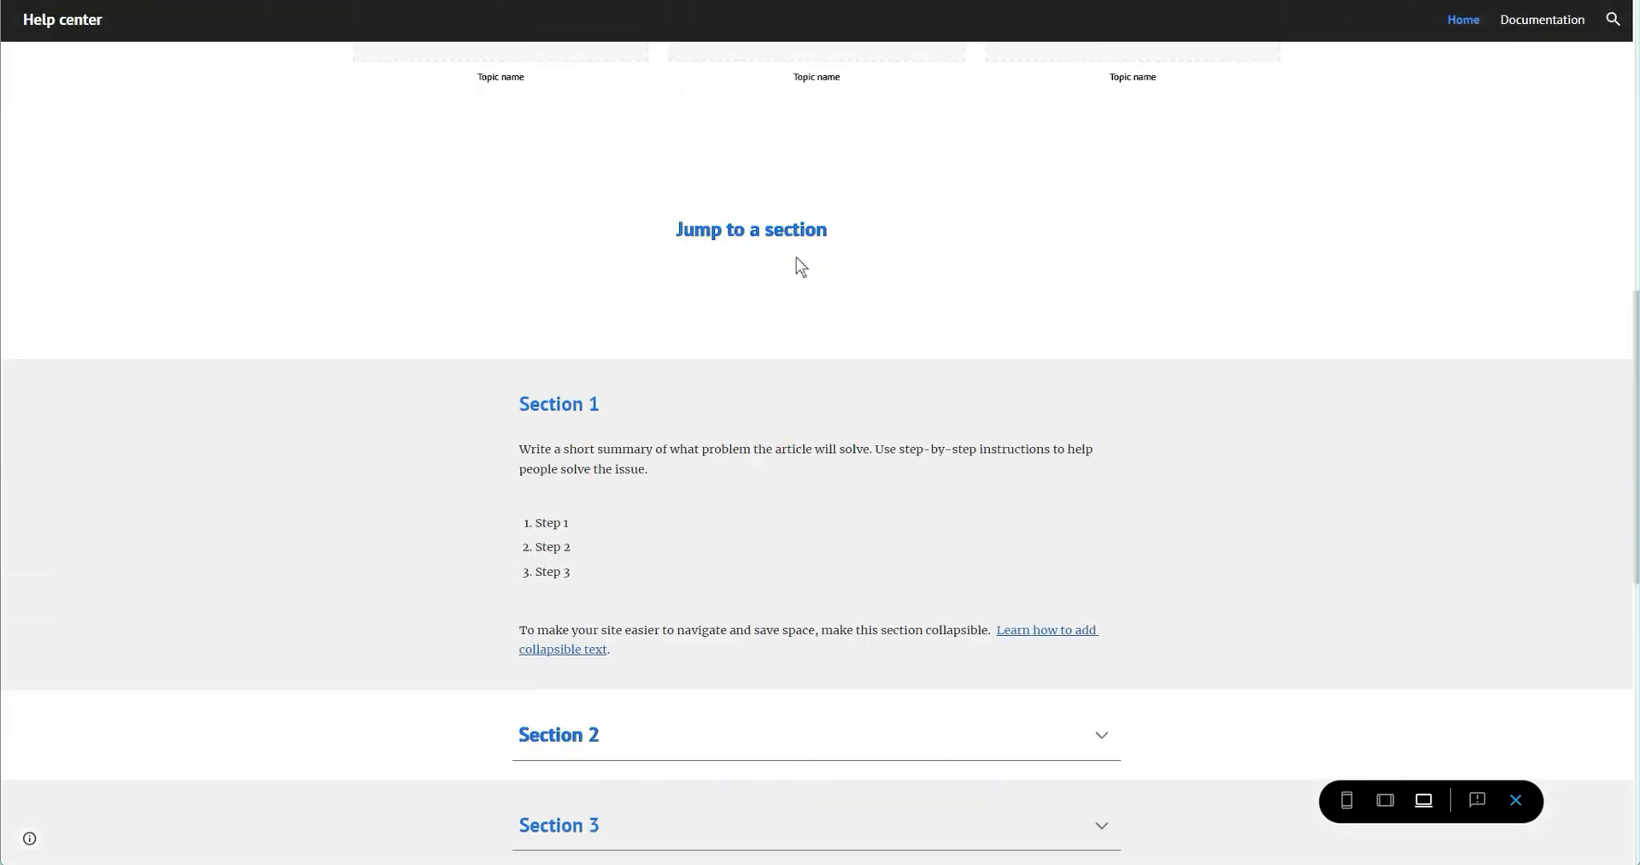
scroll(up, 3)
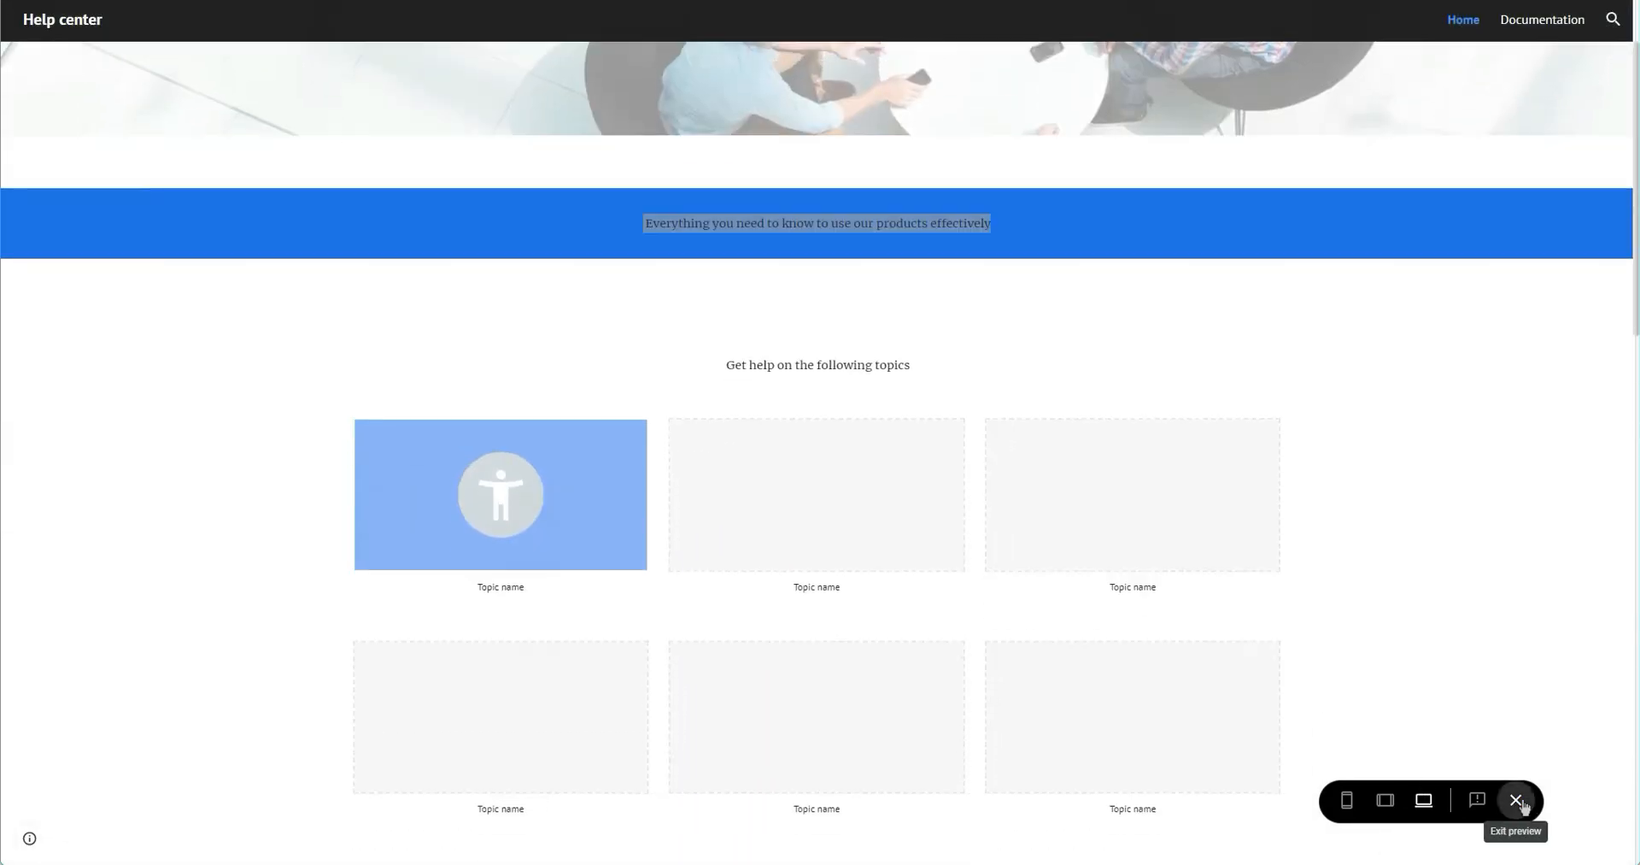
Step: Exit the preview and show the hidden Jump to a section links again
click(1516, 799)
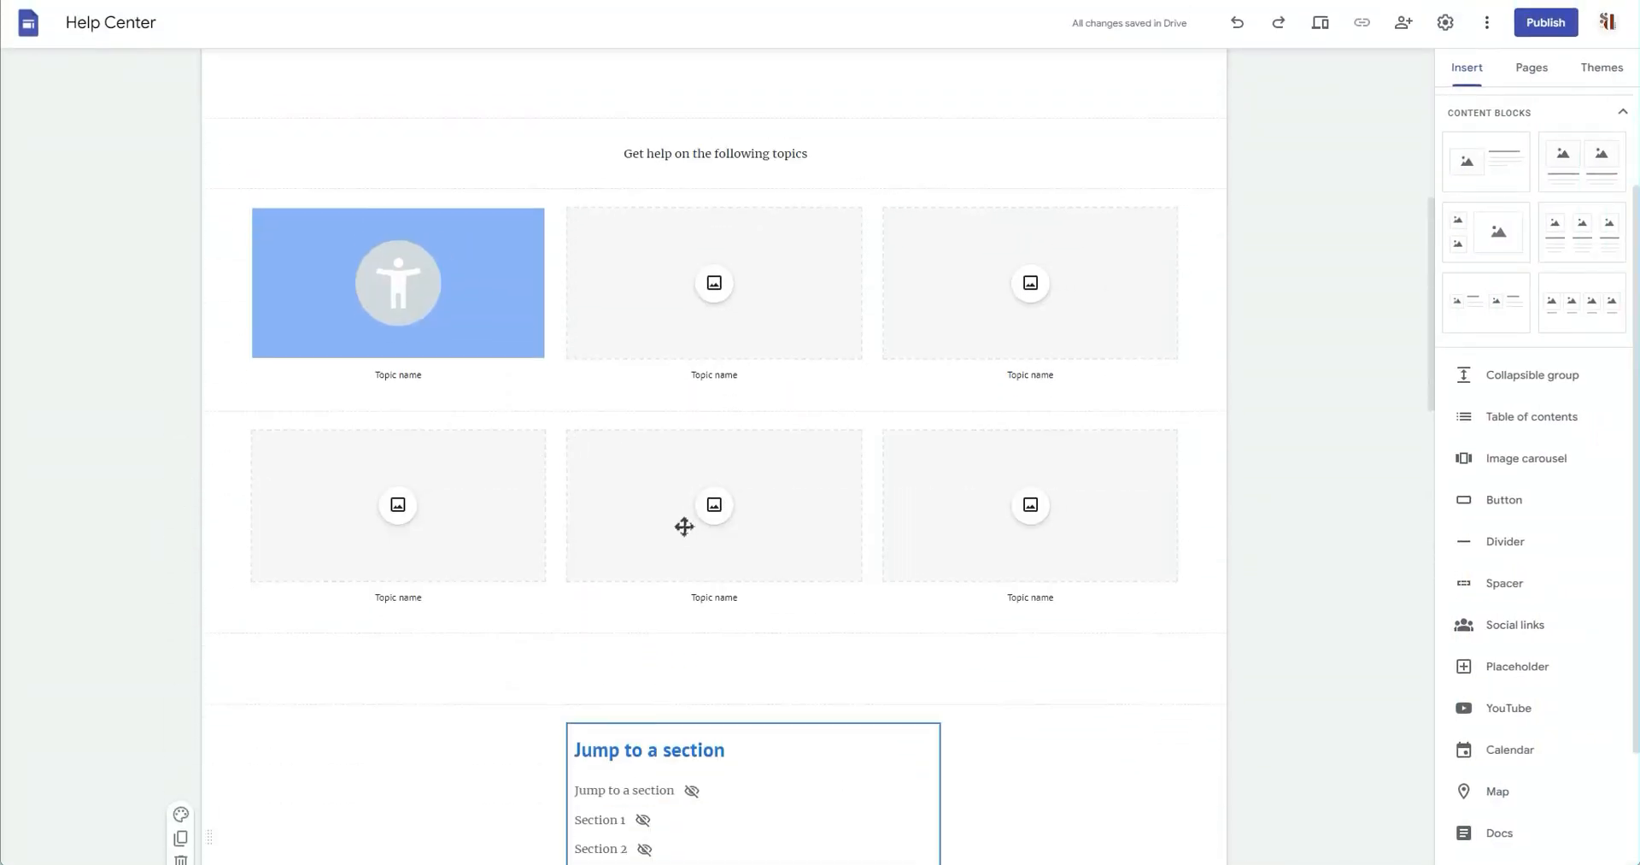
scroll(down, 3)
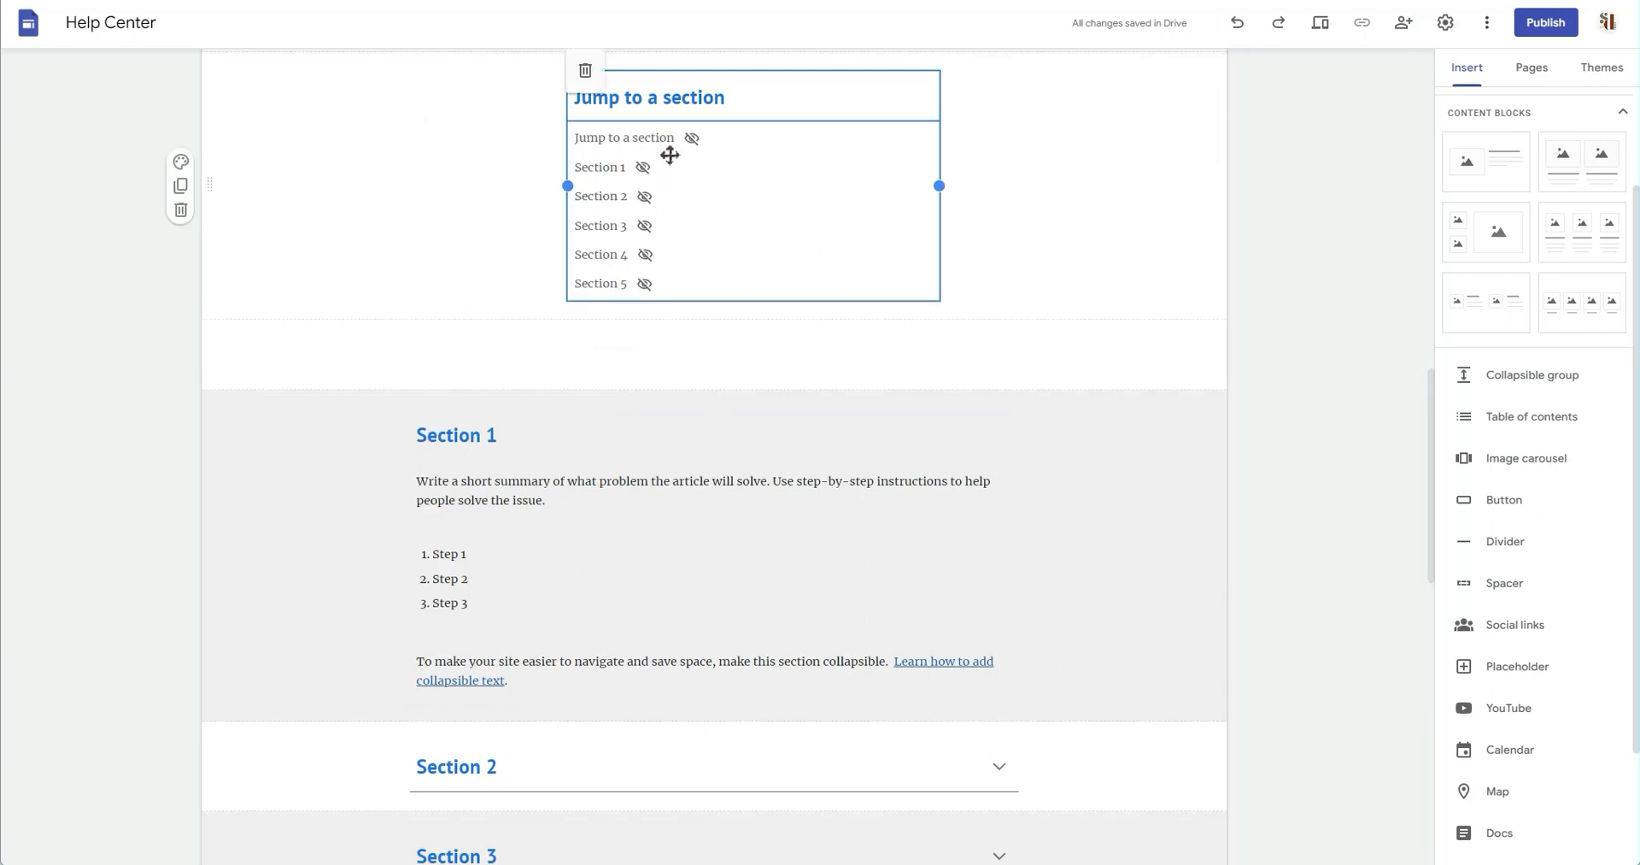
click(692, 138)
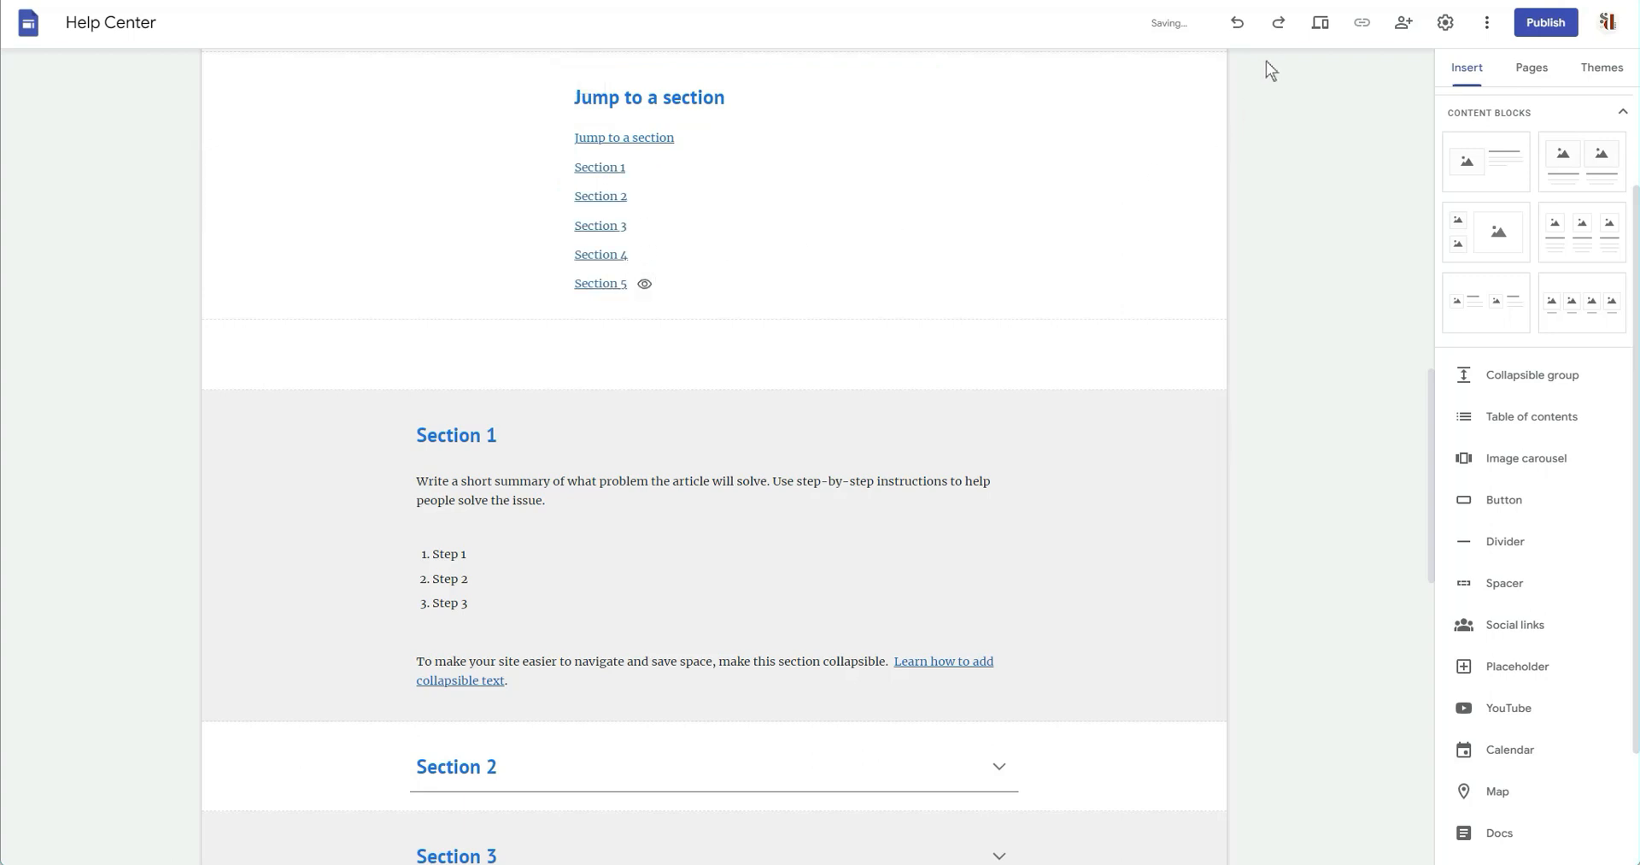
Step: Preview the Help Center page, follow the Section 1 link and expand Section 3's step list
click(1319, 22)
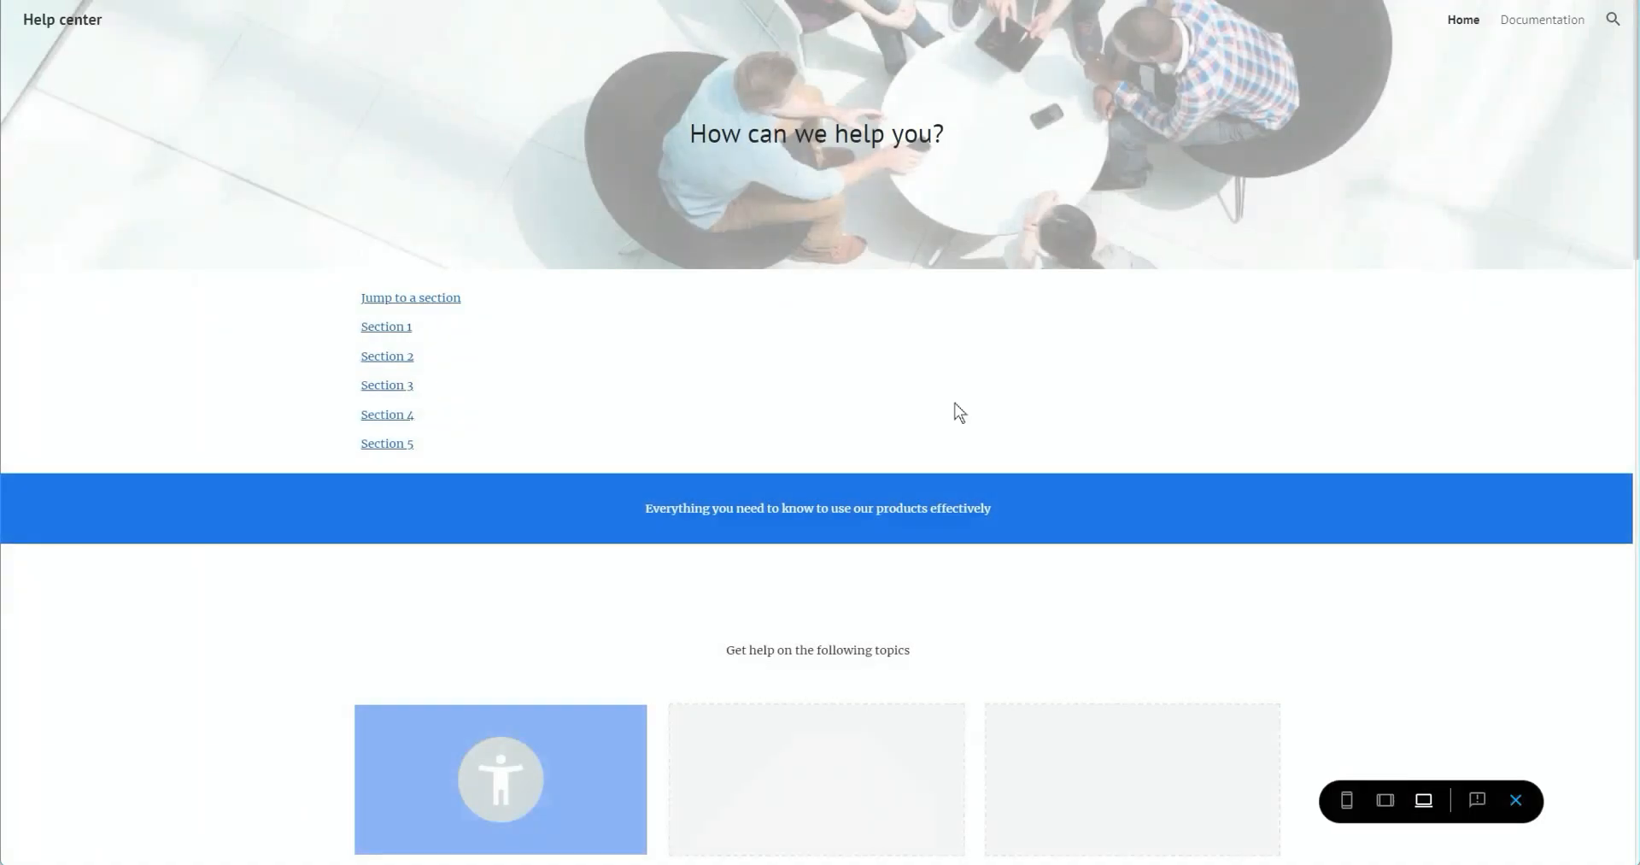
scroll(down, 3)
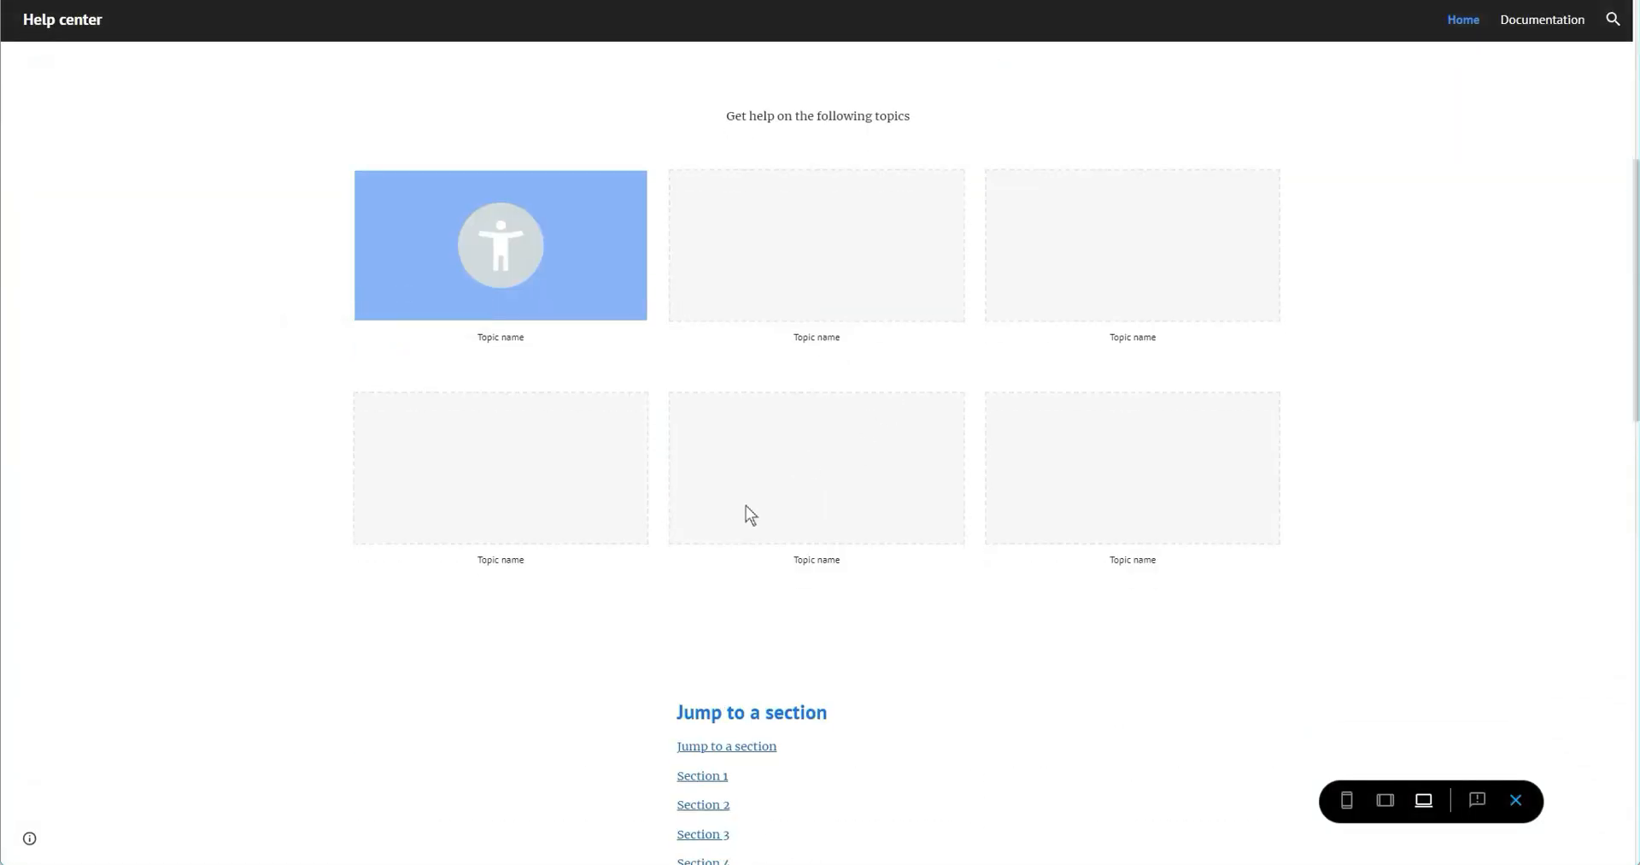
click(702, 776)
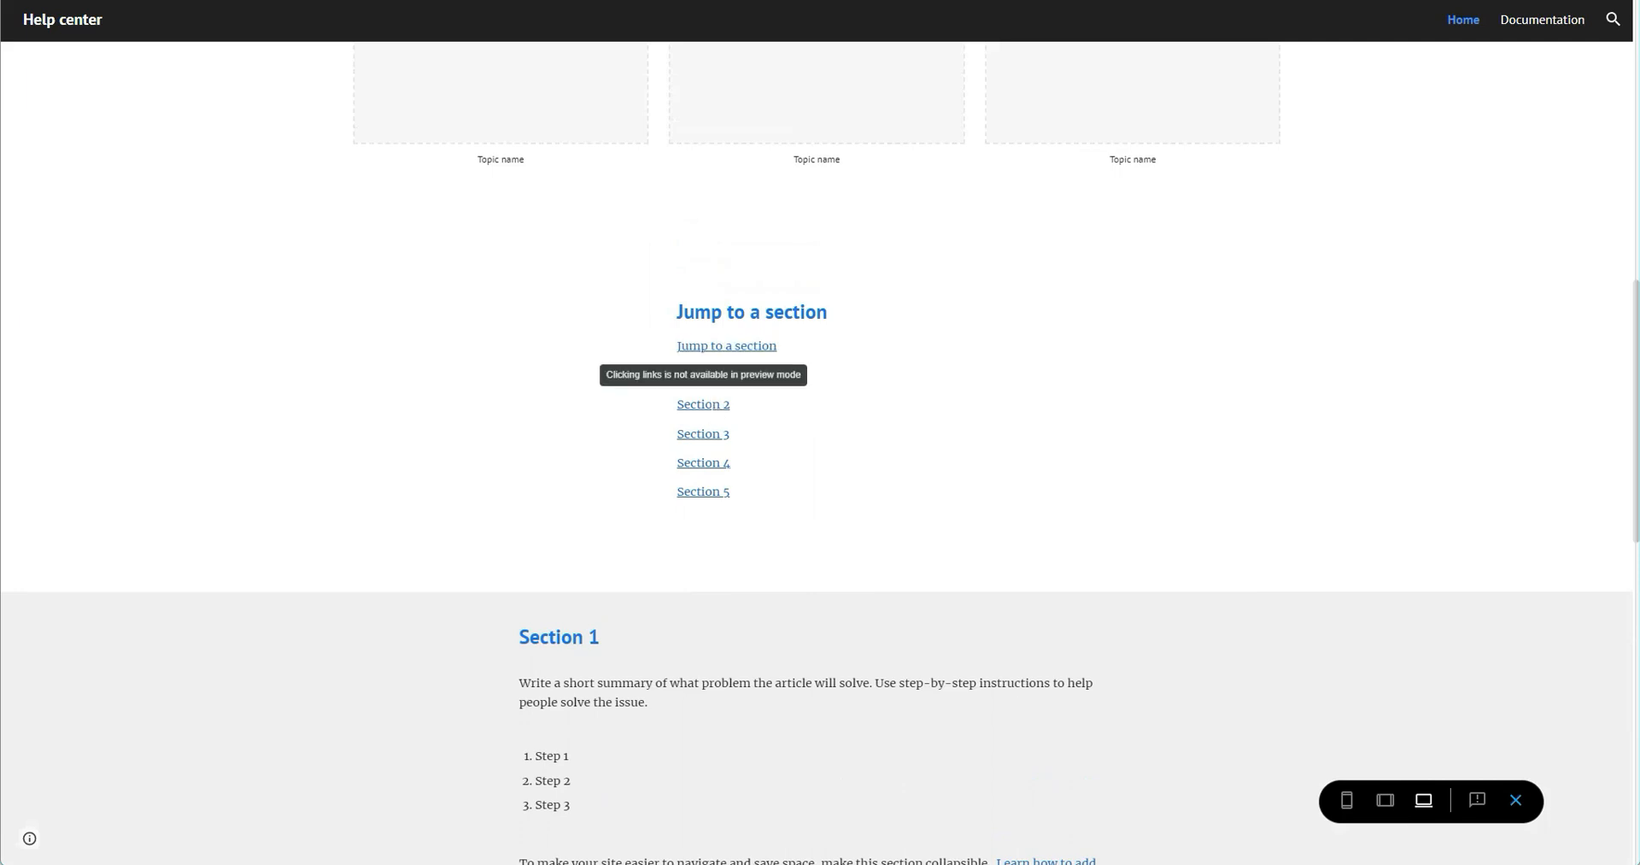
scroll(down, 3)
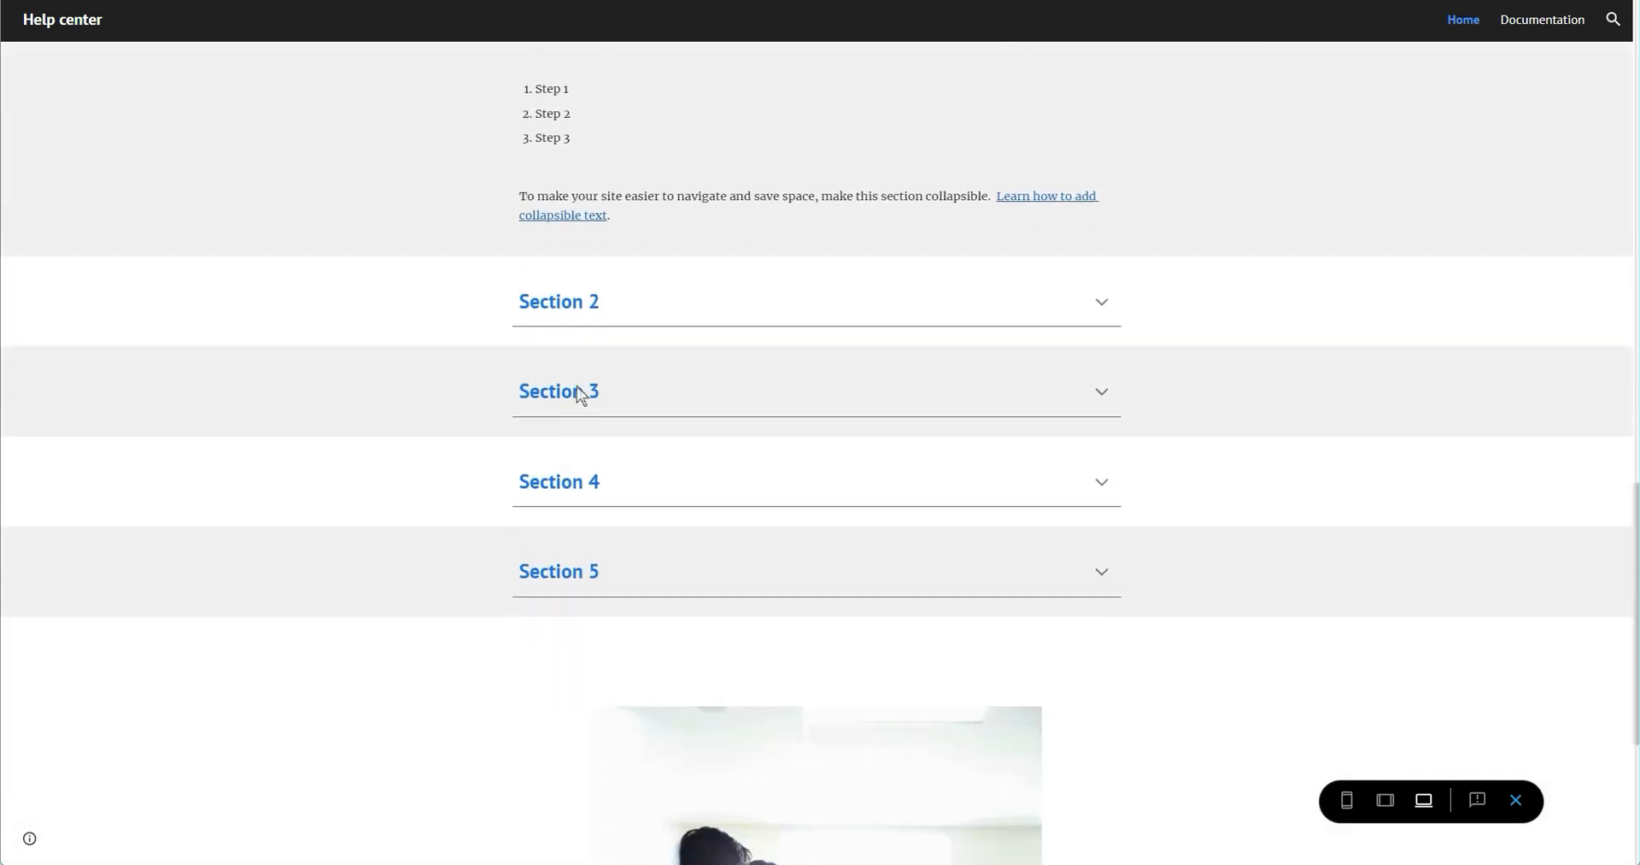
click(557, 301)
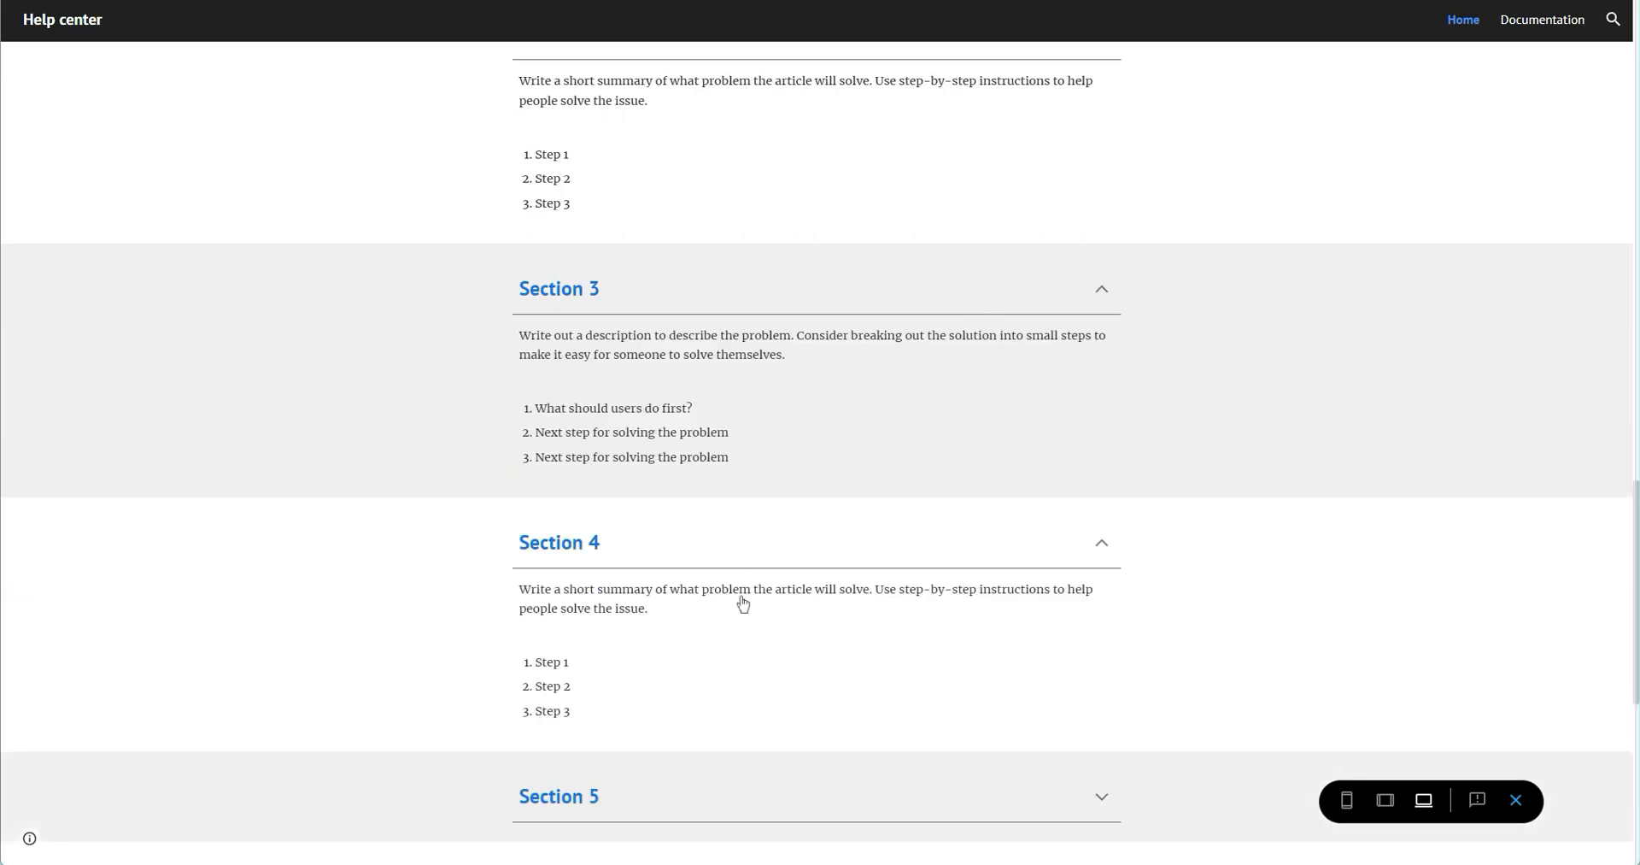
scroll(down, 3)
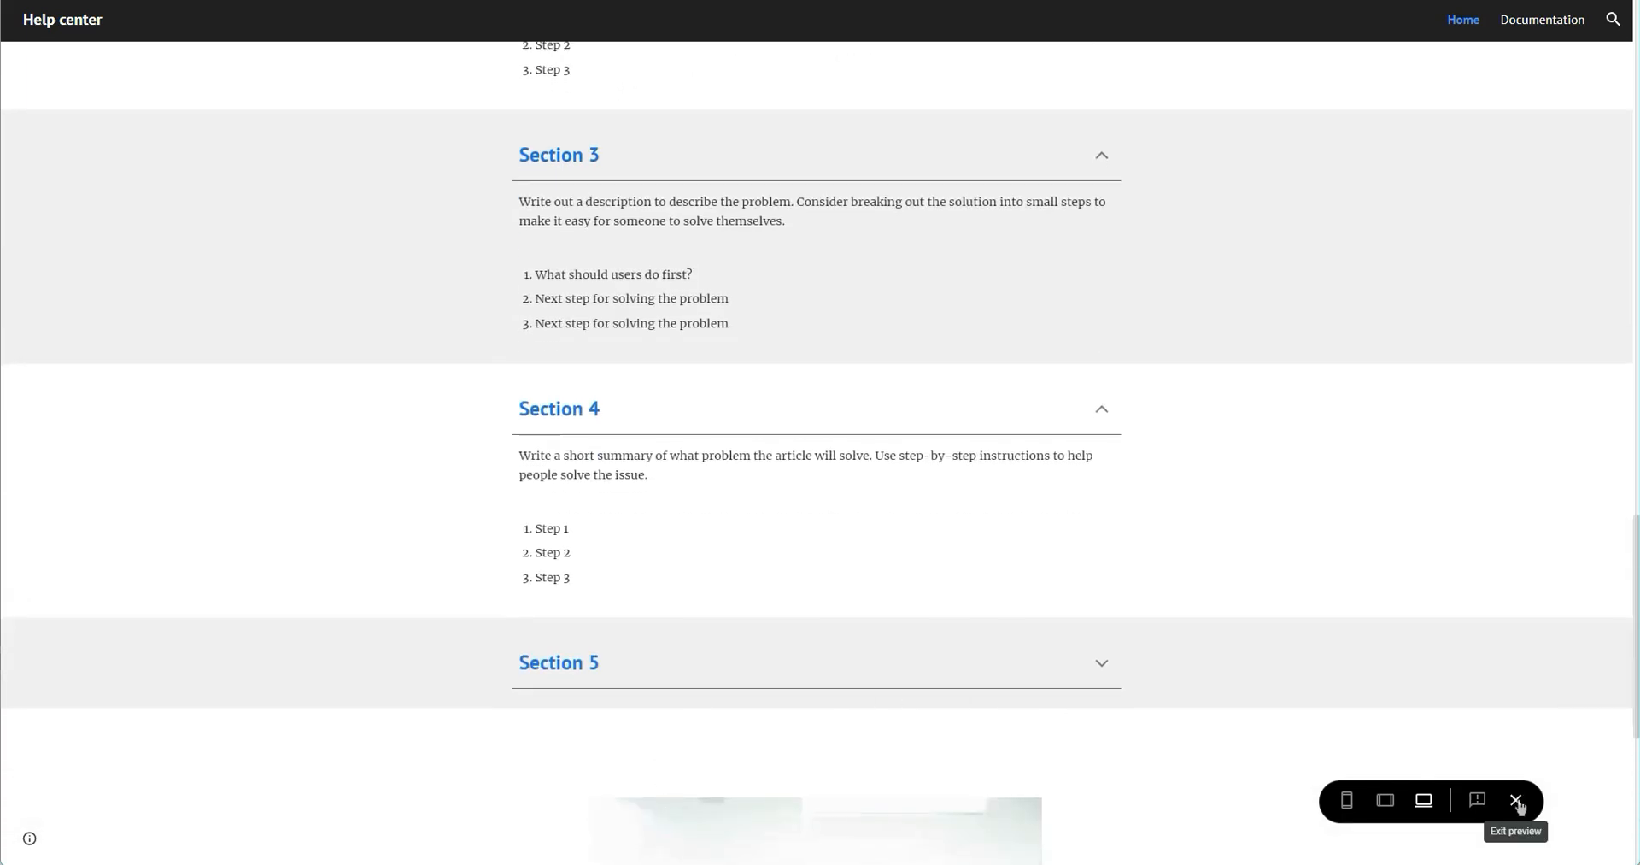
Step: Exit the preview and scroll through the Help Center home page in the editor
click(1517, 799)
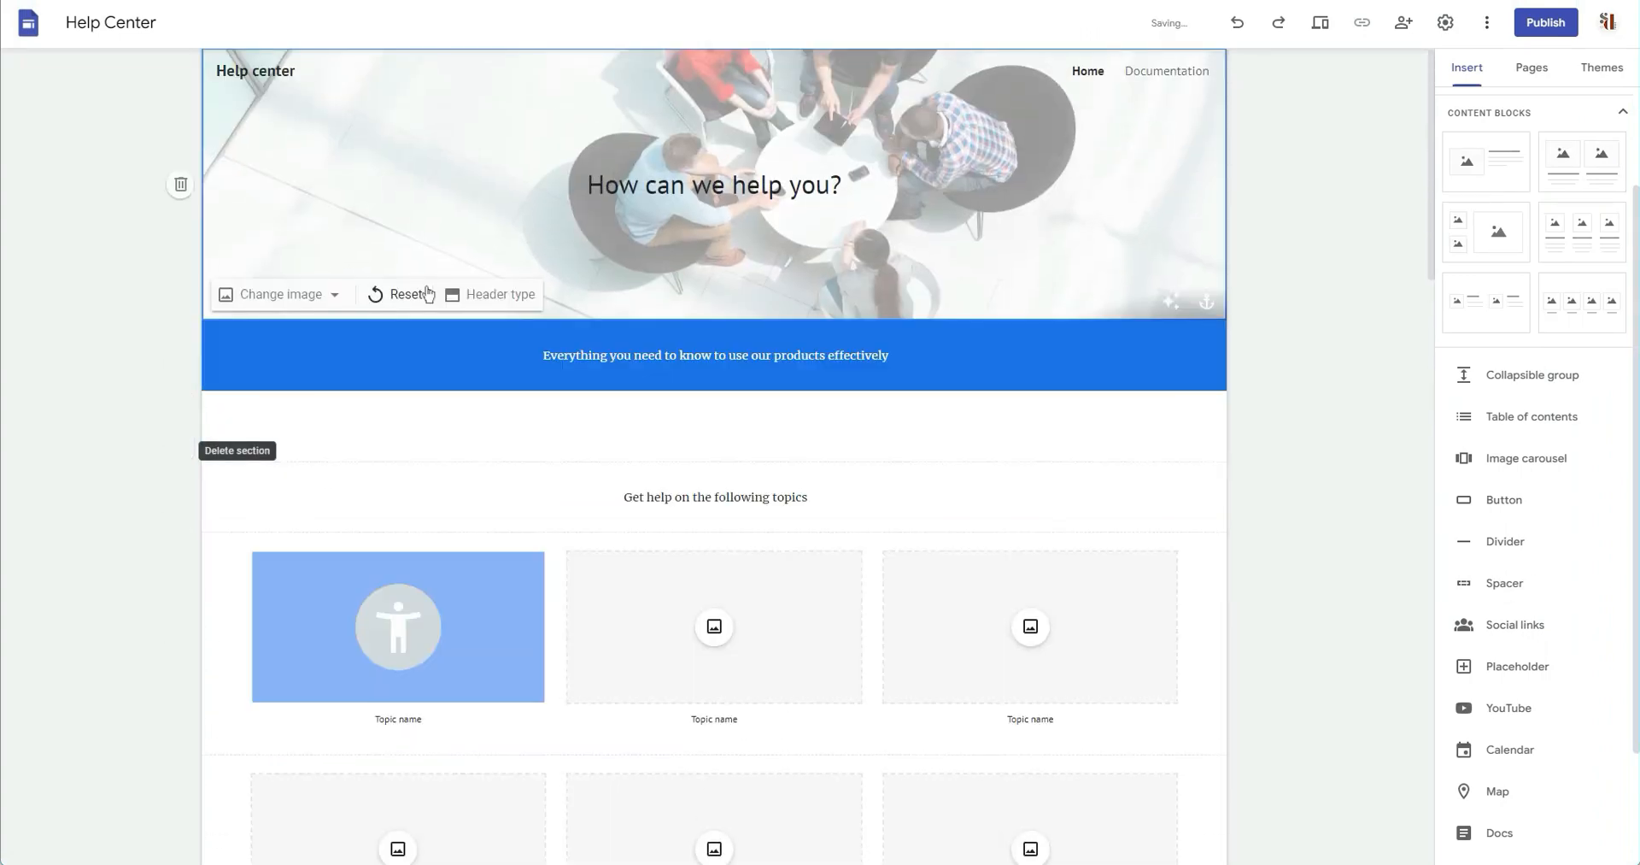
scroll(down, 3)
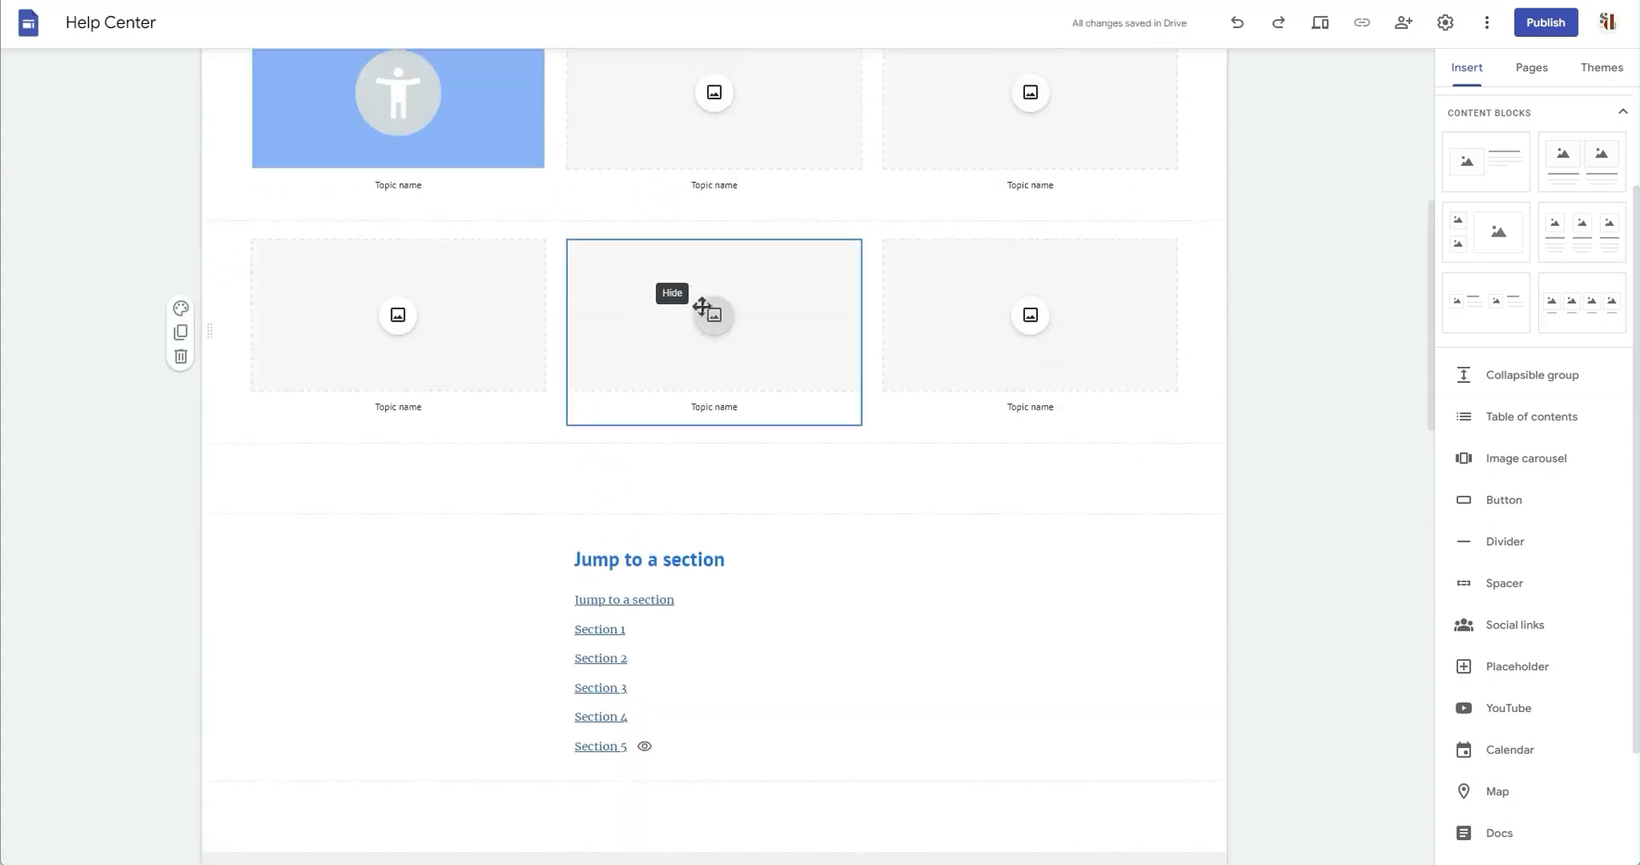
scroll(down, 3)
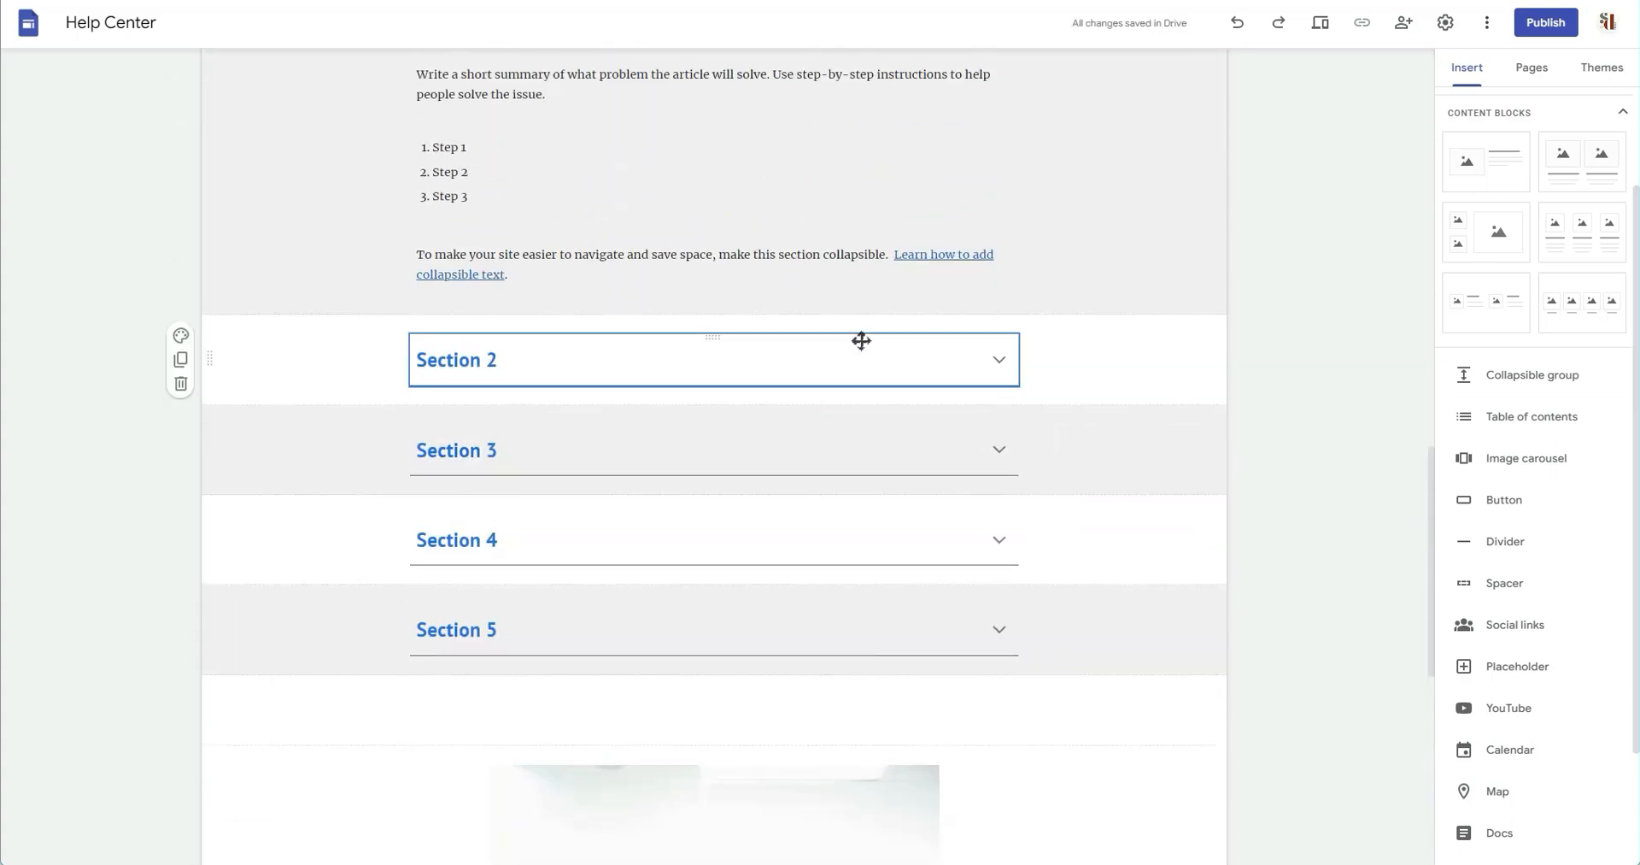
scroll(up, 3)
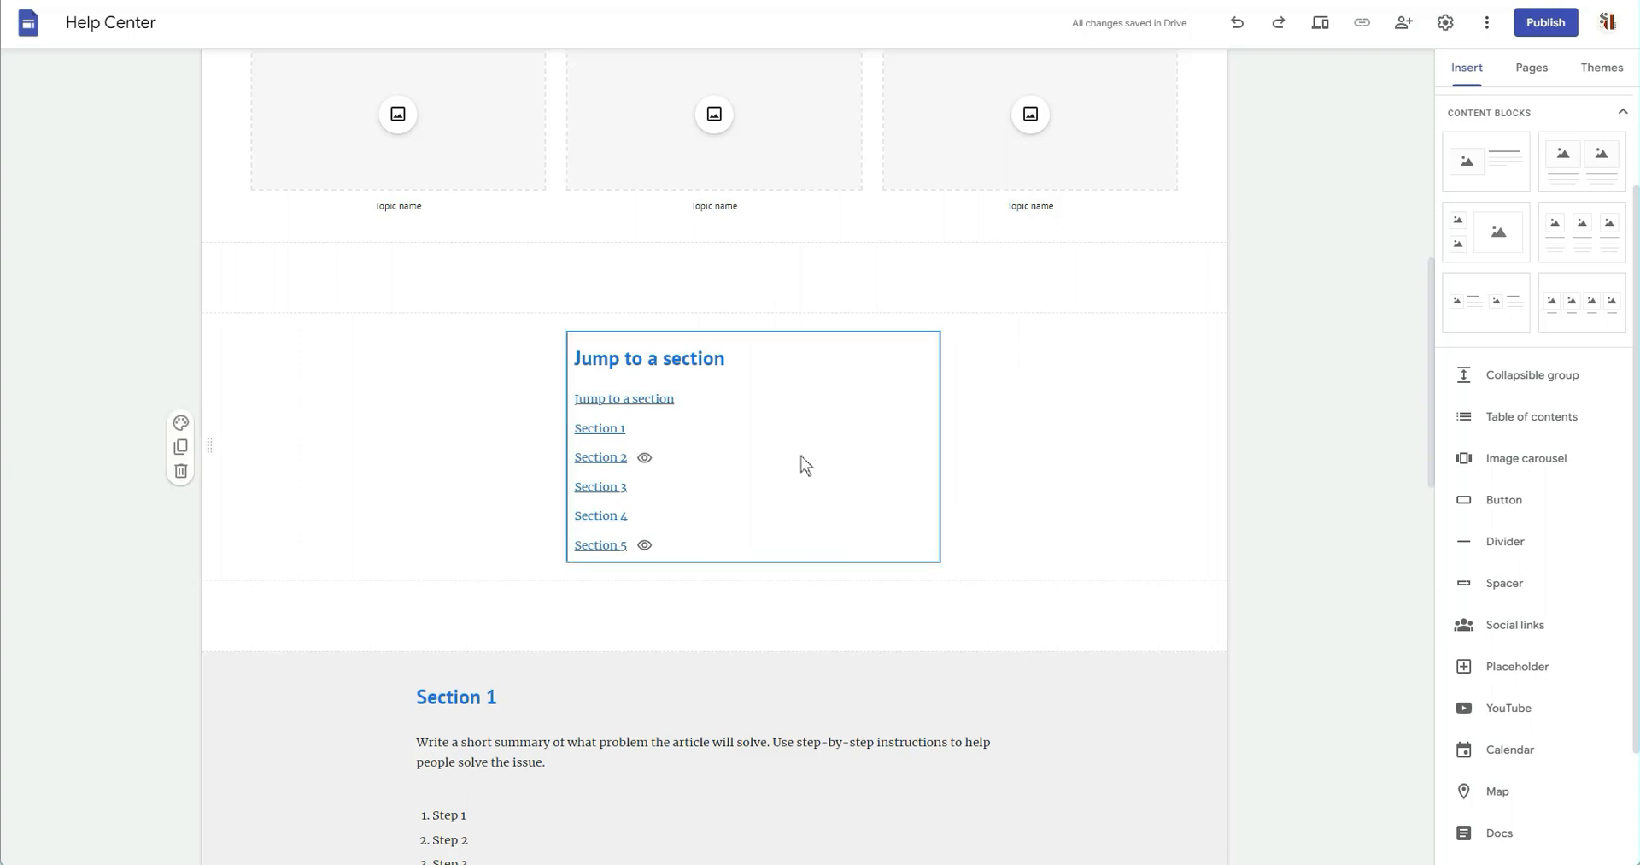
scroll(down, 3)
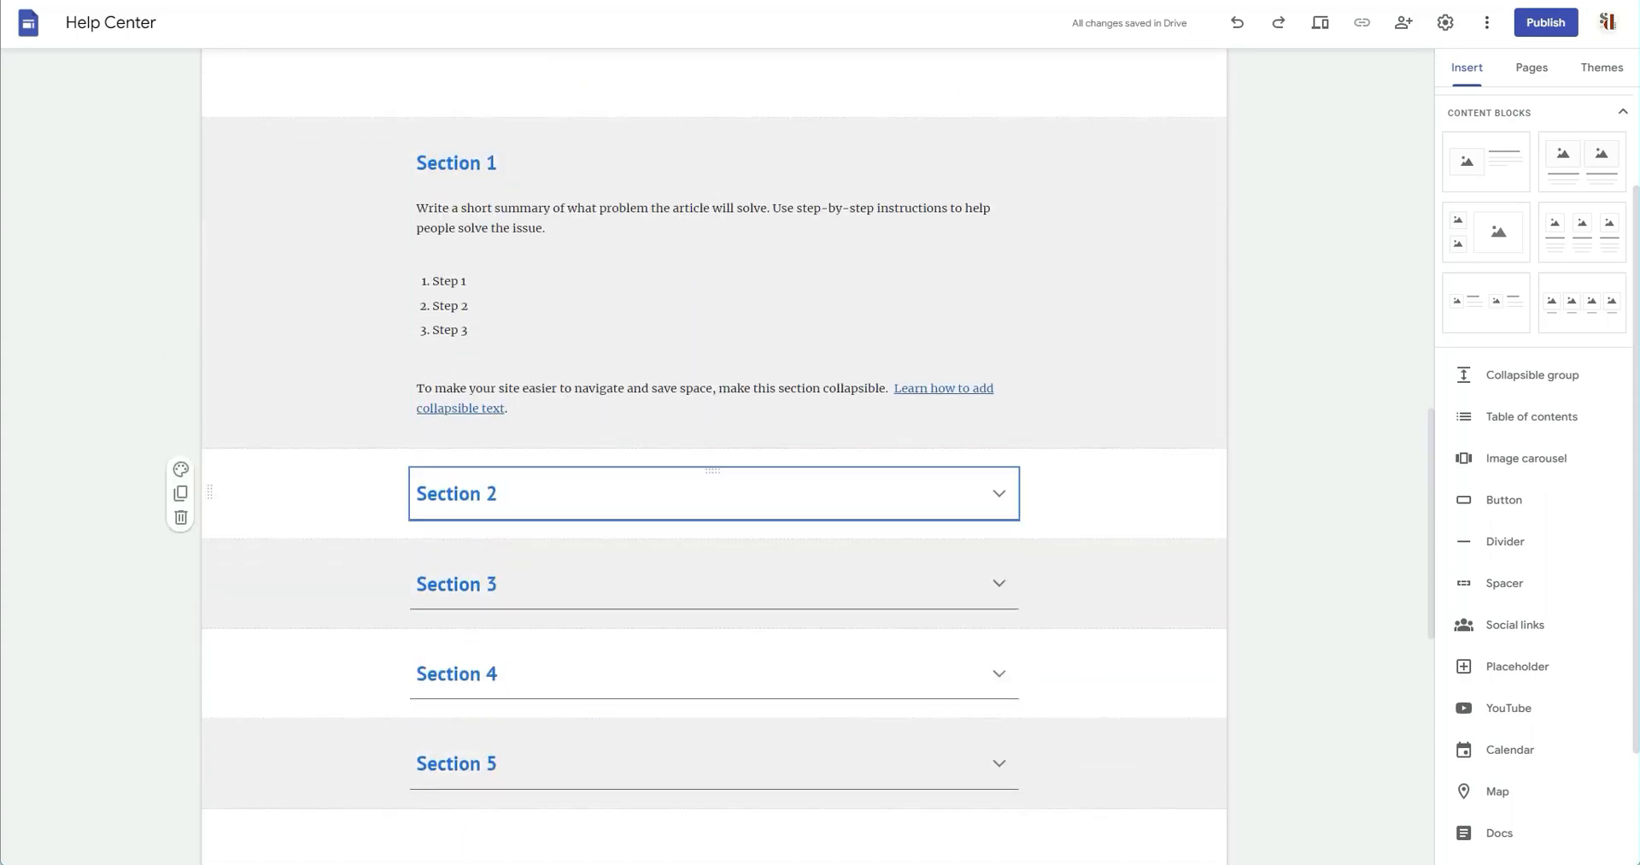
Step: Select a block on the page and review the topic cards and jump-to-section links
click(456, 584)
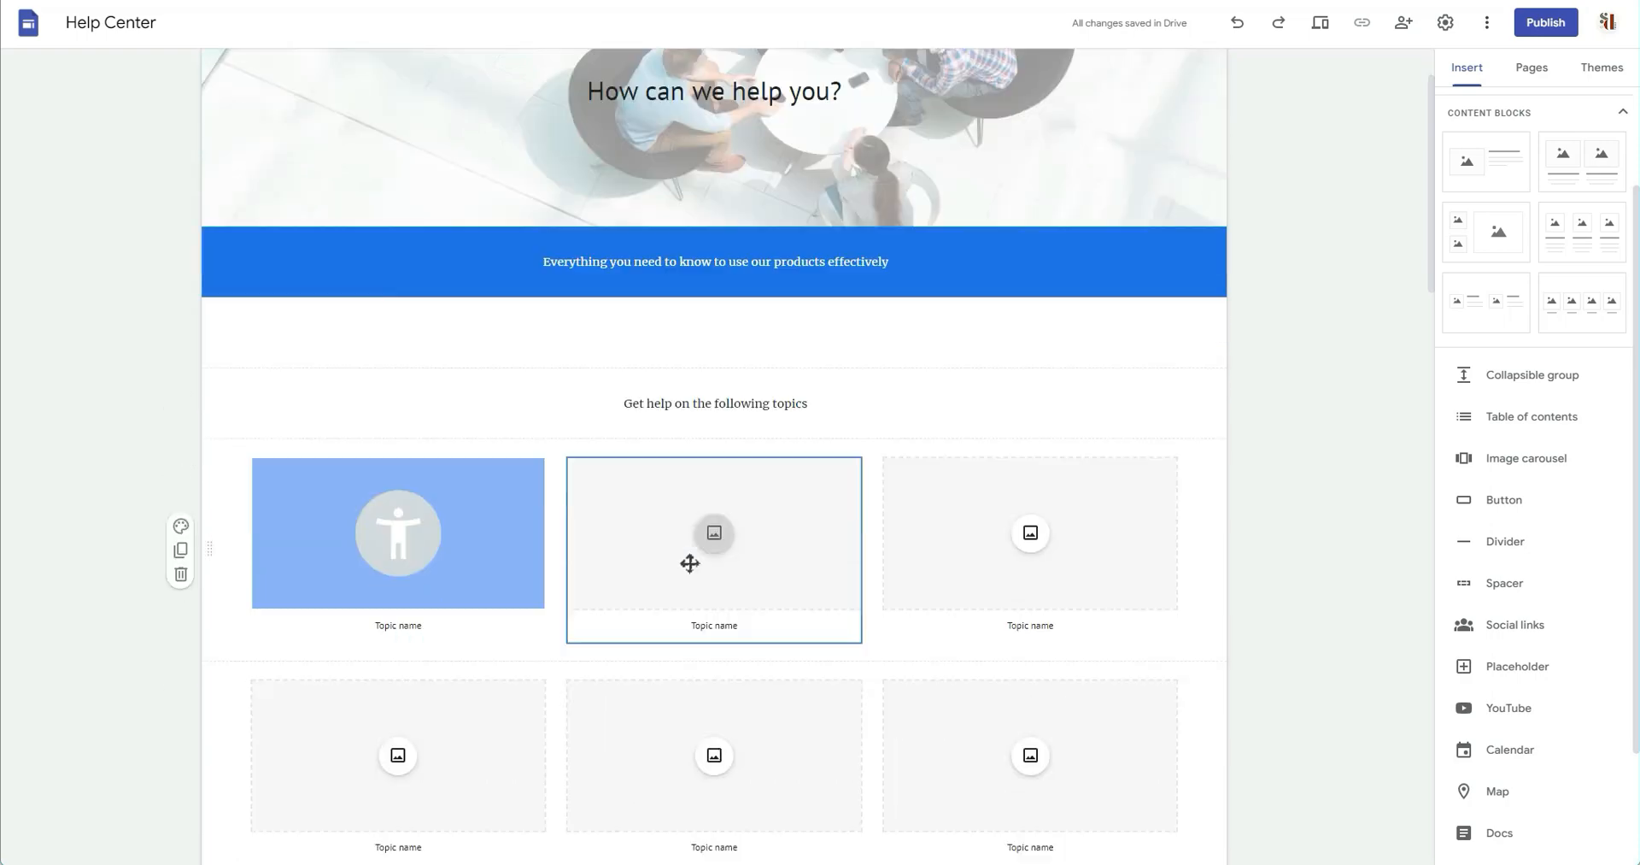
scroll(down, 3)
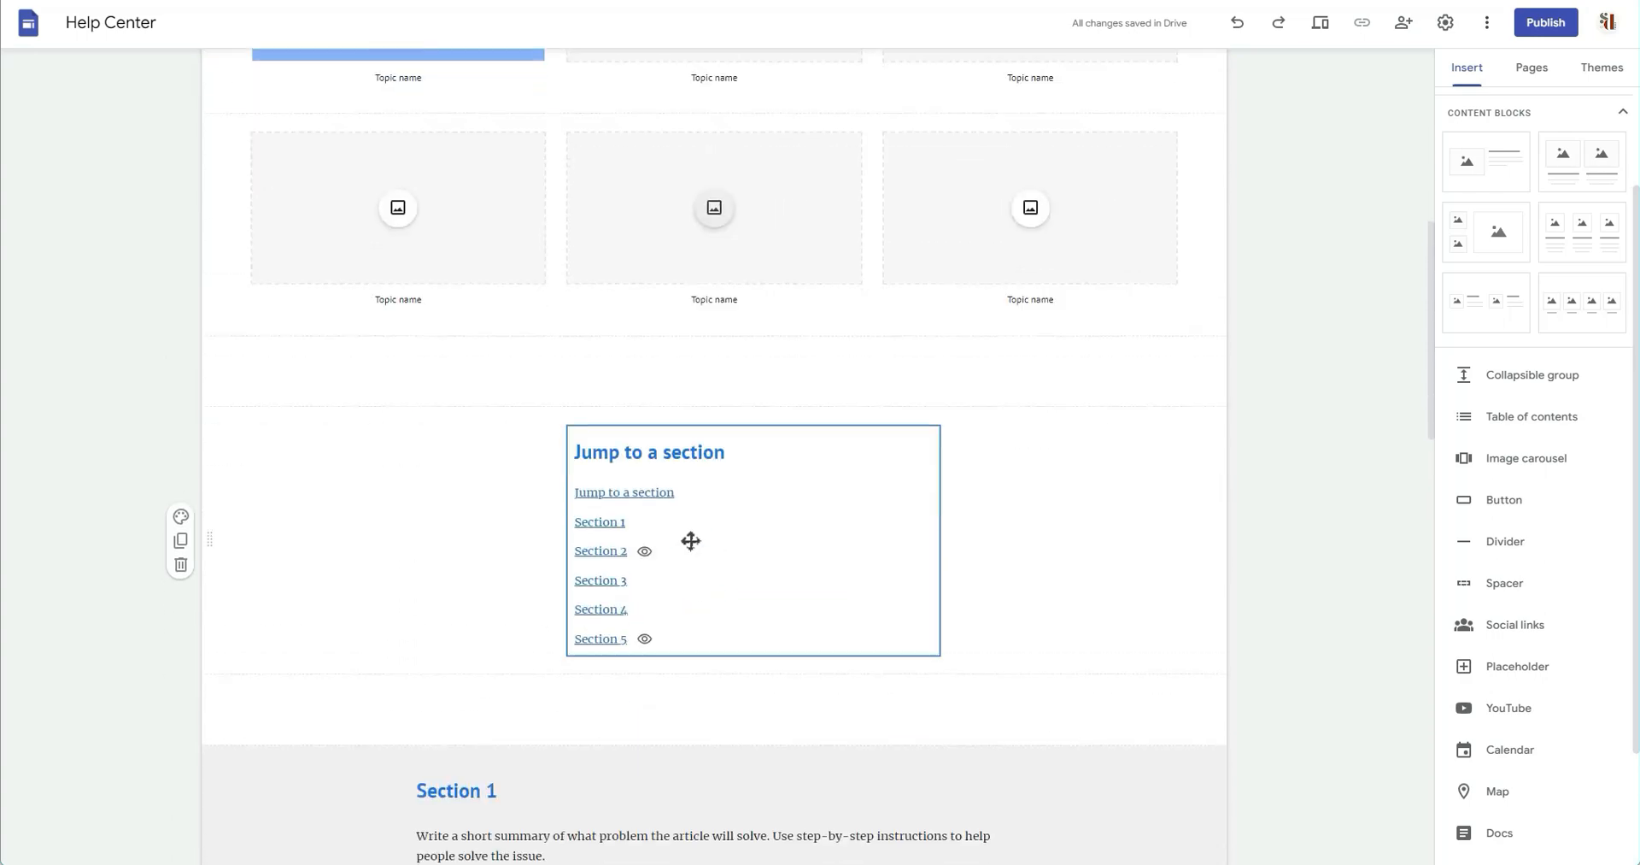
scroll(down, 3)
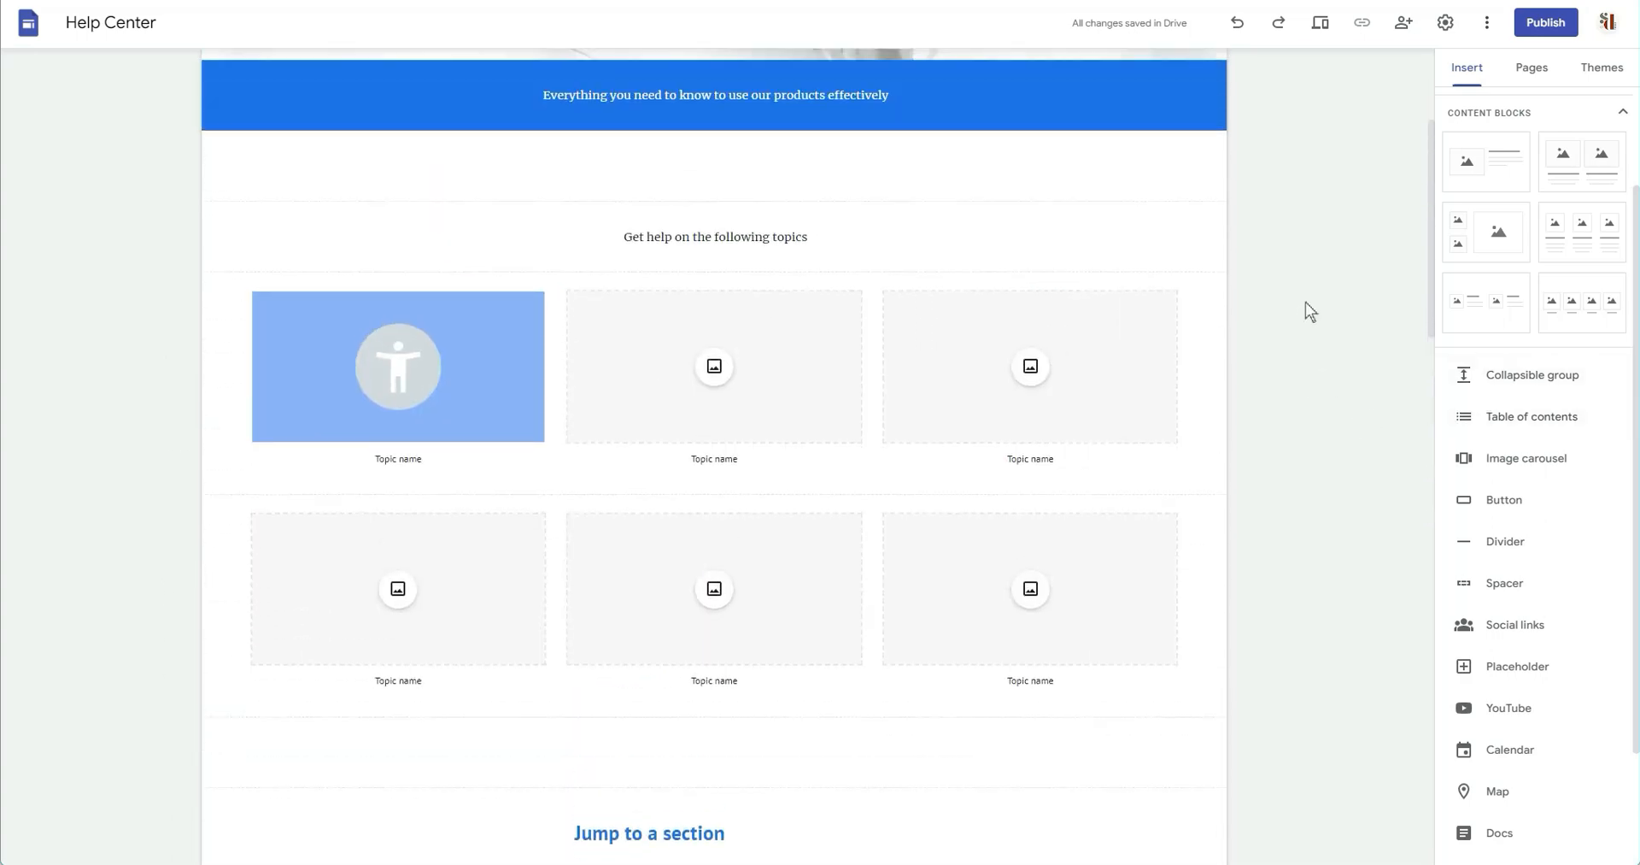
scroll(up, 3)
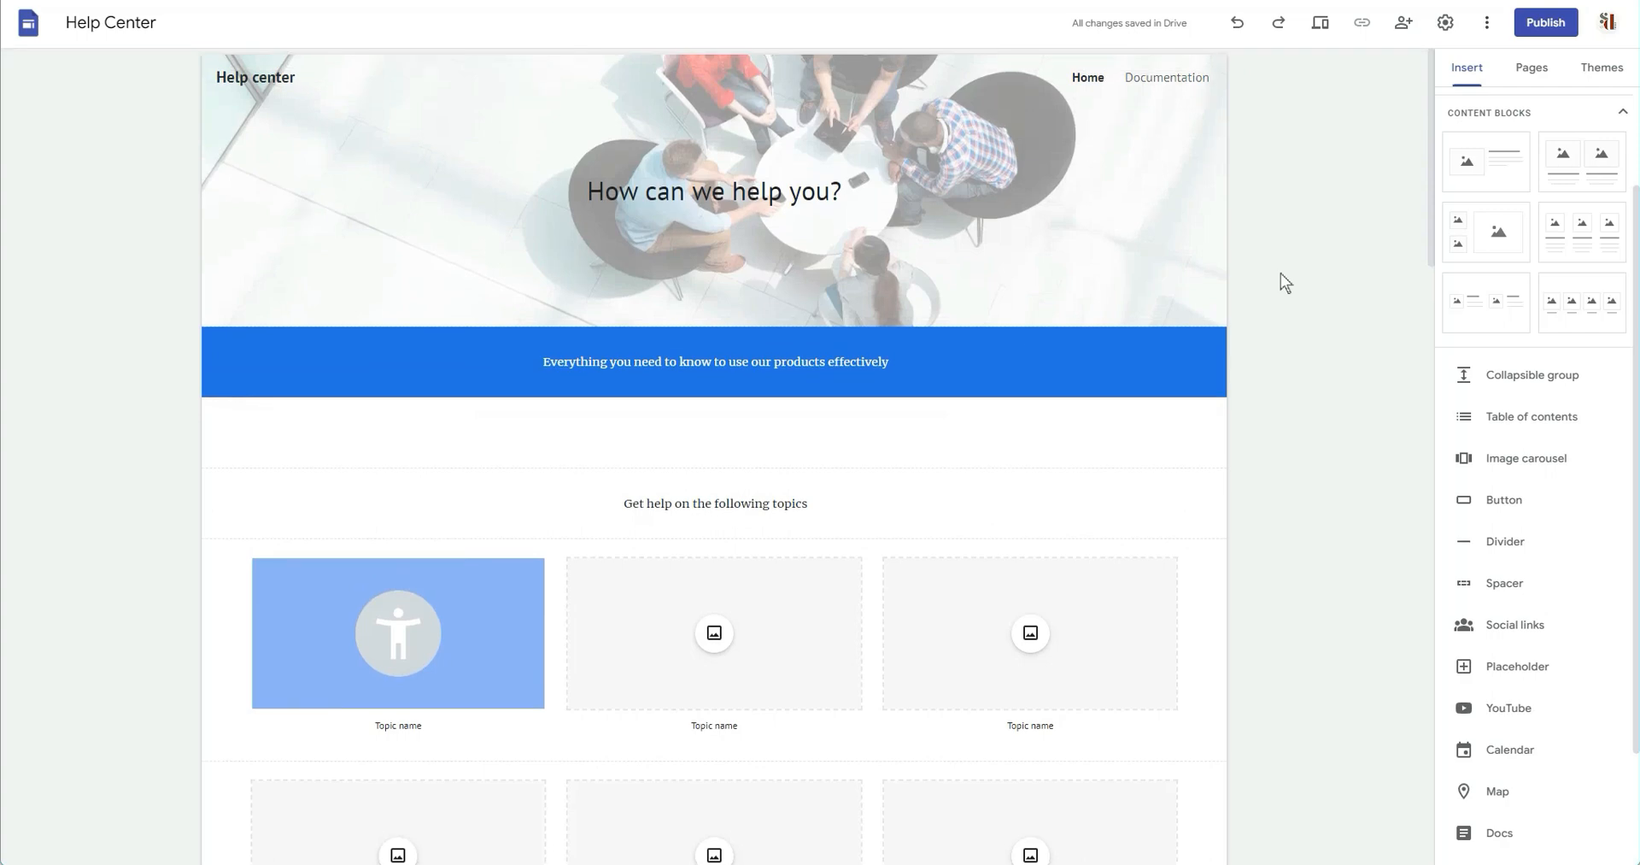
mouse_move(1271, 102)
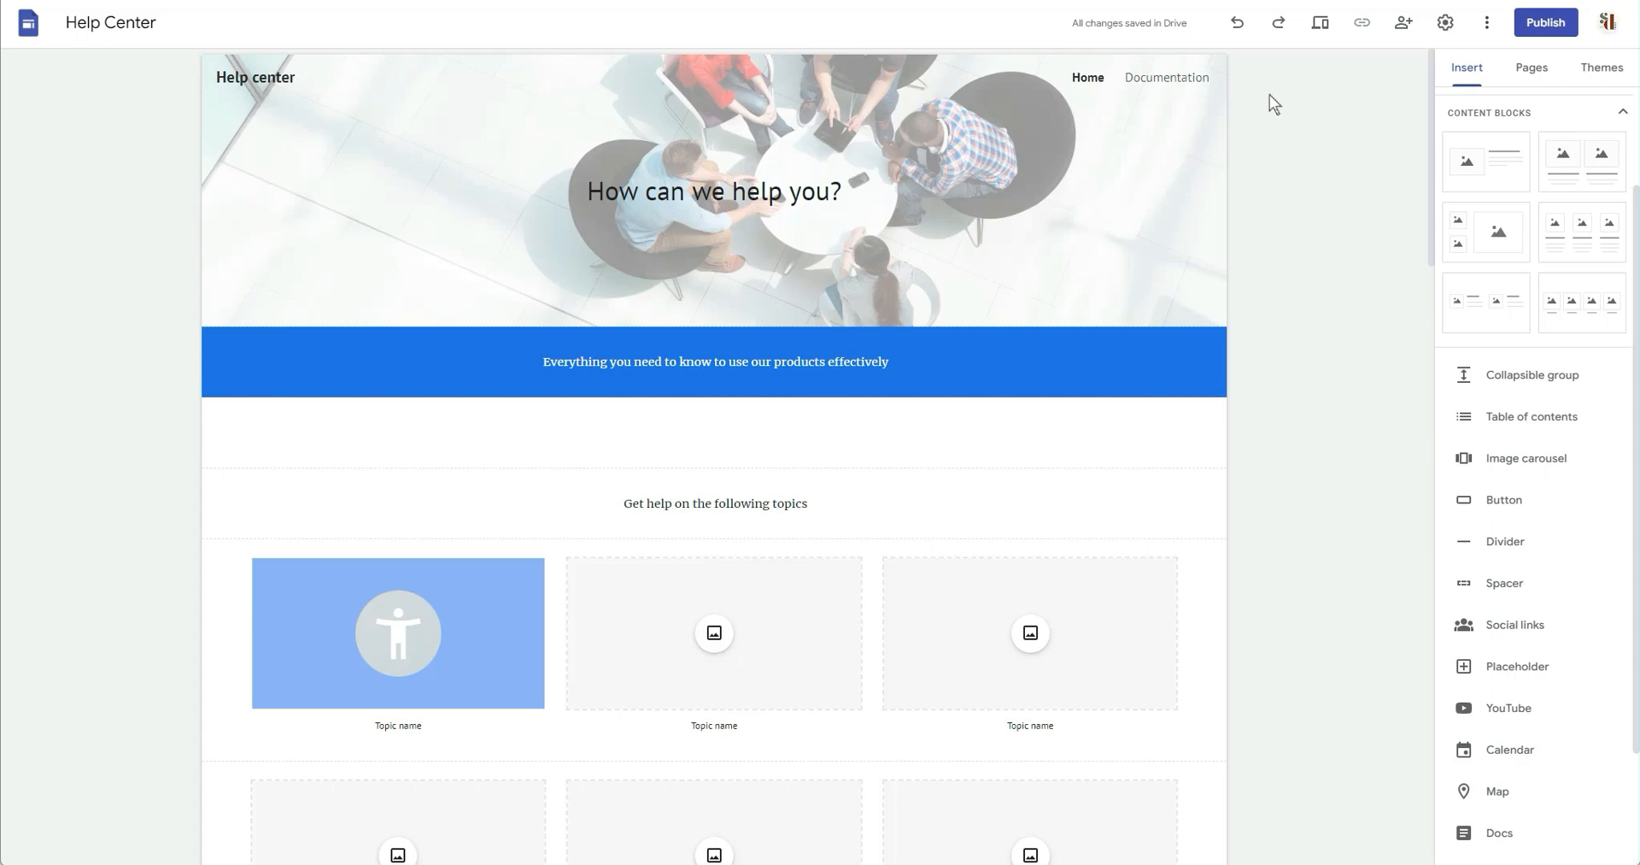
mouse_move(1257, 102)
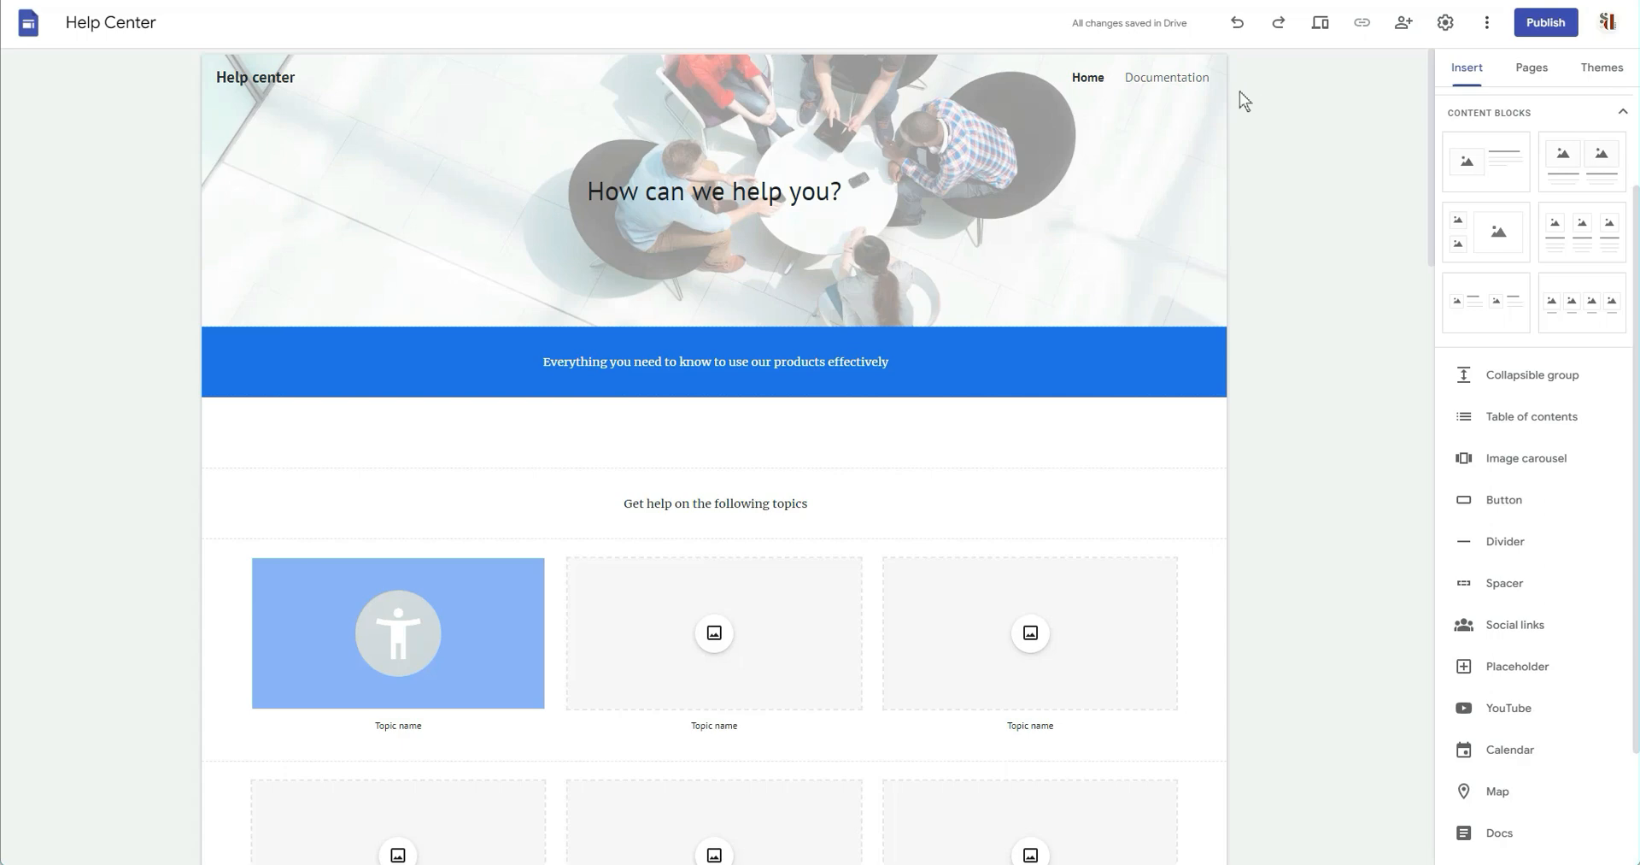
scroll(down, 3)
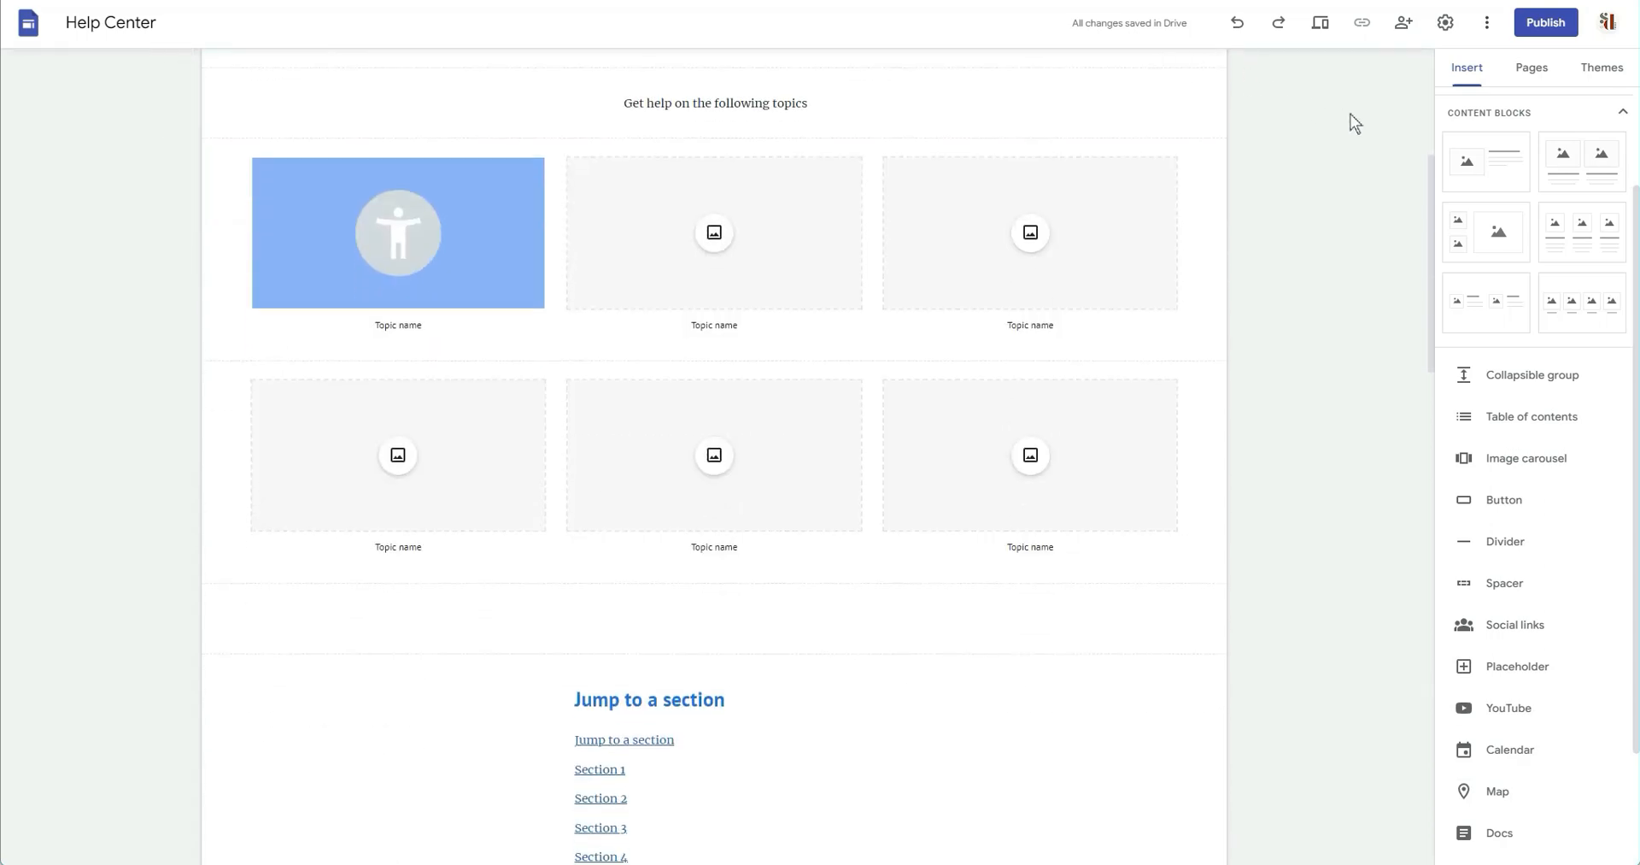
scroll(up, 3)
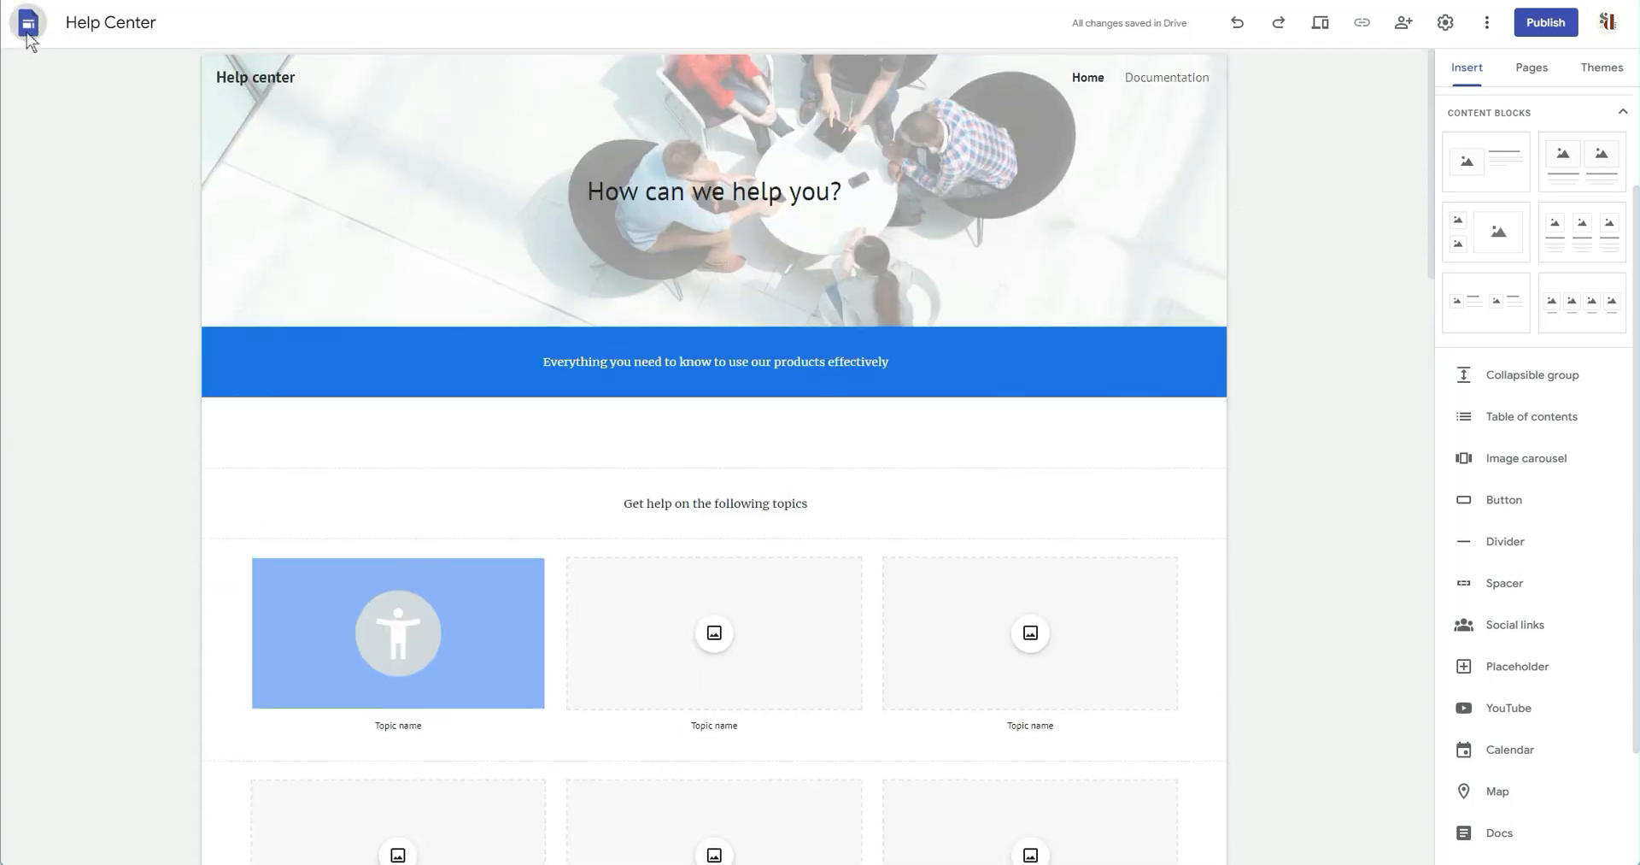
Step: Return to the Sites start page and open the full template gallery
click(30, 21)
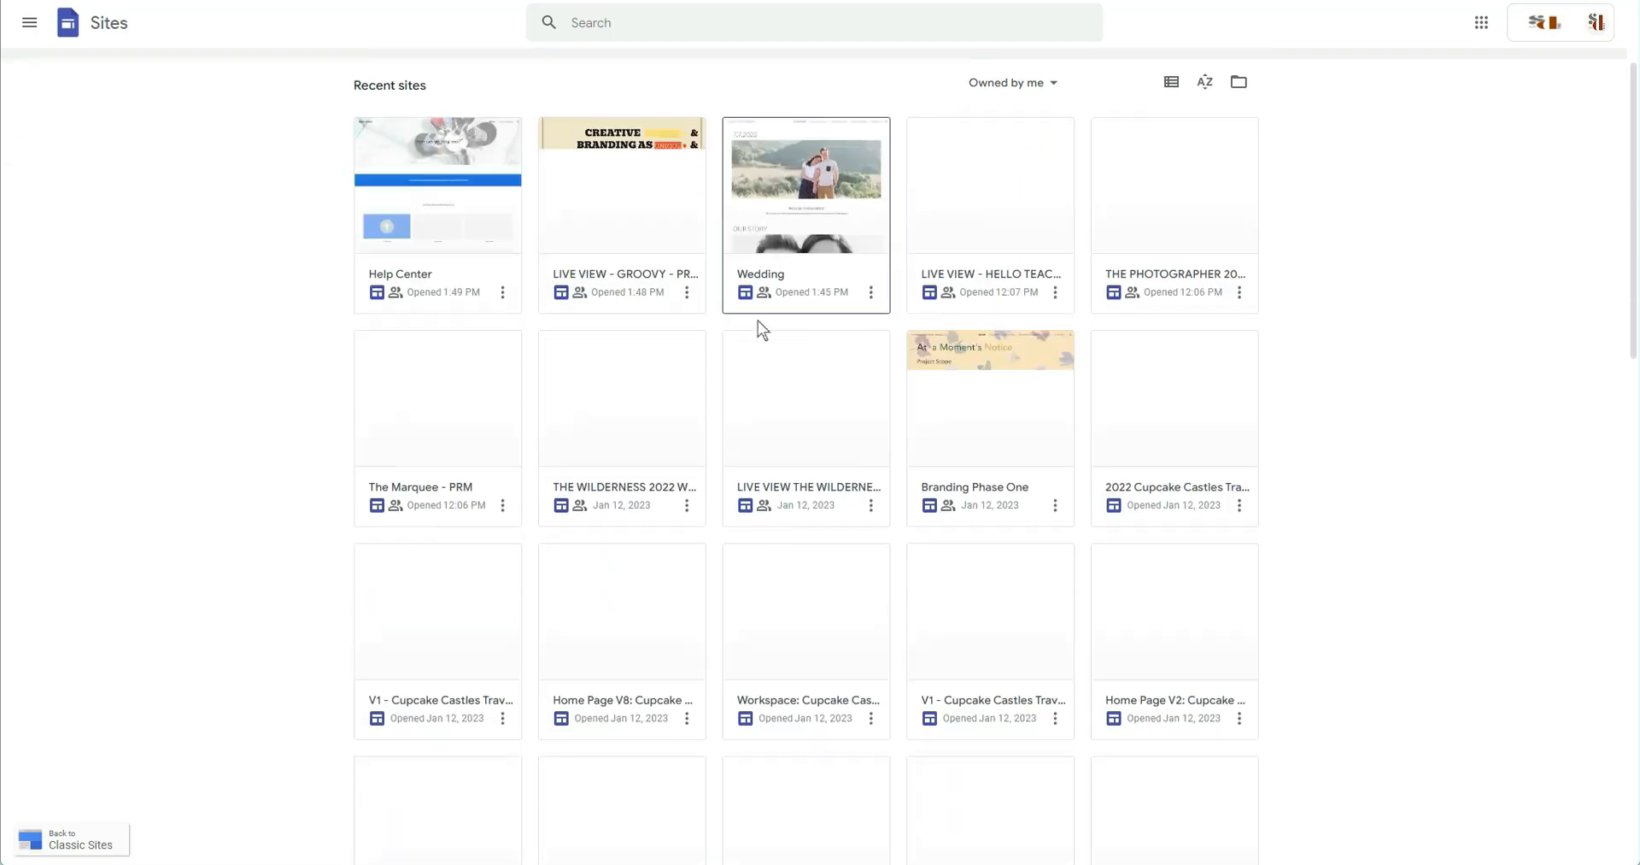
click(1142, 74)
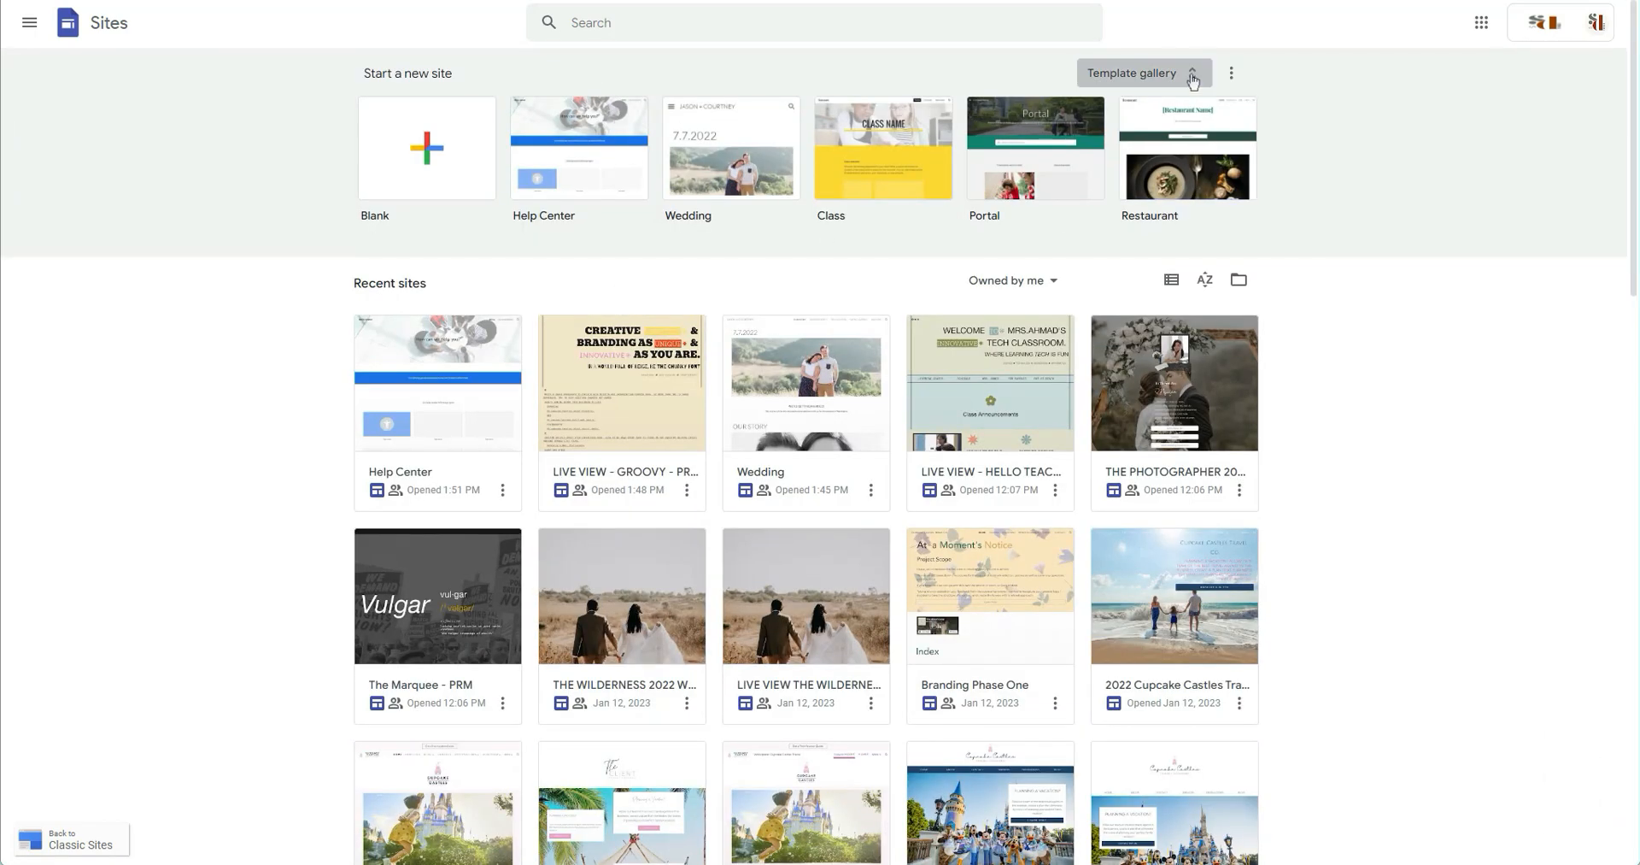
click(1145, 74)
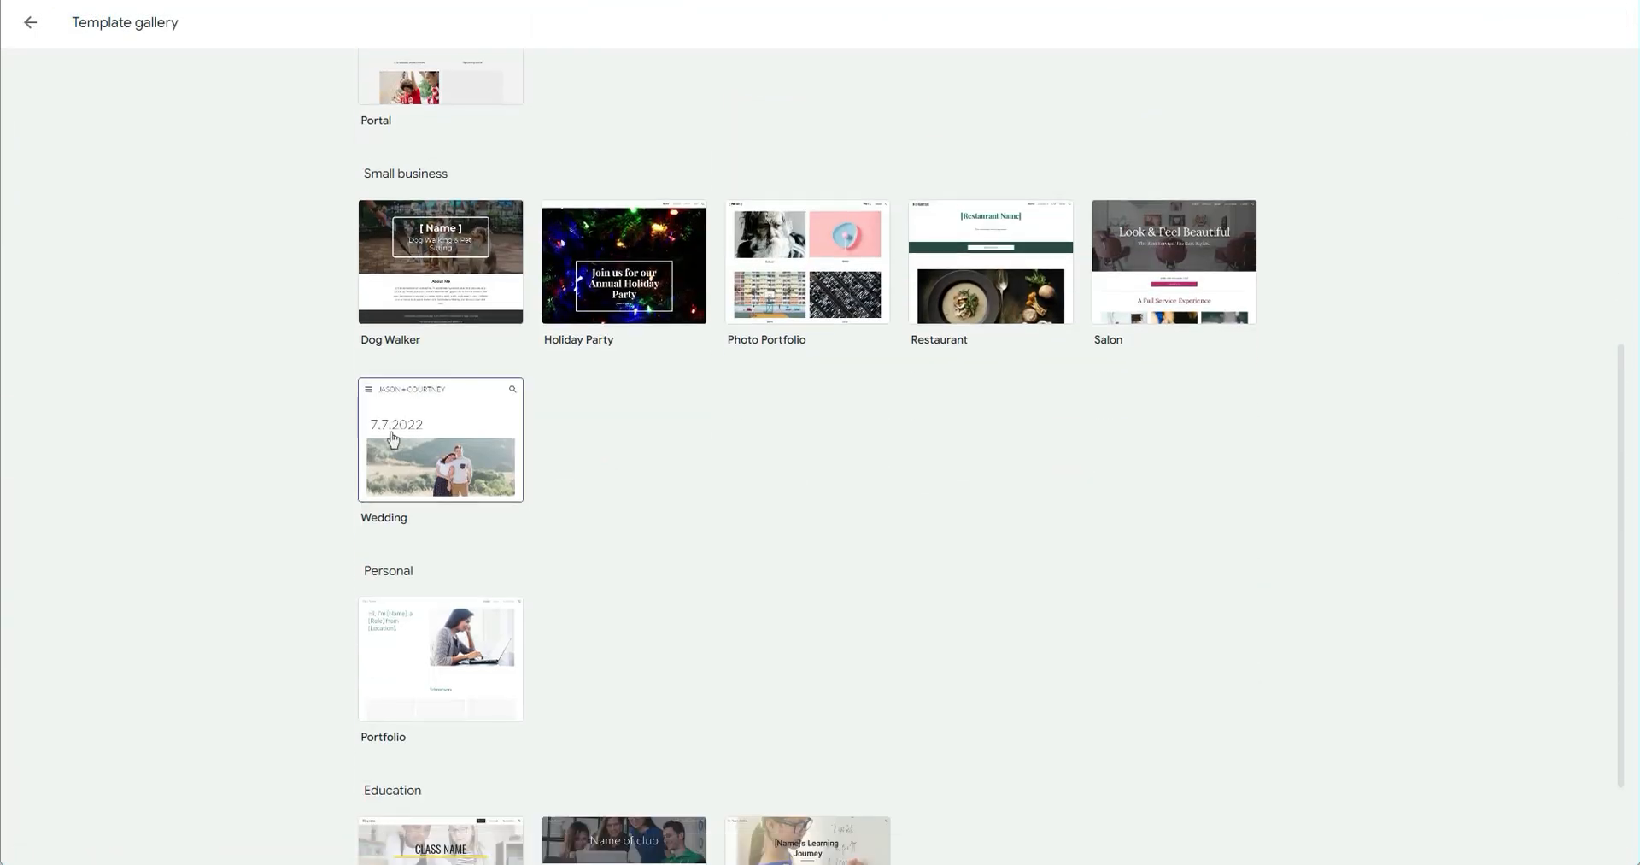
scroll(down, 3)
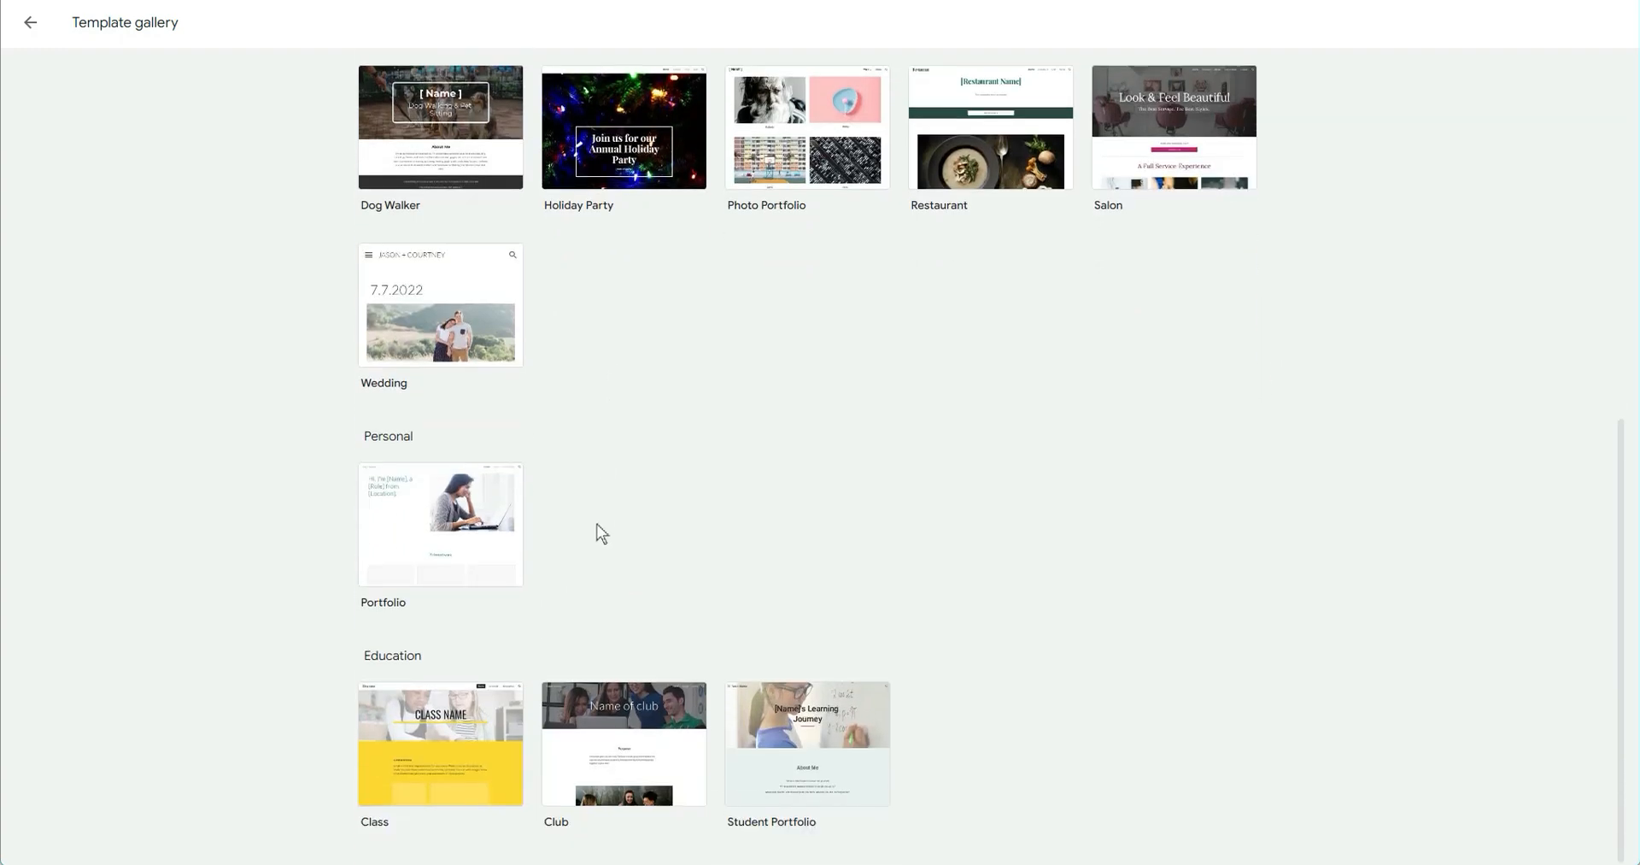
mouse_move(391, 494)
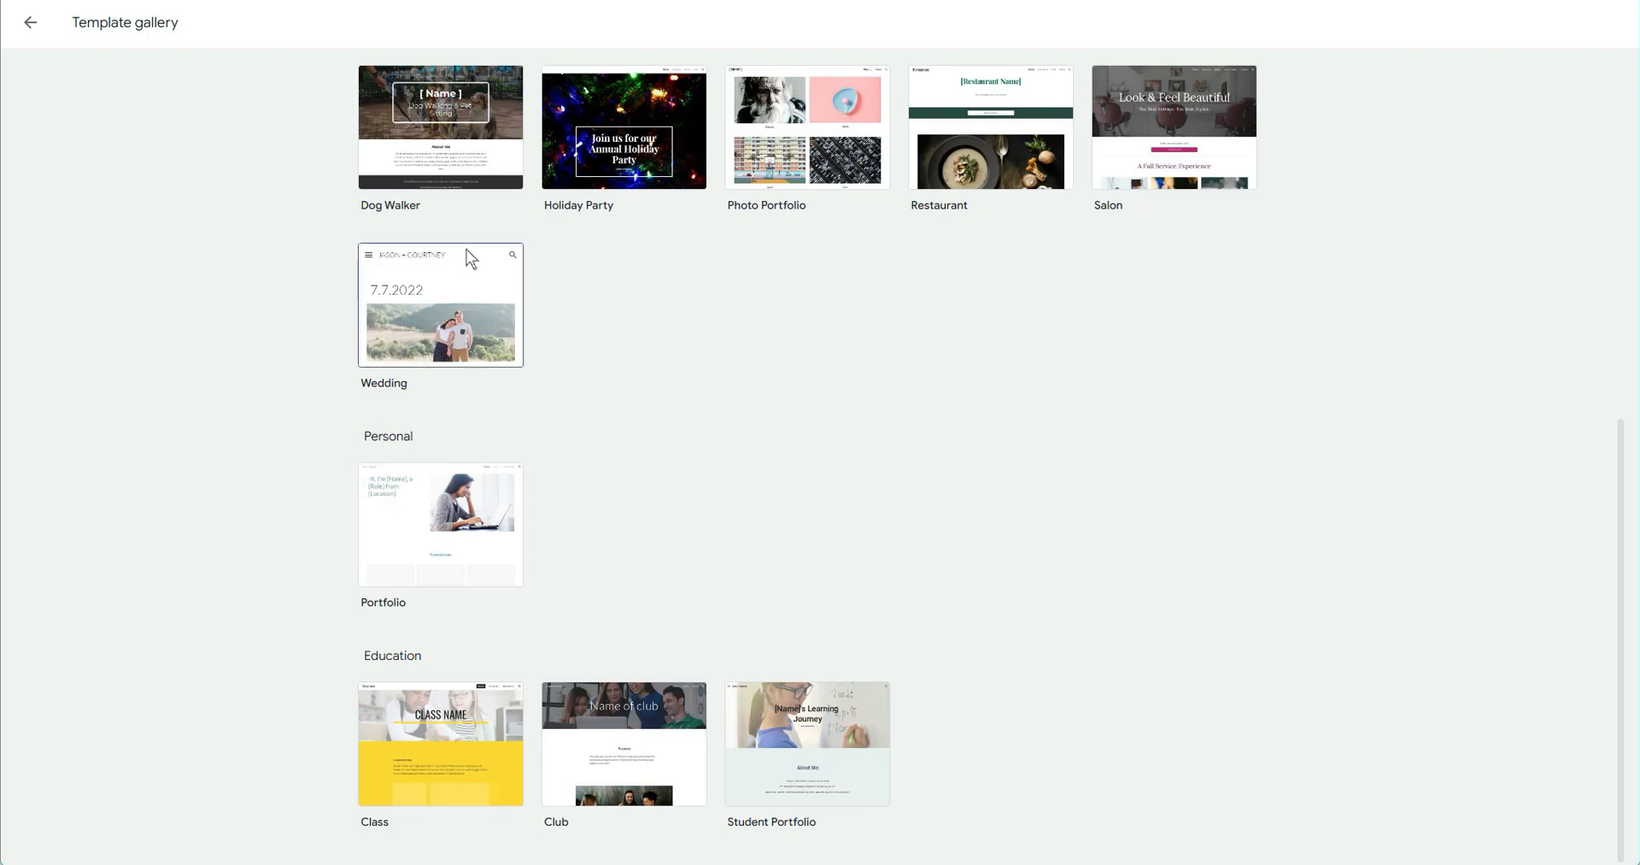
mouse_move(450, 400)
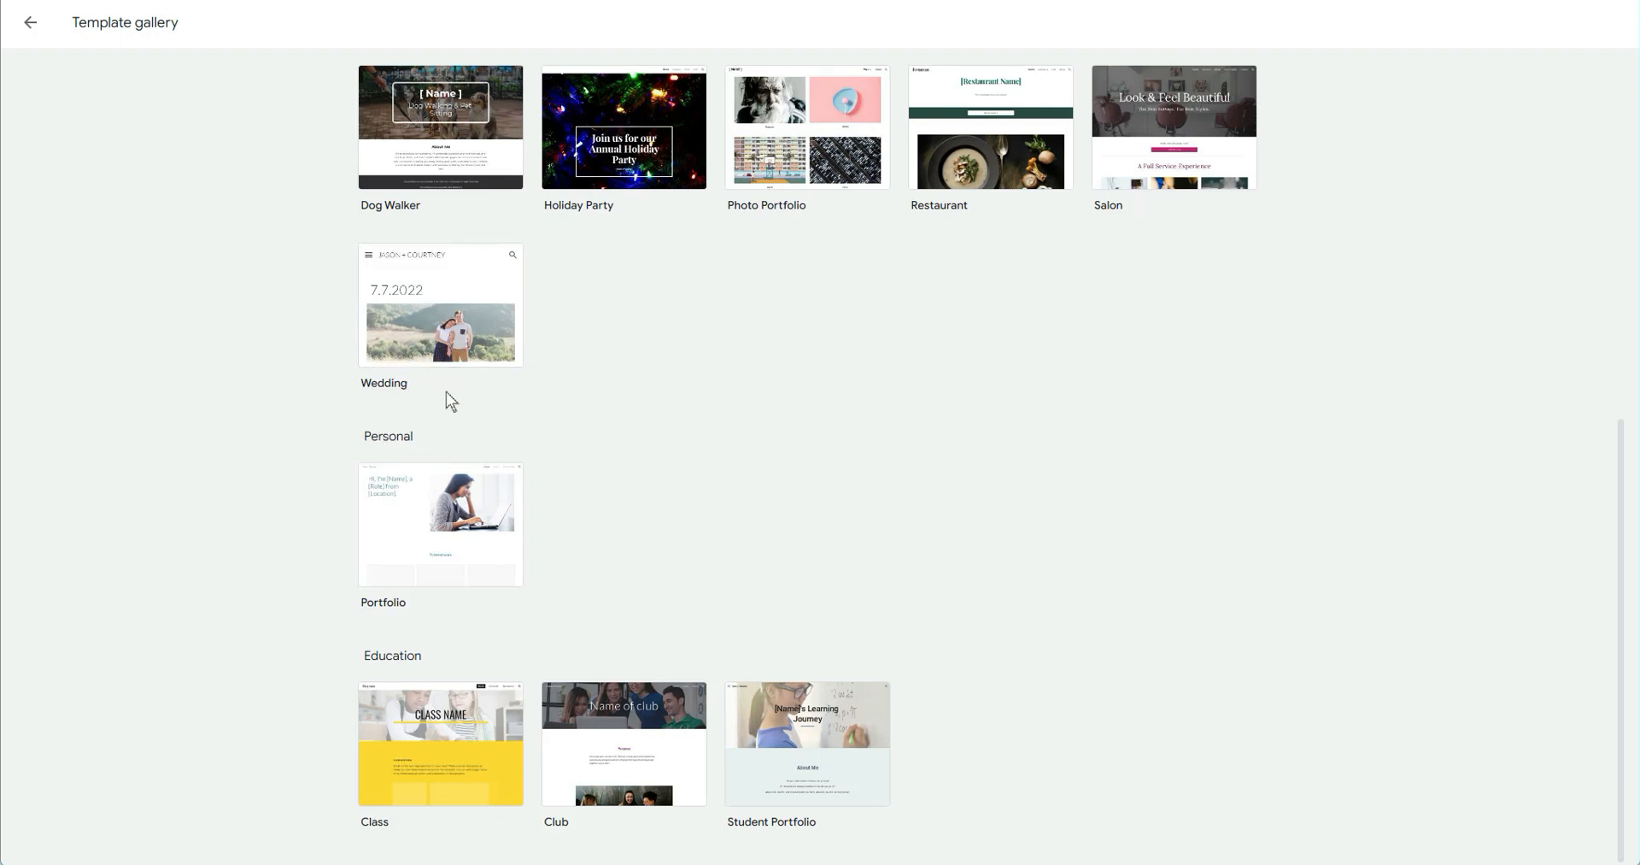
mouse_move(859, 332)
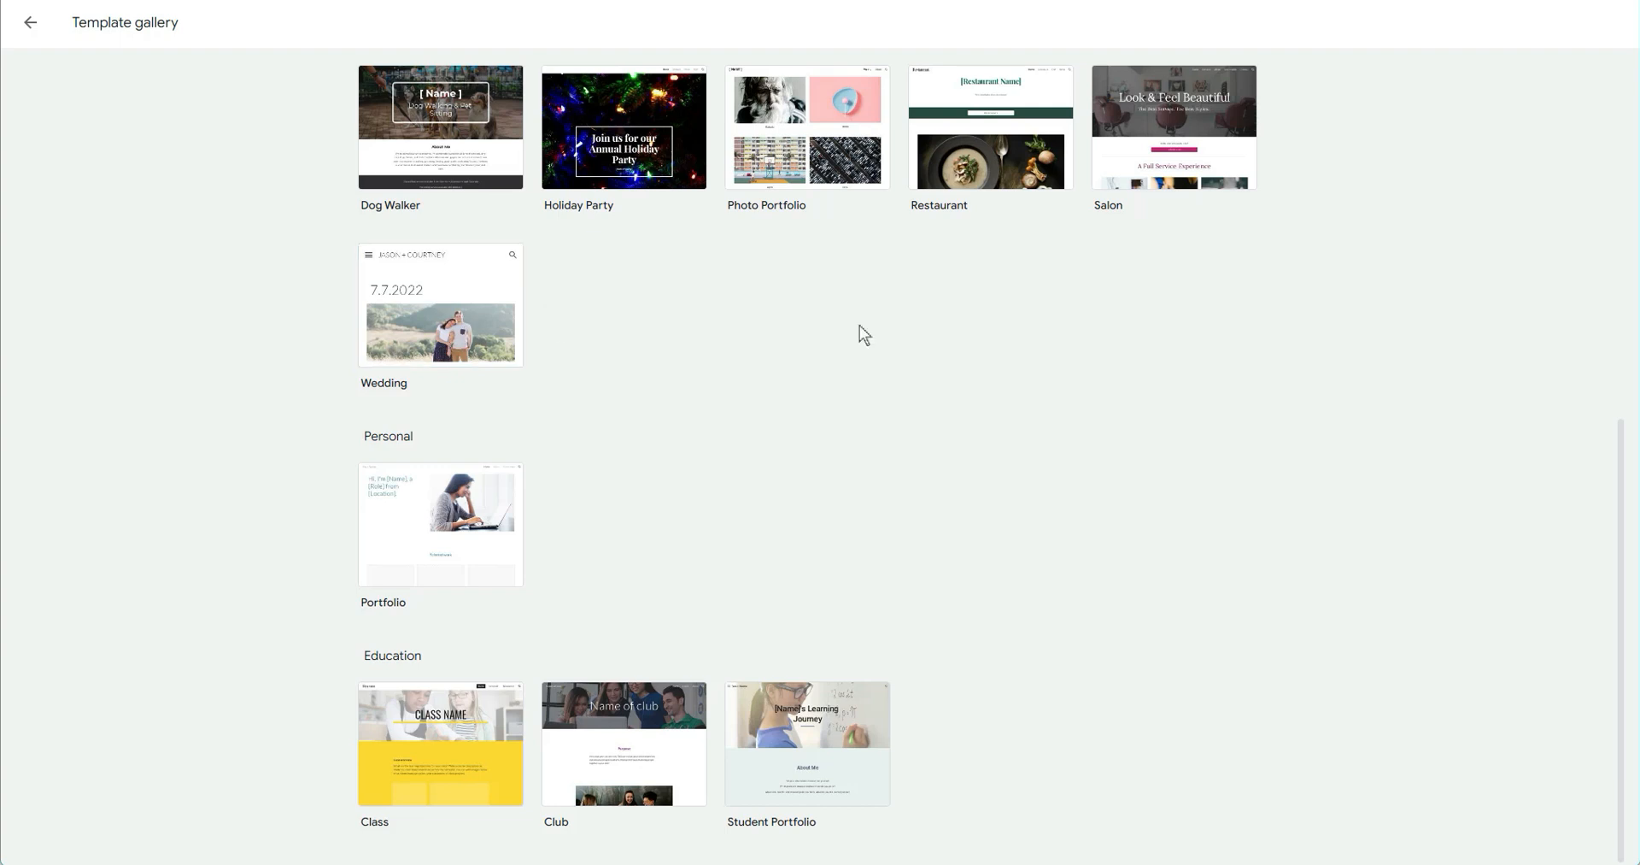
mouse_move(1169, 323)
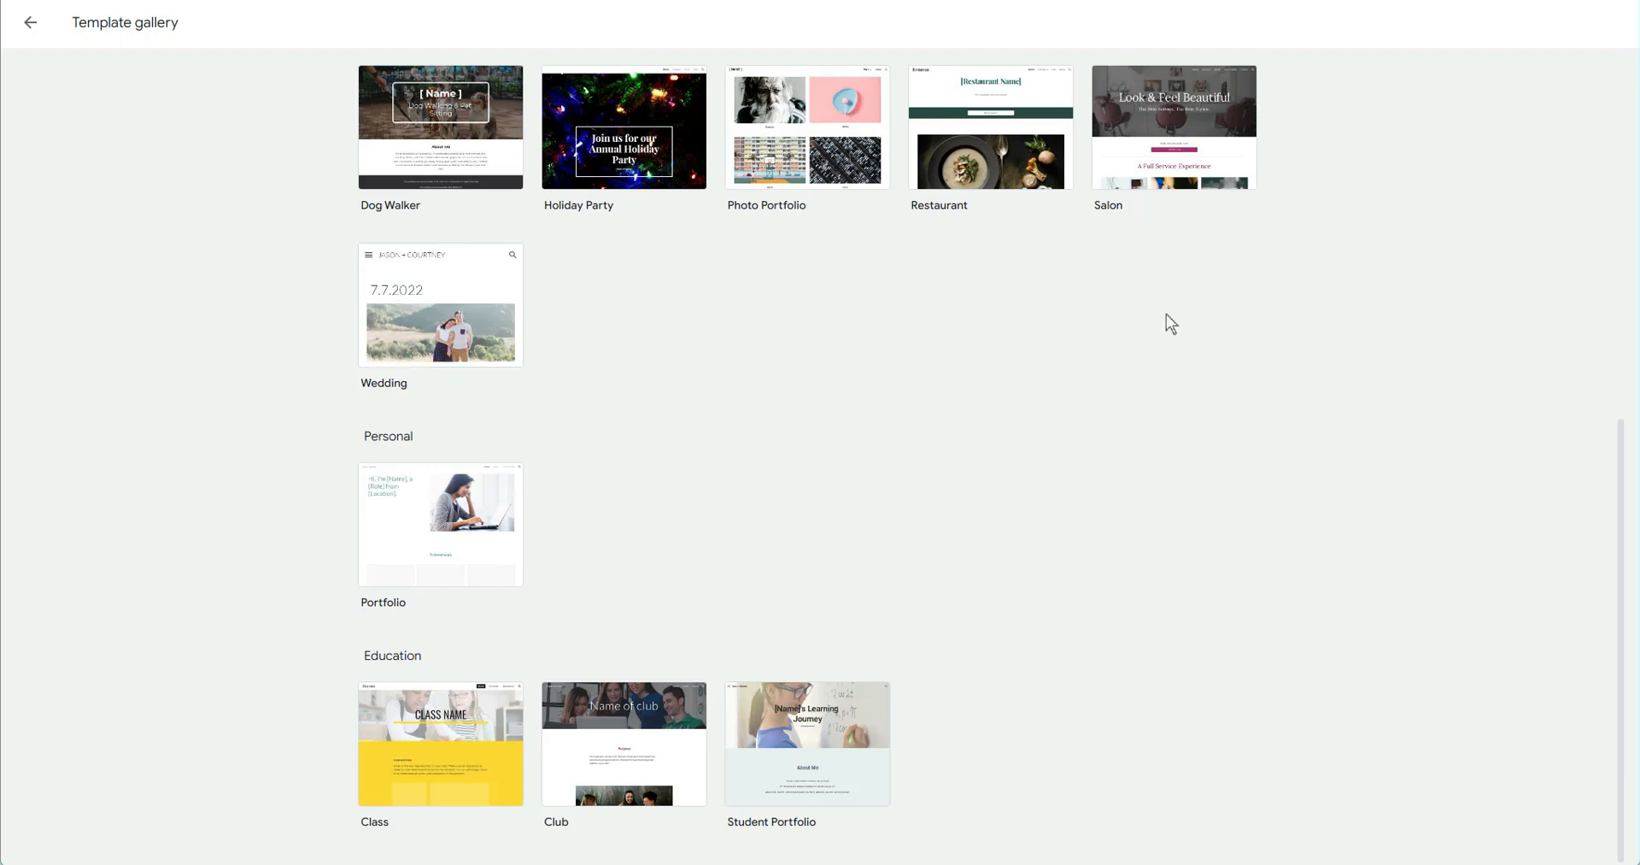
mouse_move(878, 389)
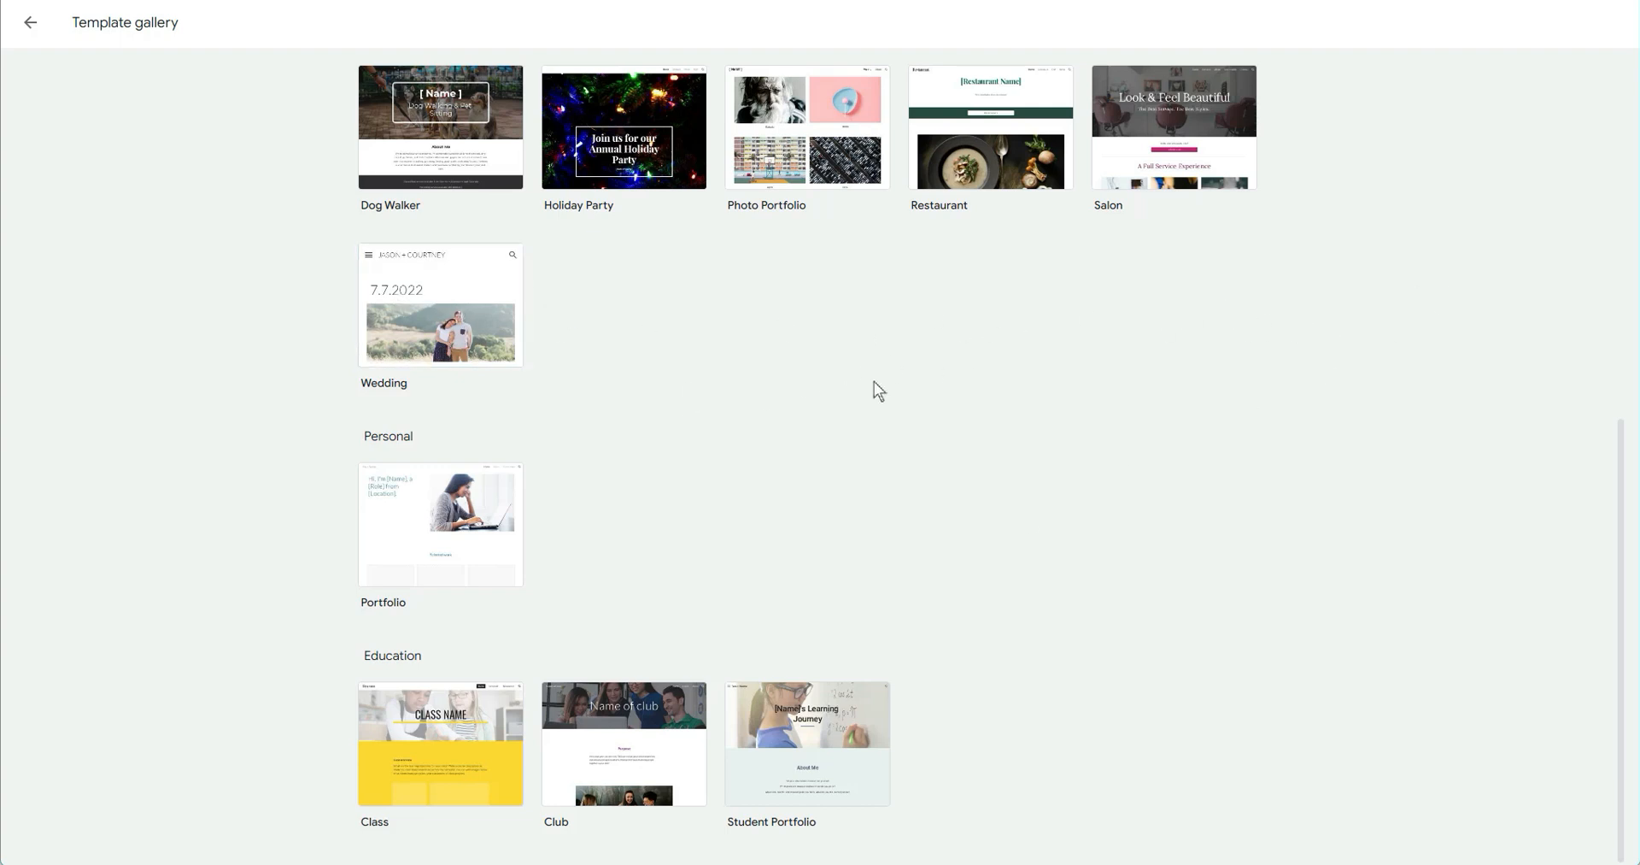
mouse_move(1220, 287)
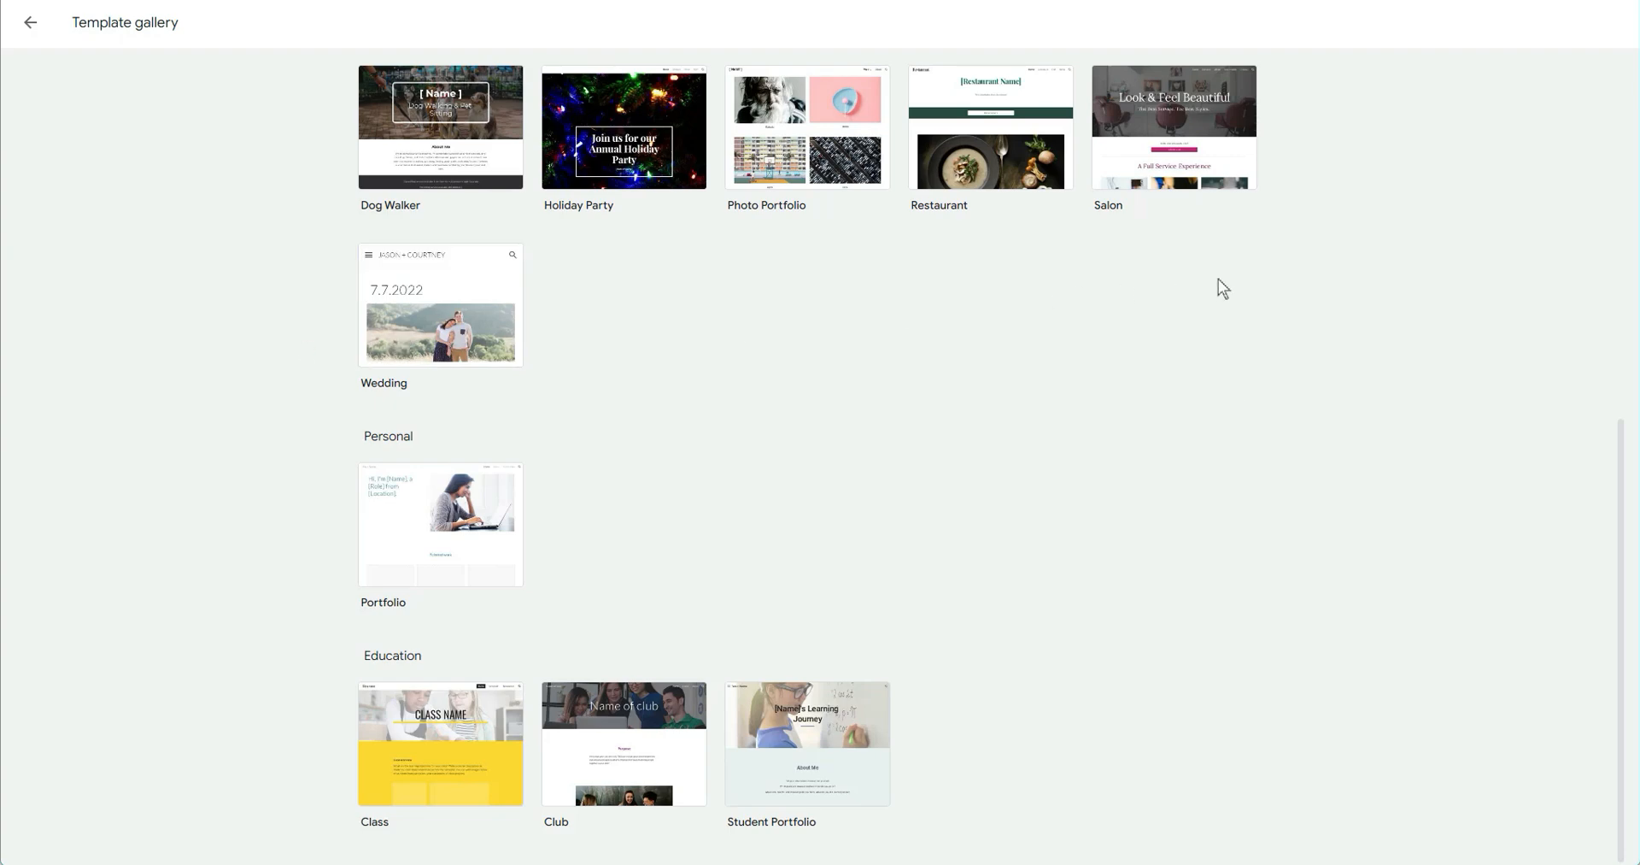
mouse_move(629, 707)
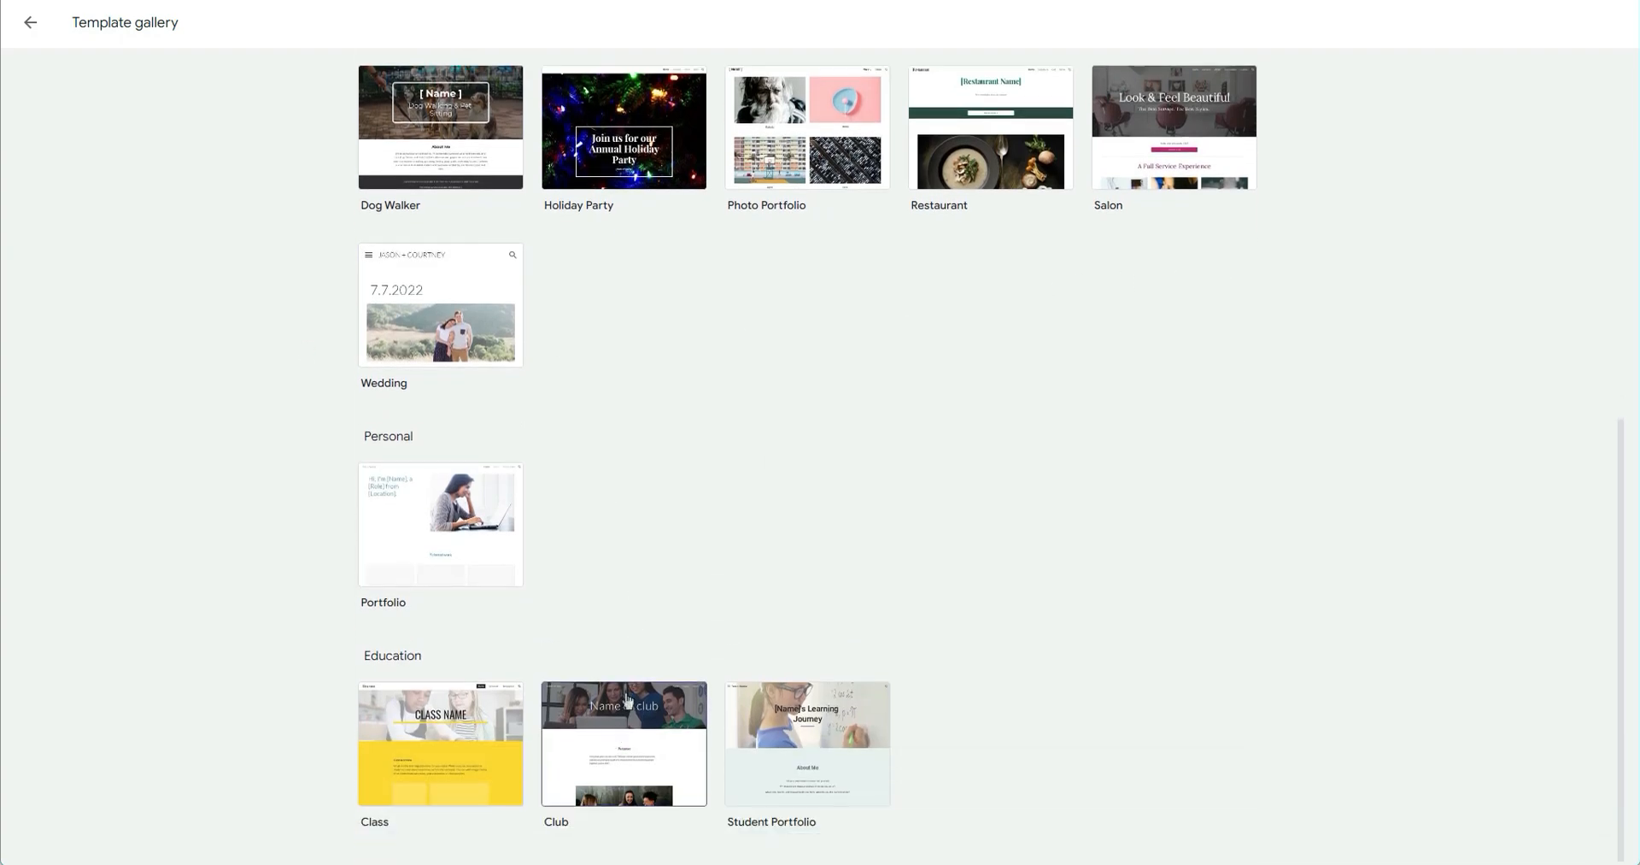
scroll(up, 3)
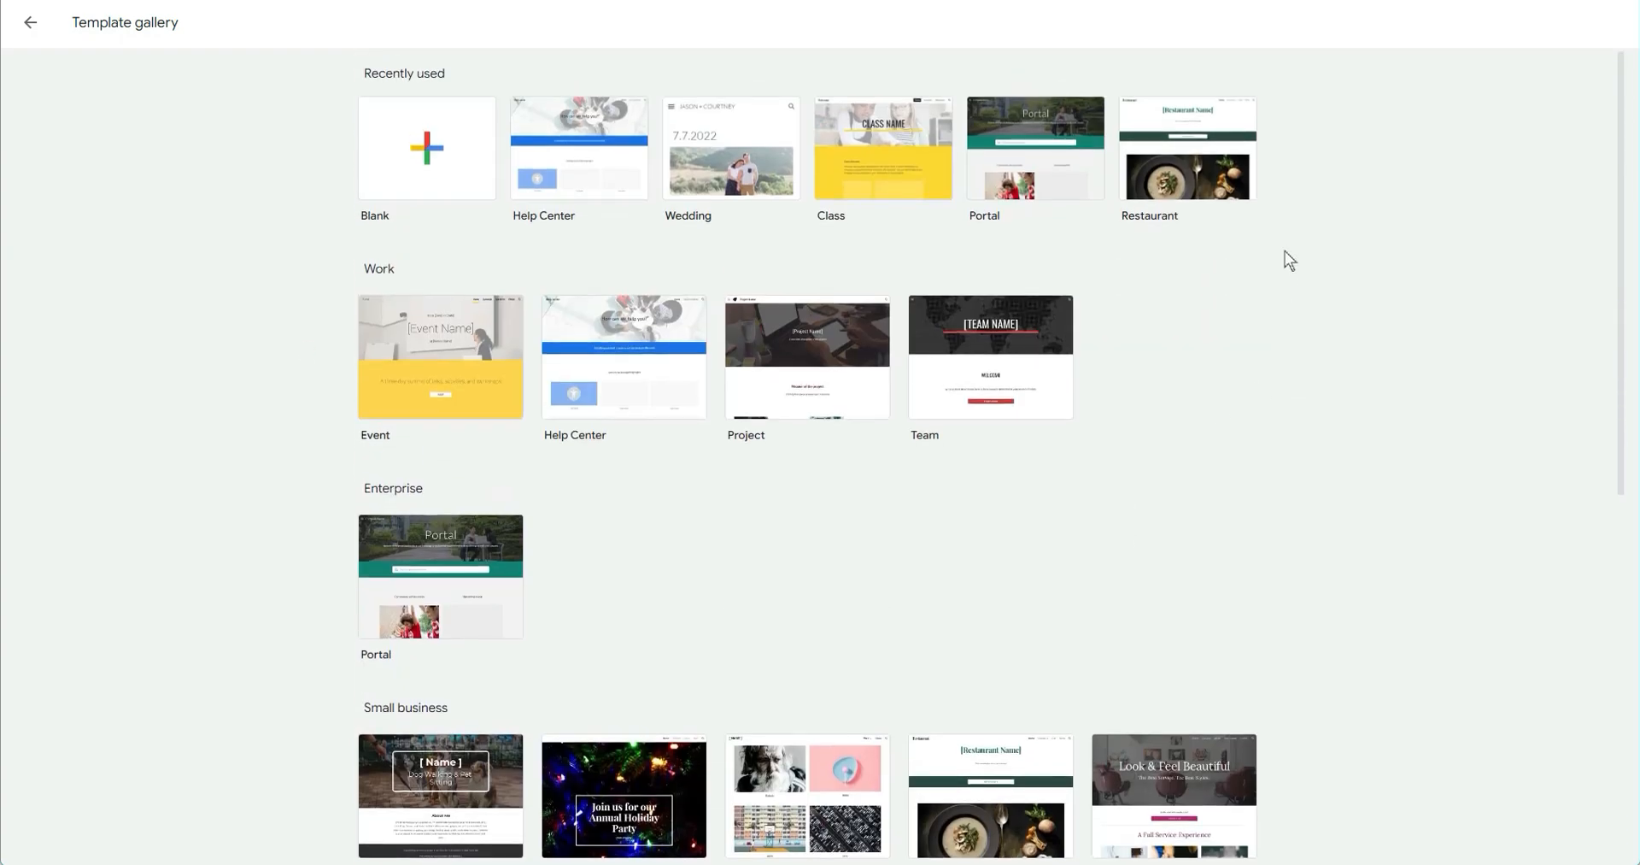
mouse_move(888, 468)
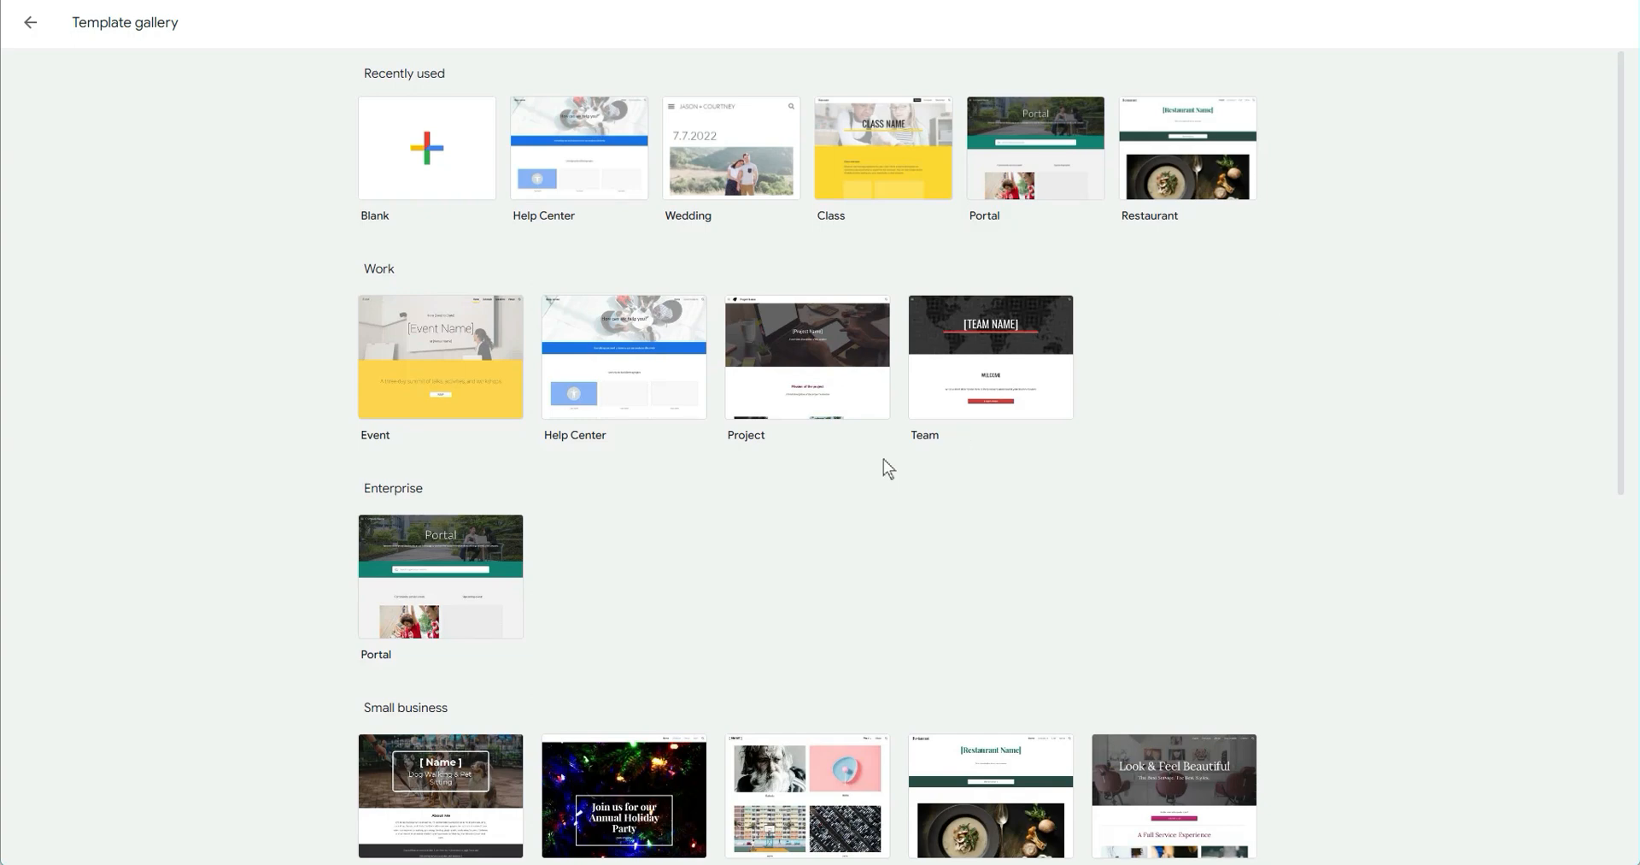